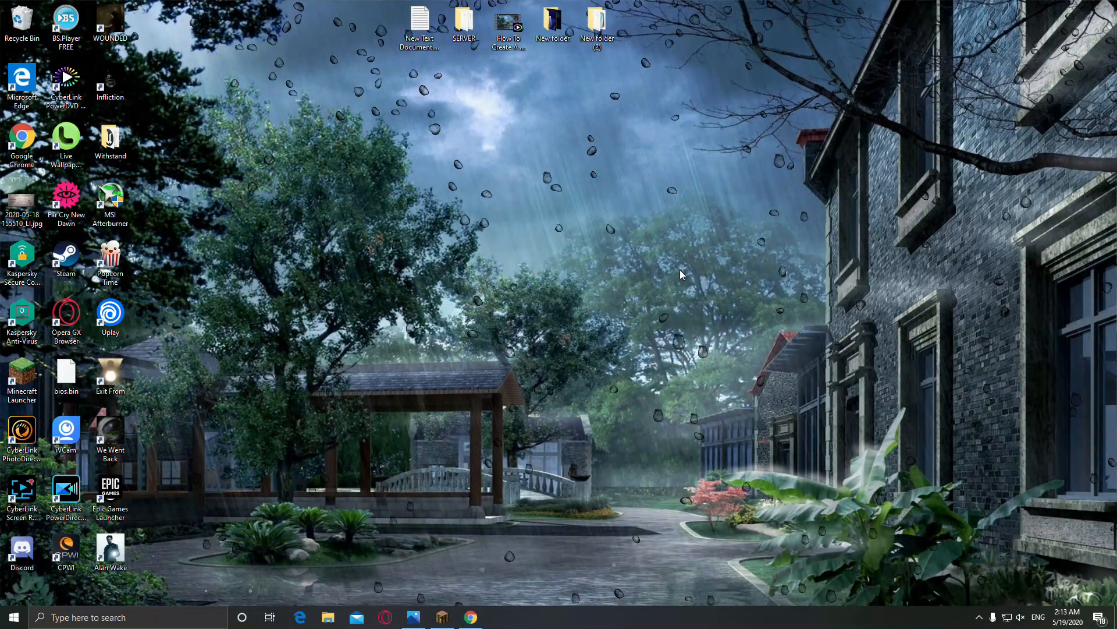
mouse_move(477, 583)
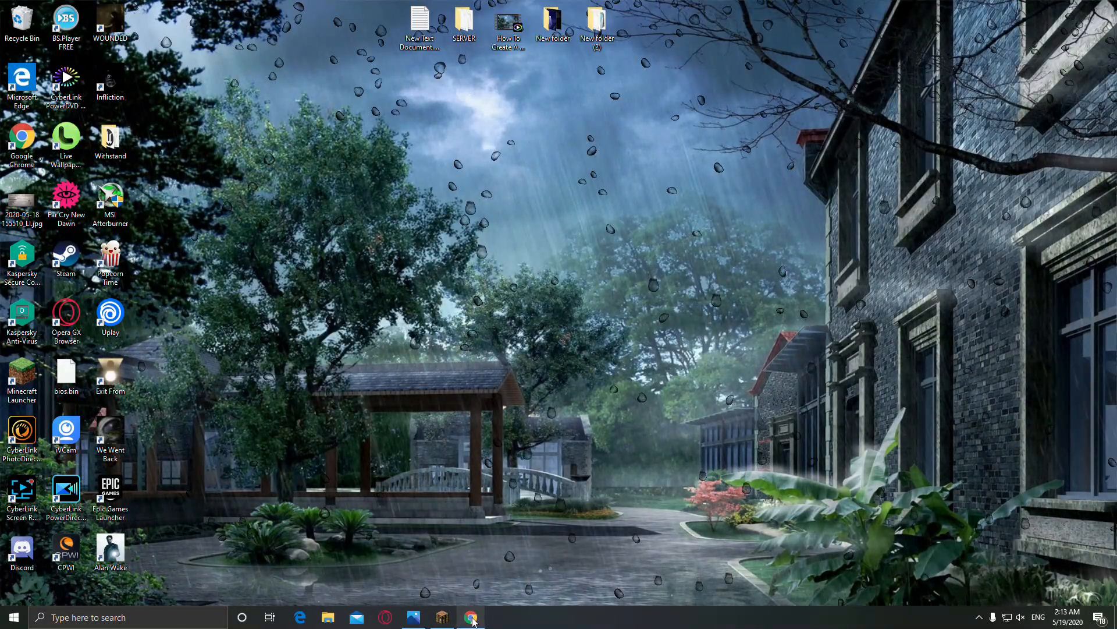
Accept the Oracle license and start the jdk-8u251-windows-x64.exe download in Chrome
click(470, 617)
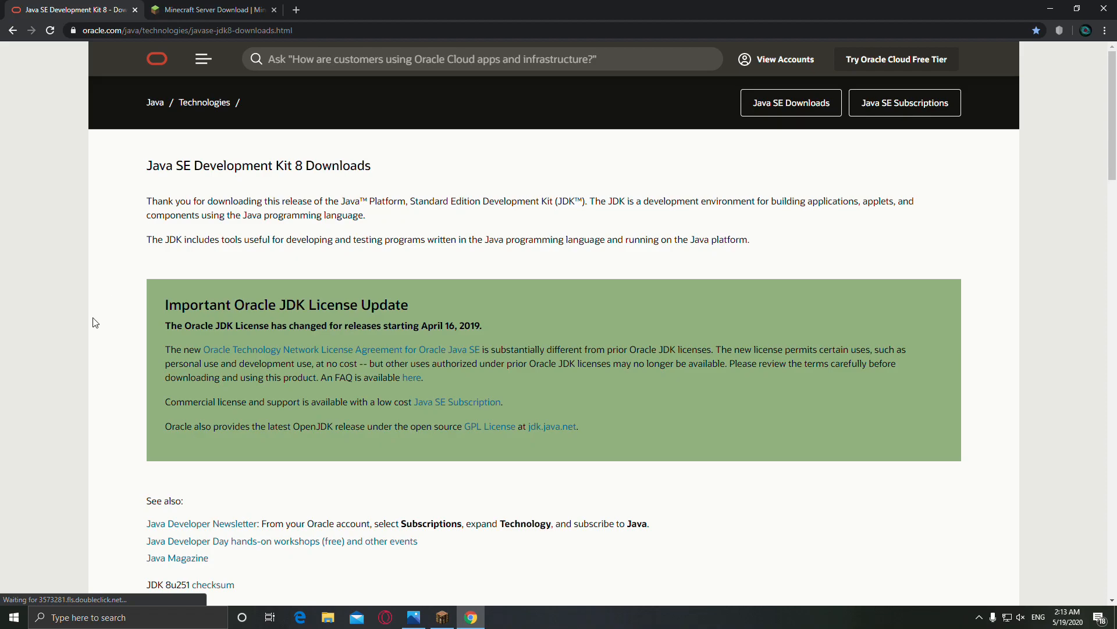
scroll(down, 3)
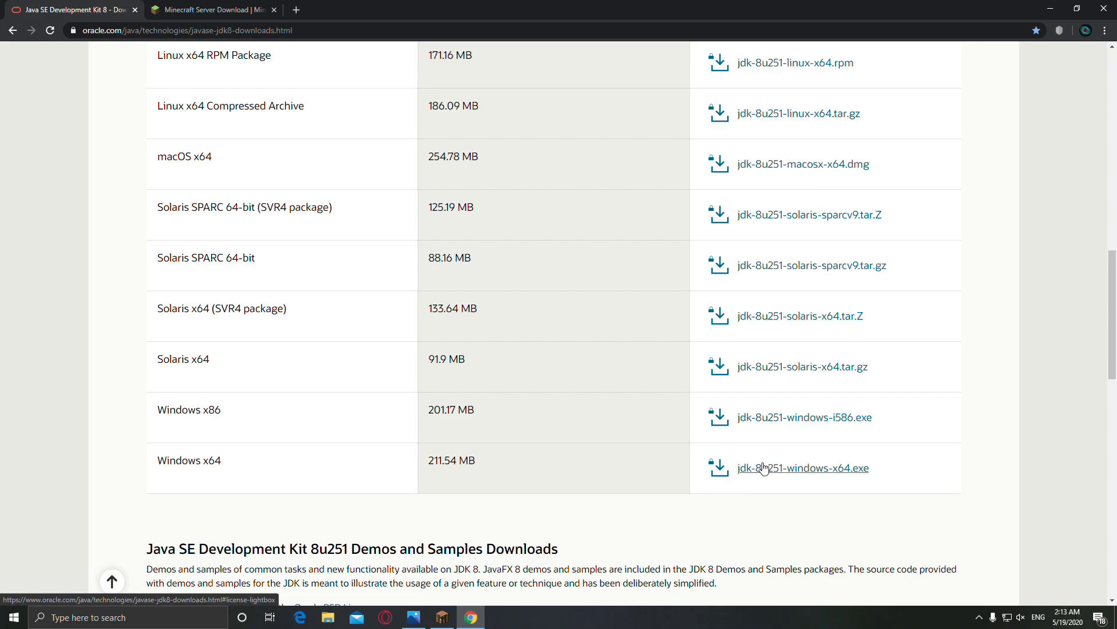
click(802, 468)
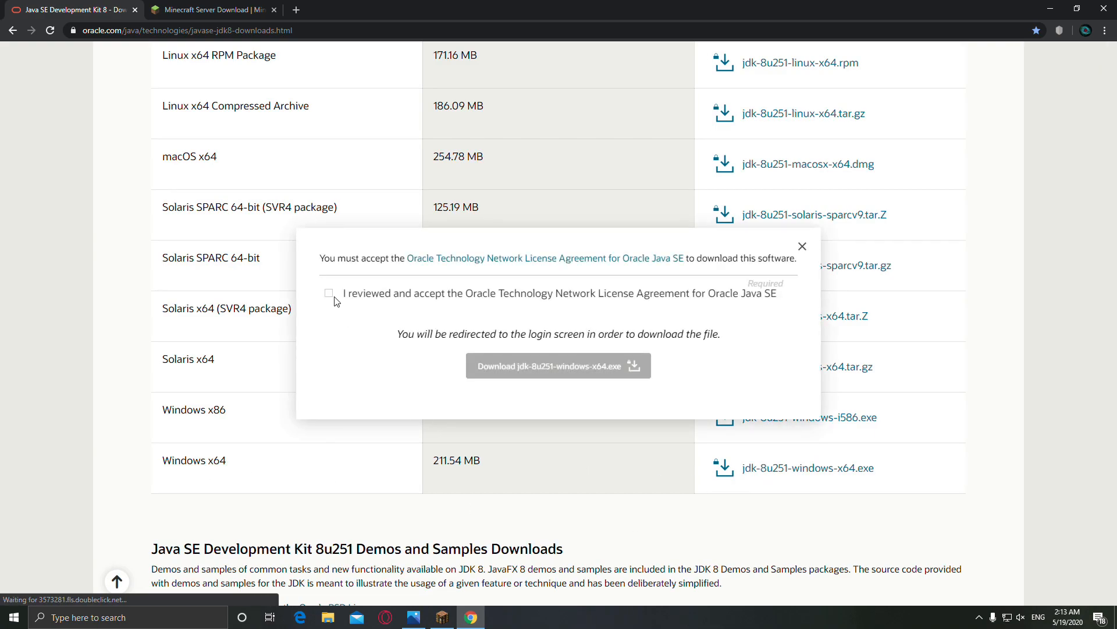
click(328, 294)
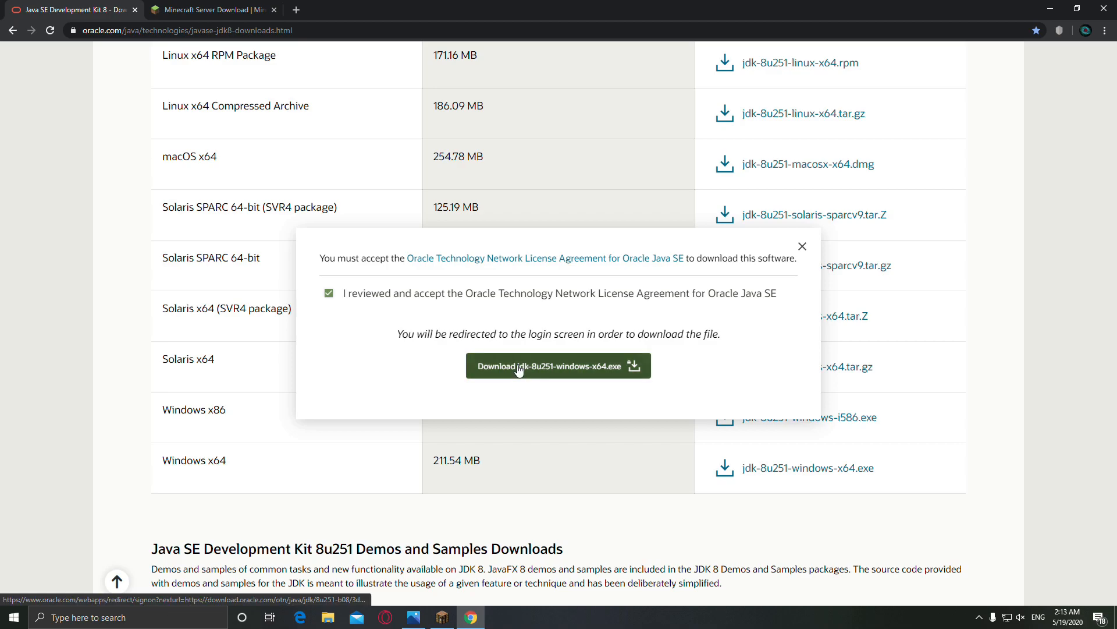
click(558, 366)
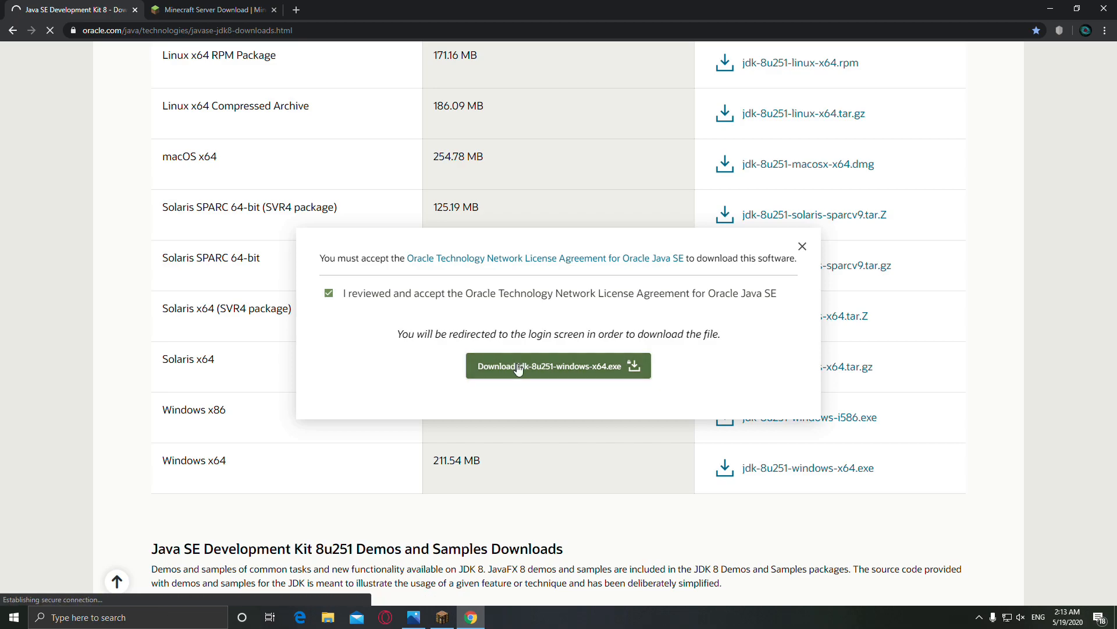
click(557, 365)
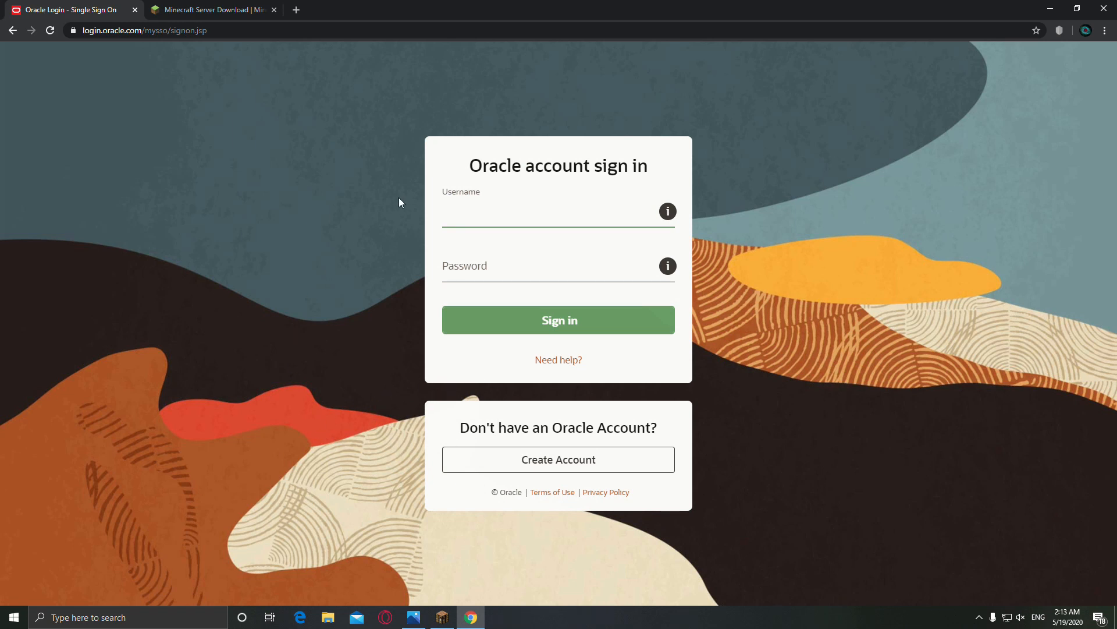
mouse_move(379, 205)
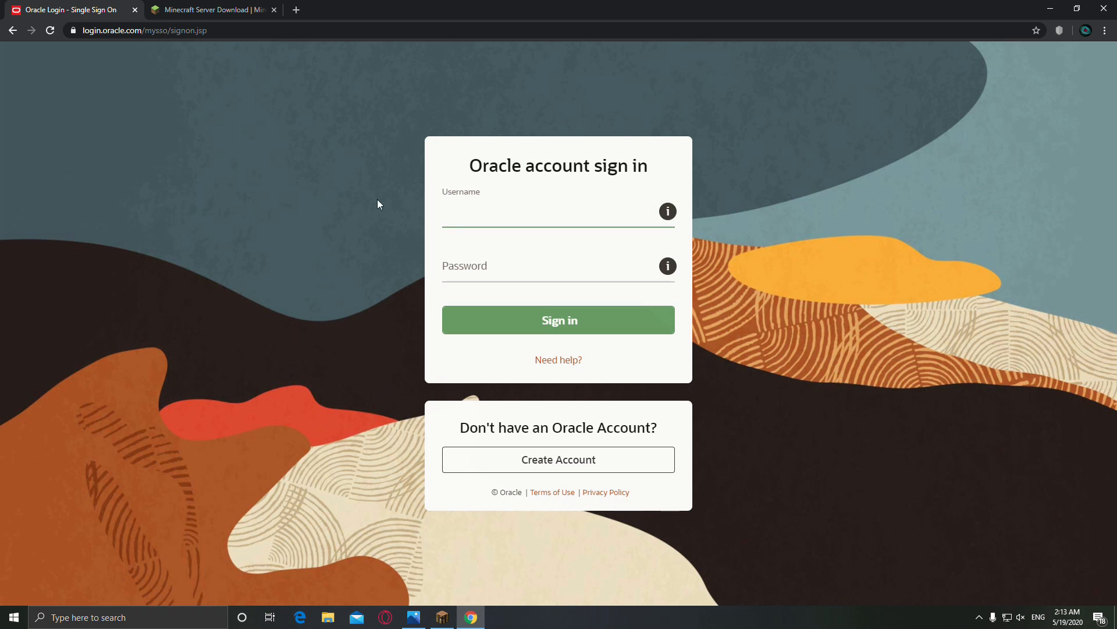
click(558, 211)
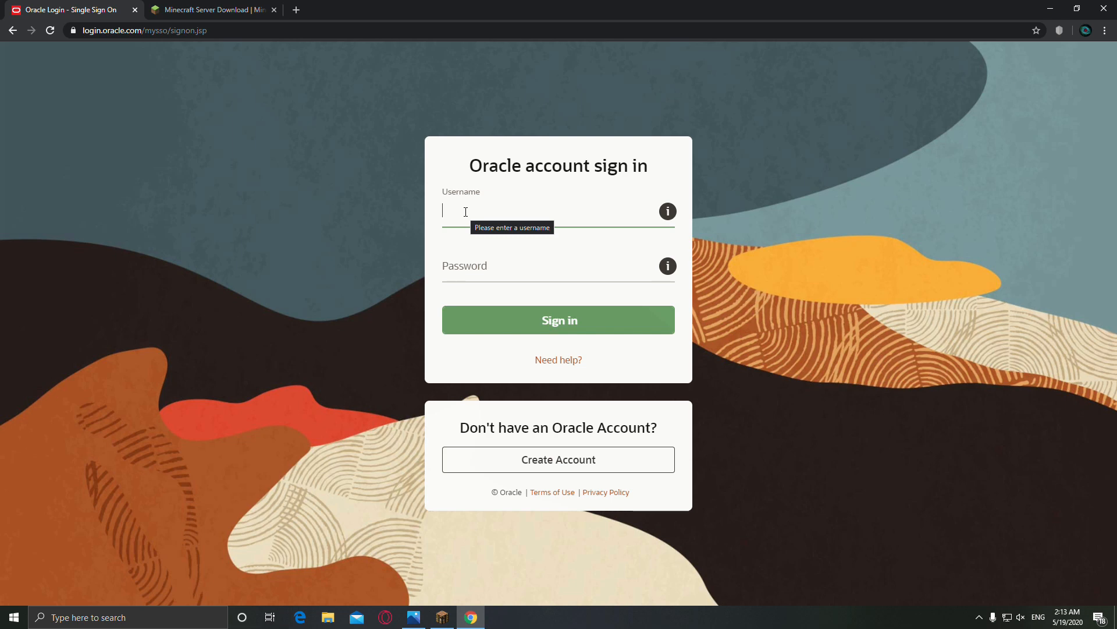
mouse_move(325, 212)
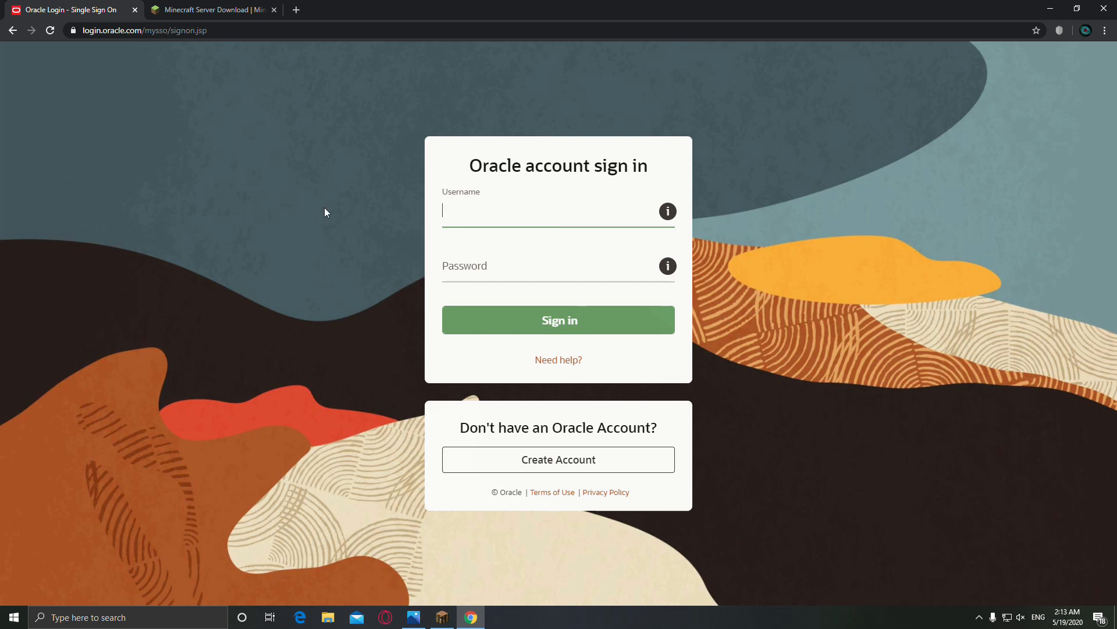
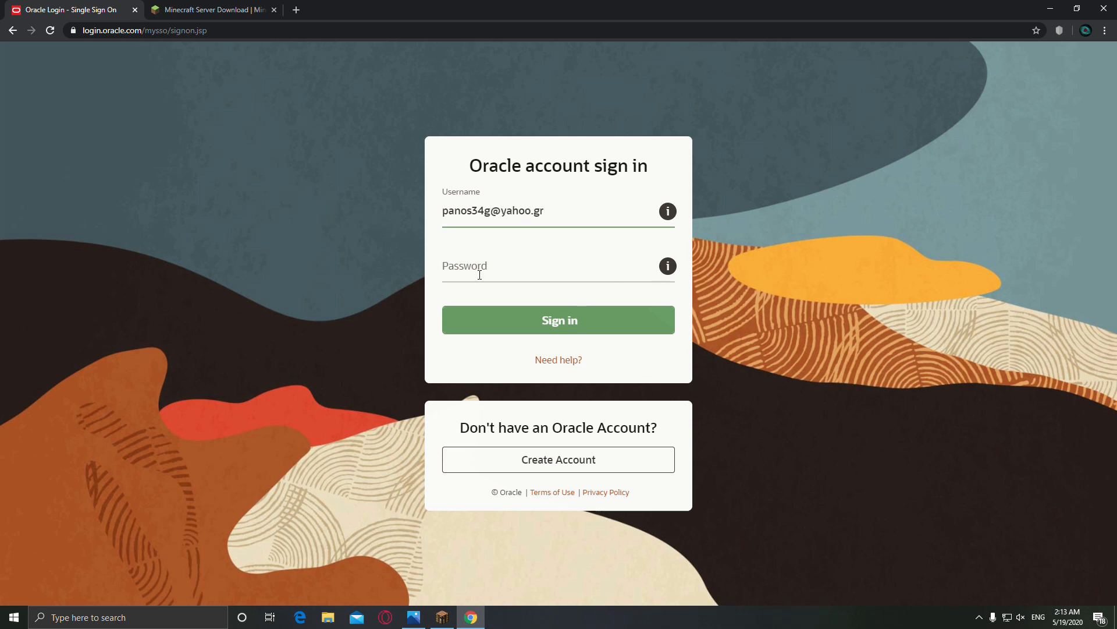
text(••)
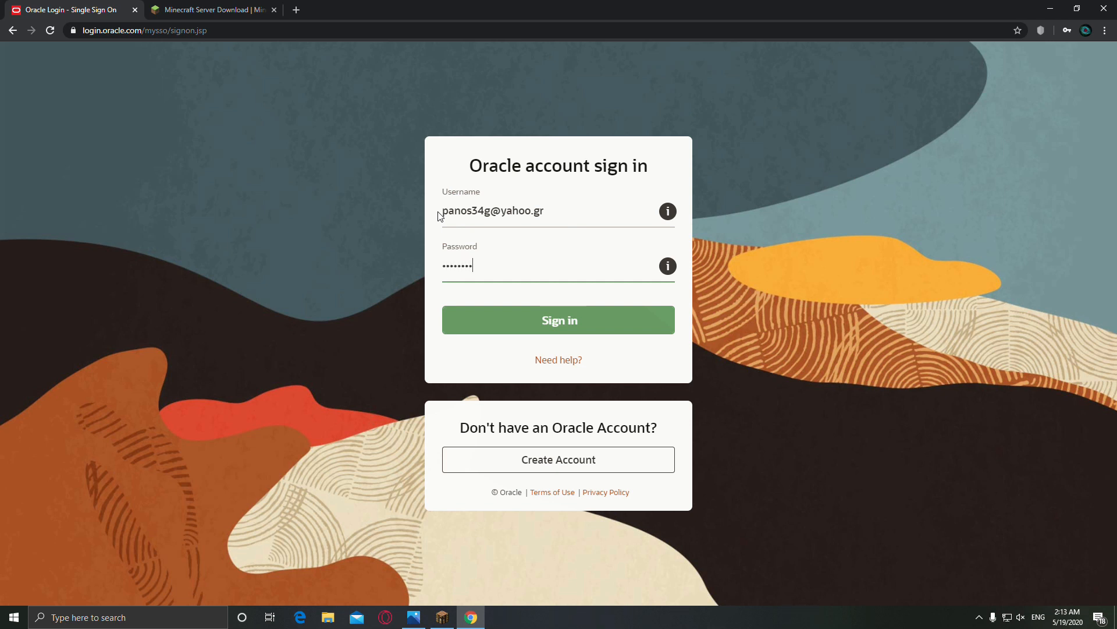
Sign in to Oracle and allow the JDK 8 Update 251 installer to run via the UAC prompt
click(557, 319)
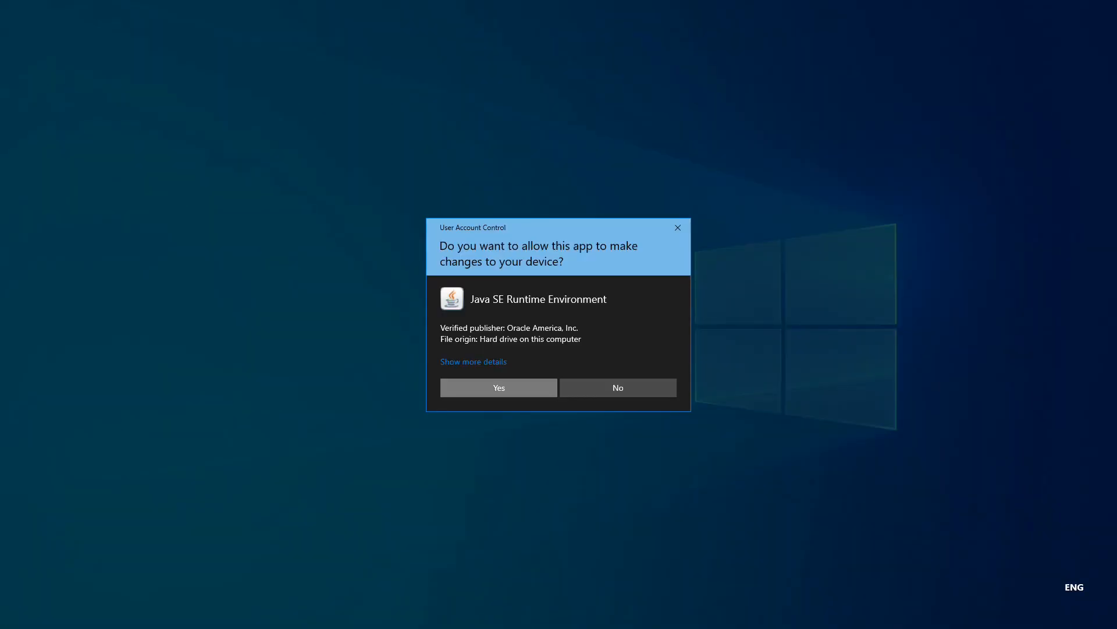
click(499, 387)
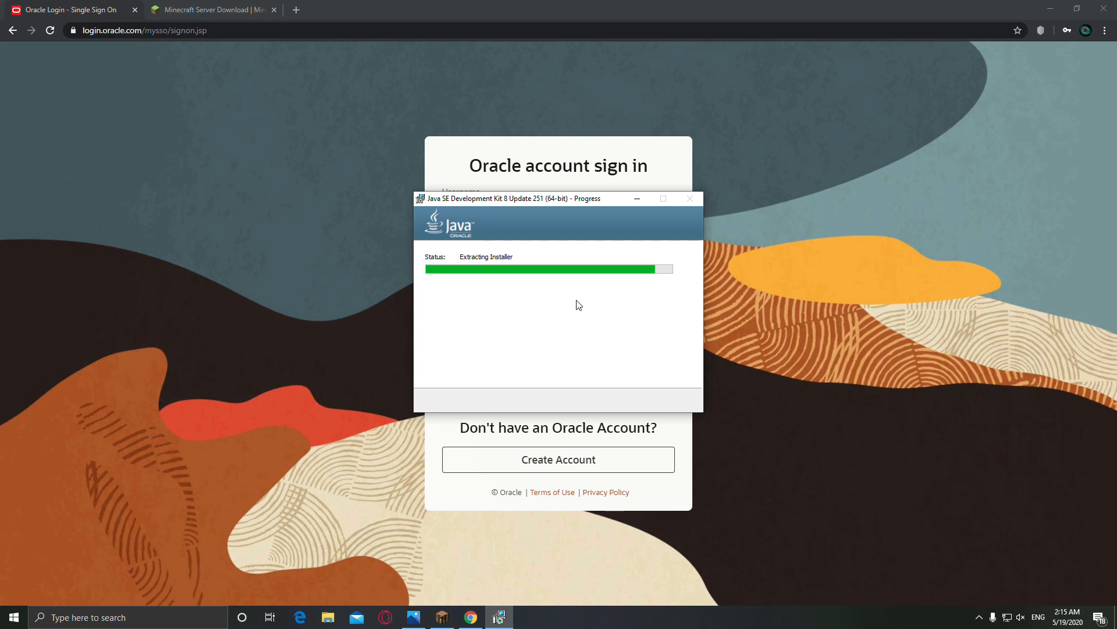
mouse_move(517, 359)
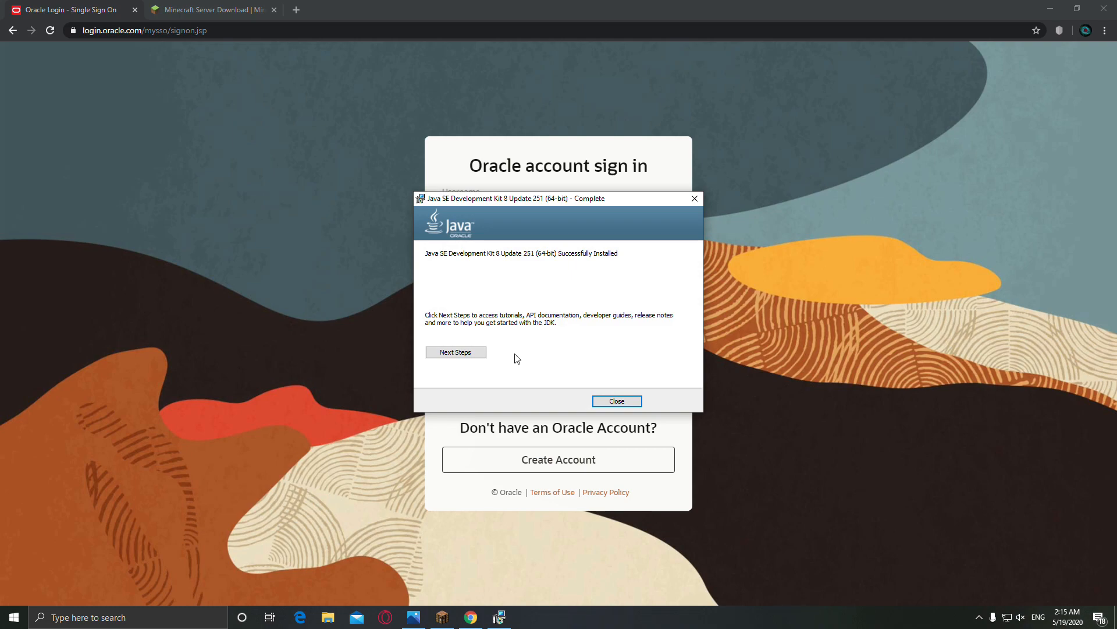
Close the finished JDK installer and view the router label photo in Photos
click(616, 401)
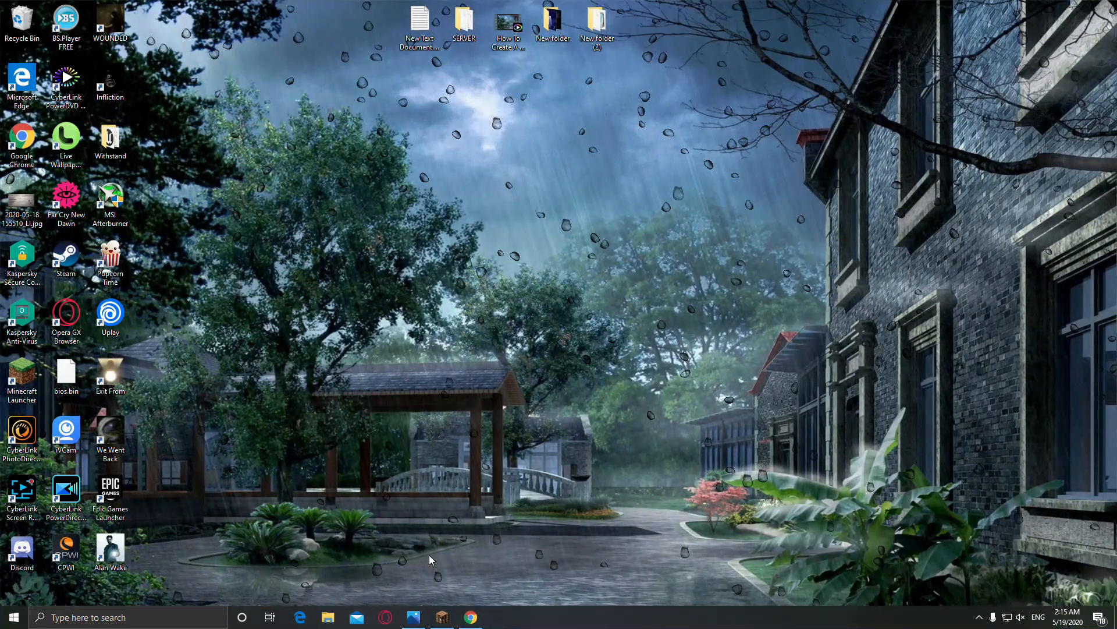
double_click(21, 200)
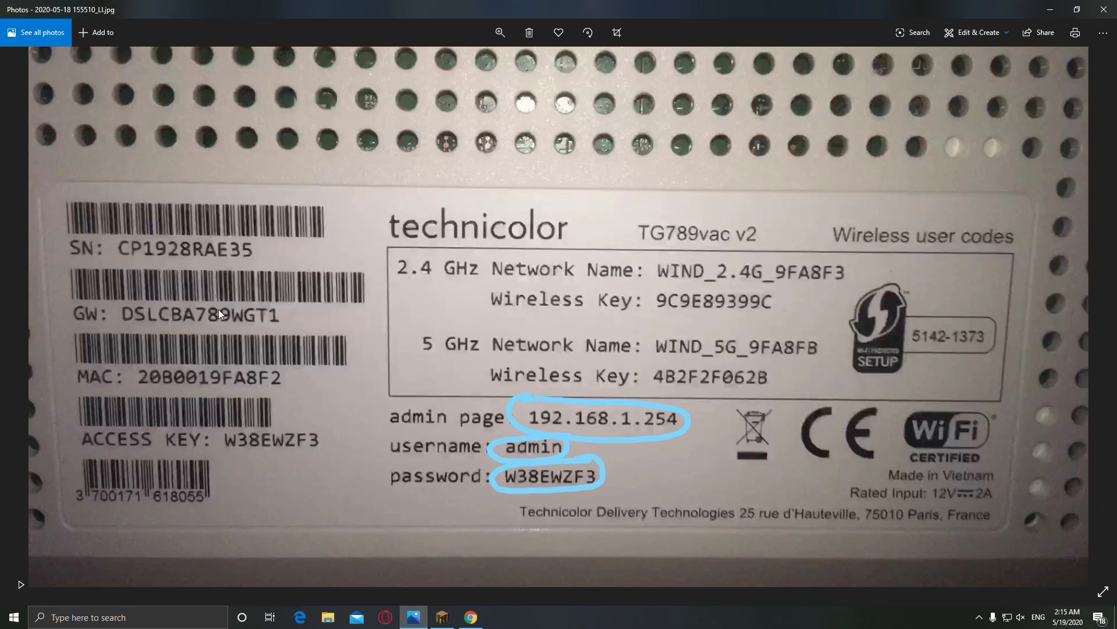
mouse_move(309, 386)
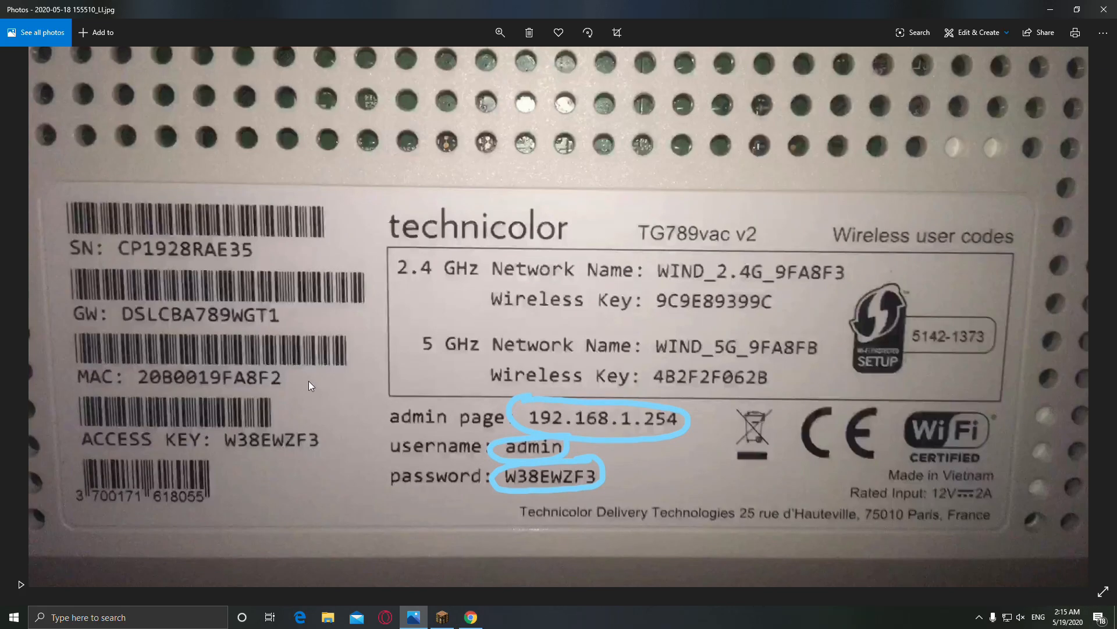
mouse_move(440, 477)
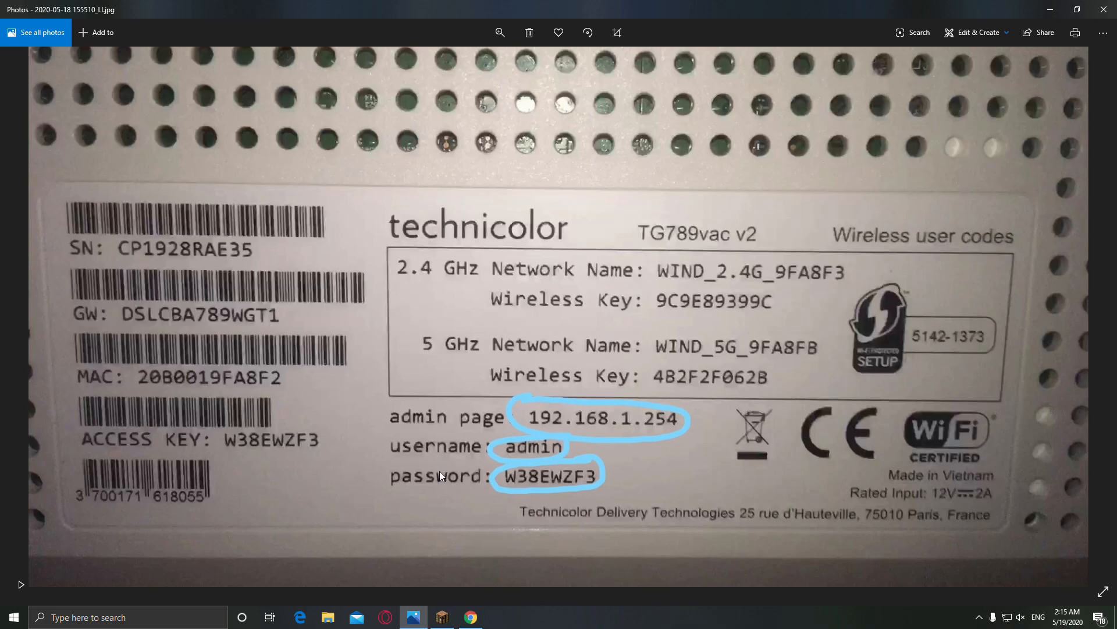
mouse_move(456, 419)
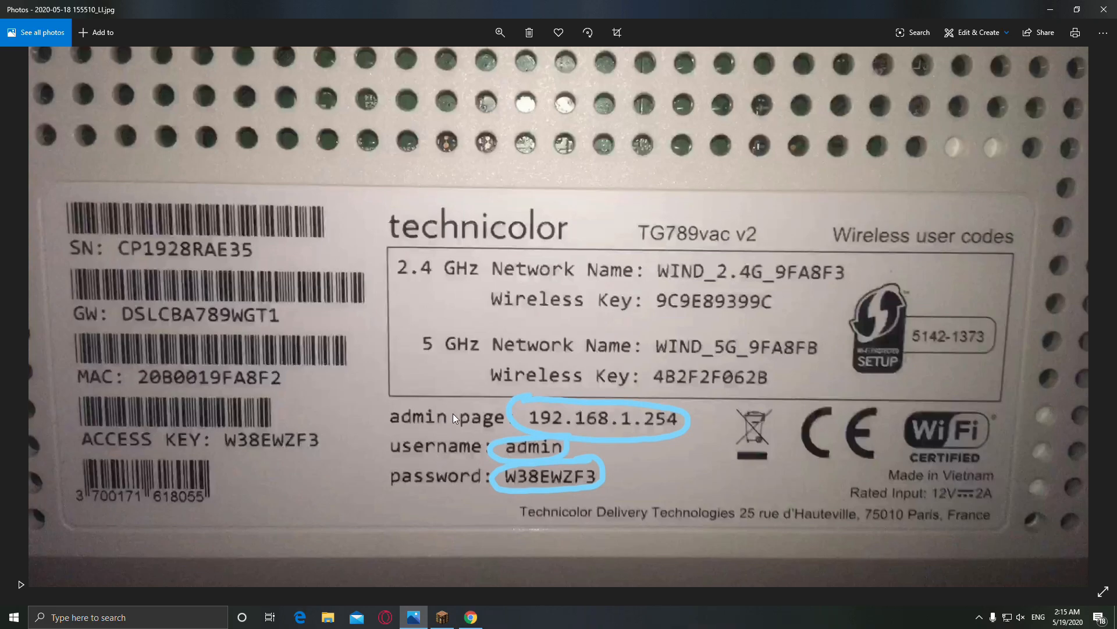
mouse_move(430, 454)
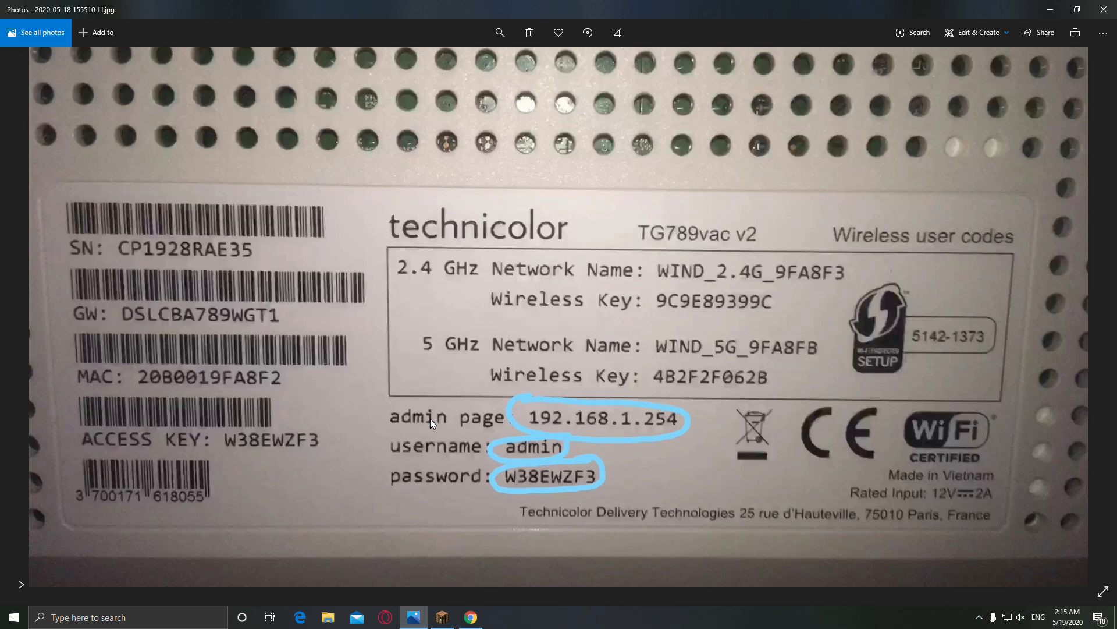
mouse_move(462, 552)
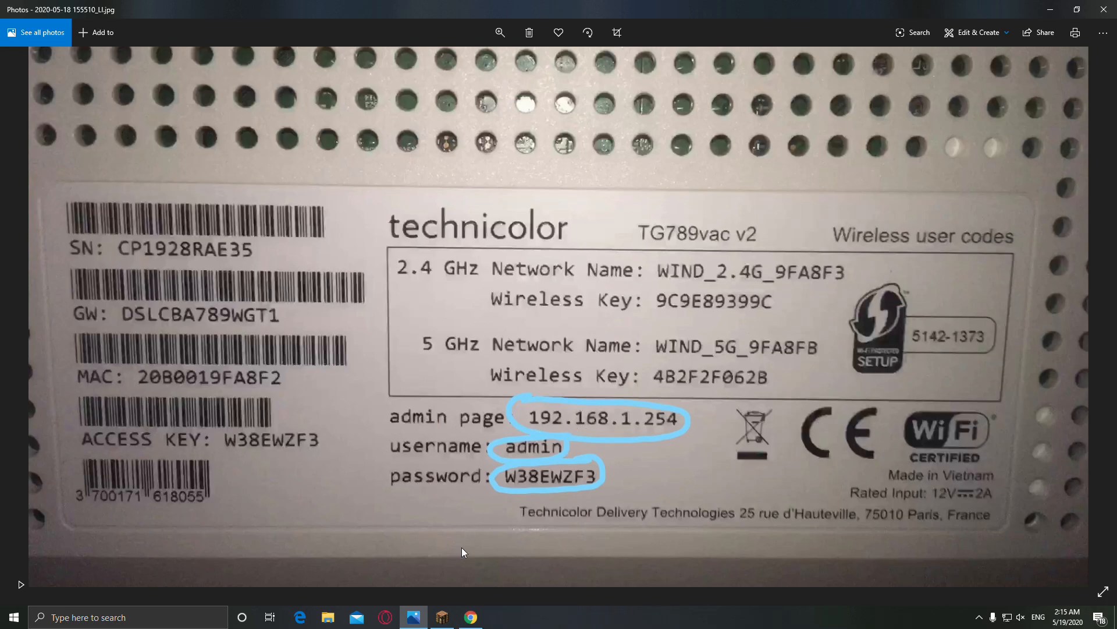
Sign in as admin to the Technicolor Gateway at 192.168.1.254 using the label password
click(469, 617)
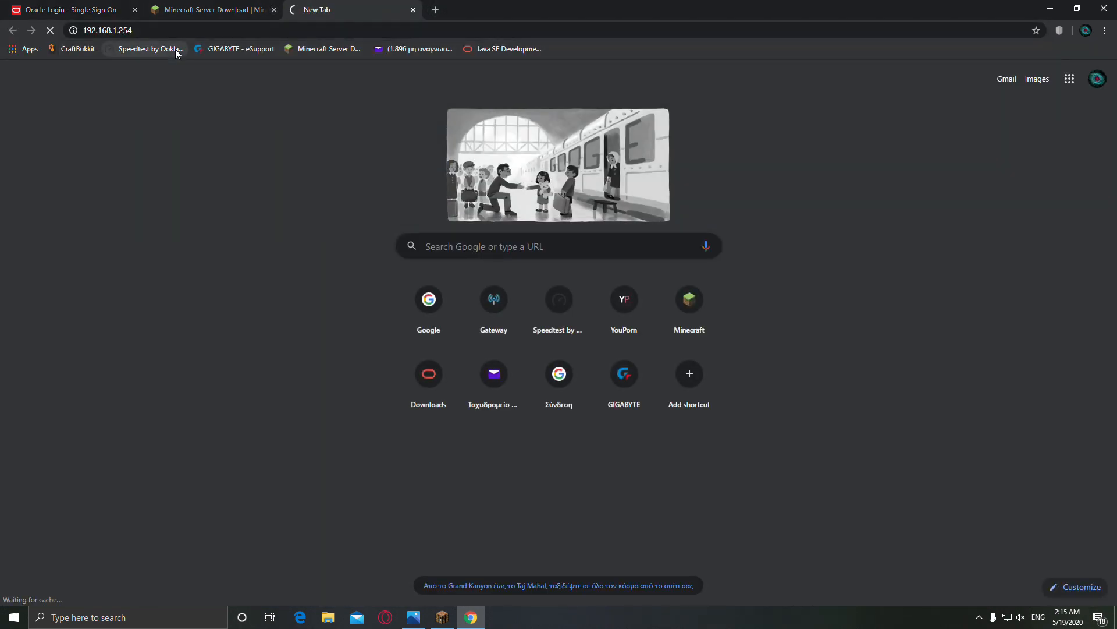
click(494, 299)
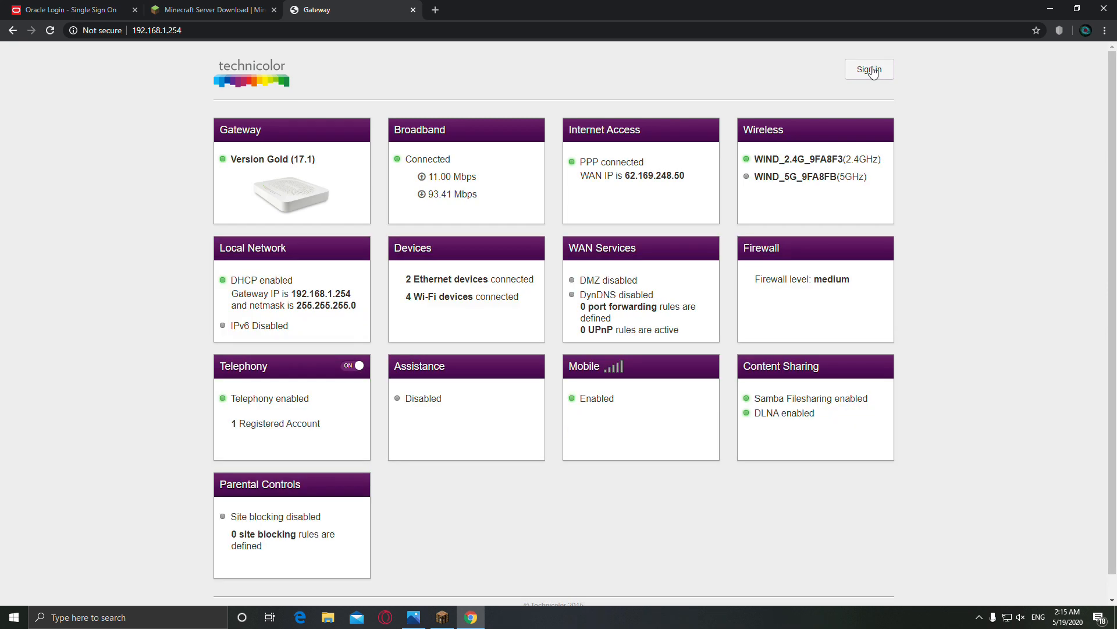
click(868, 68)
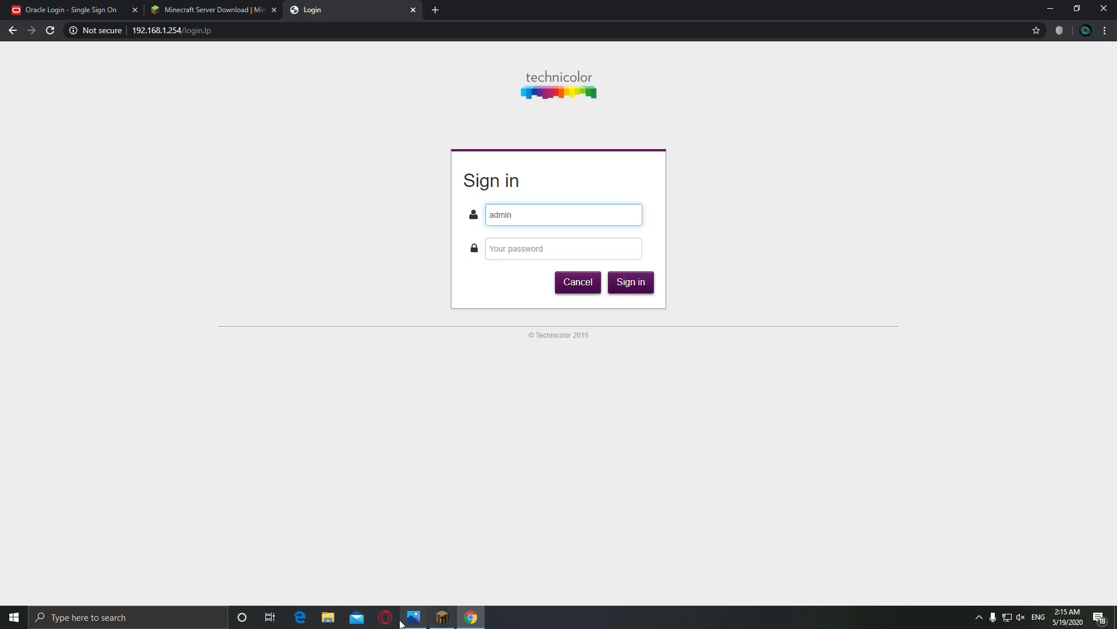
click(413, 616)
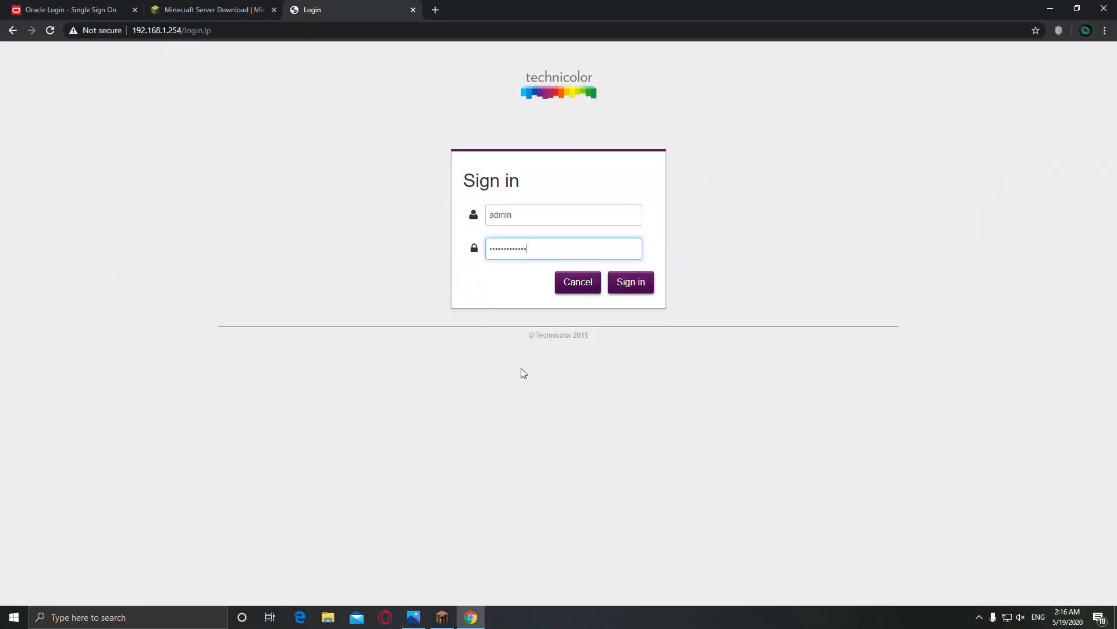
click(630, 282)
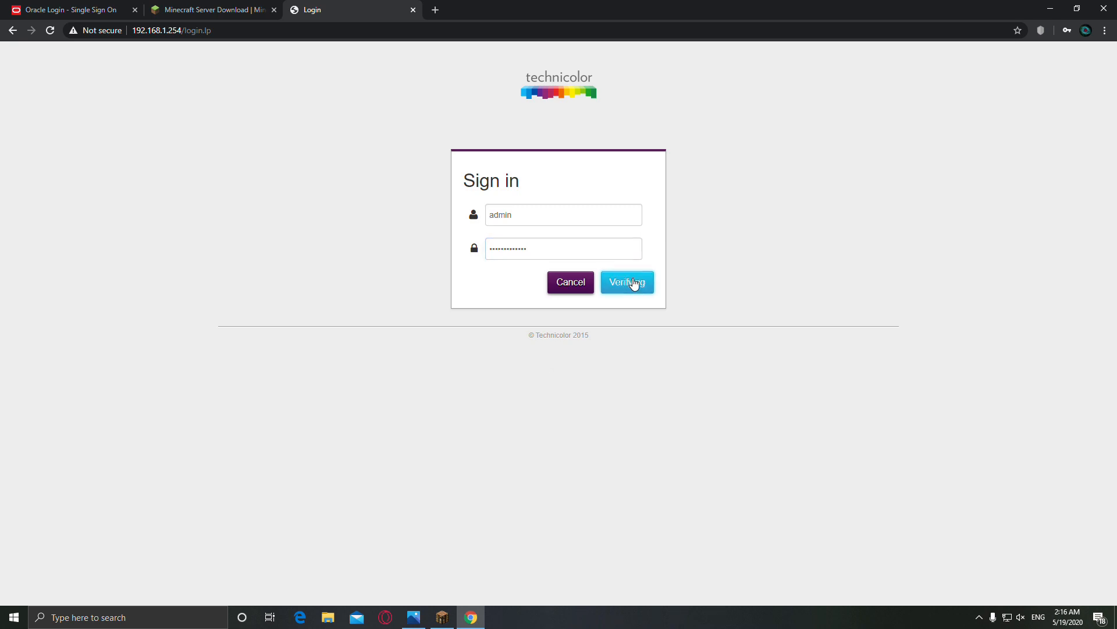
click(627, 282)
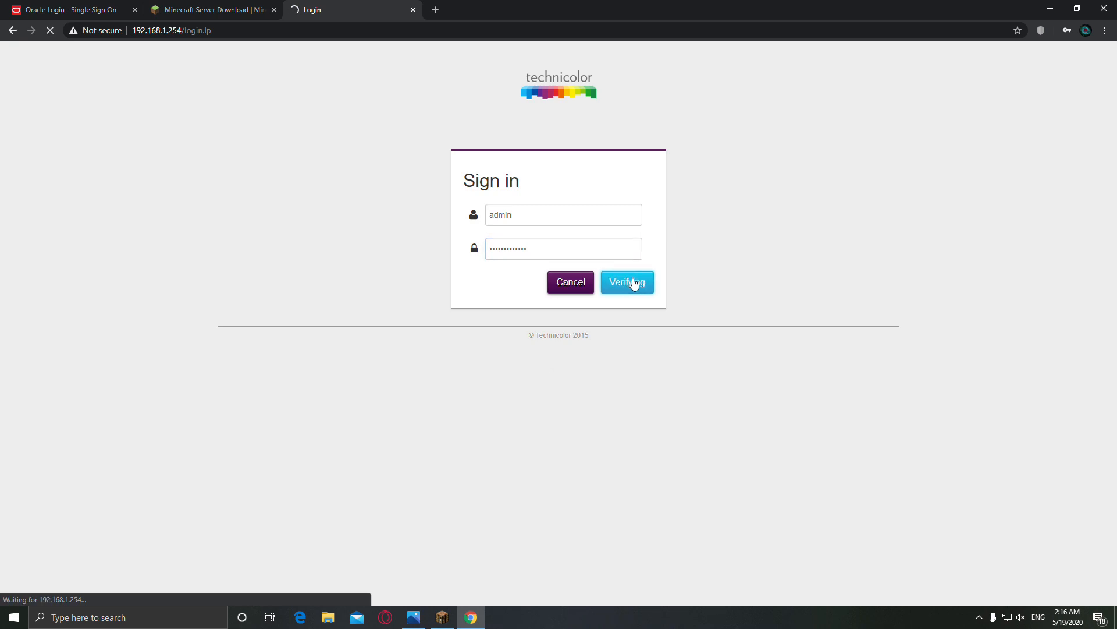
click(627, 282)
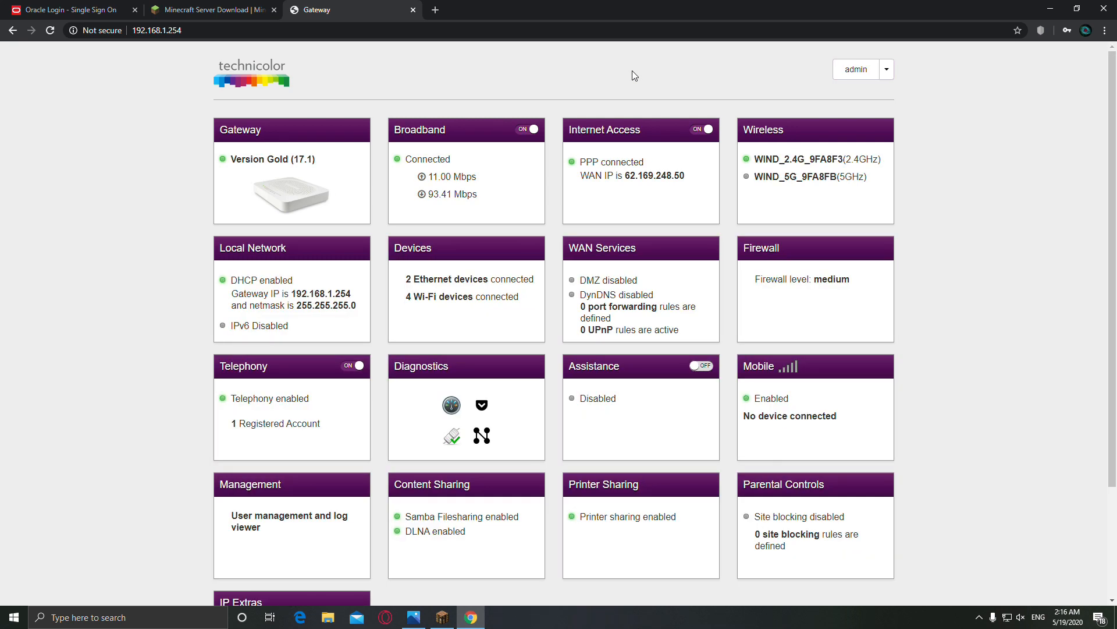
mouse_move(596, 65)
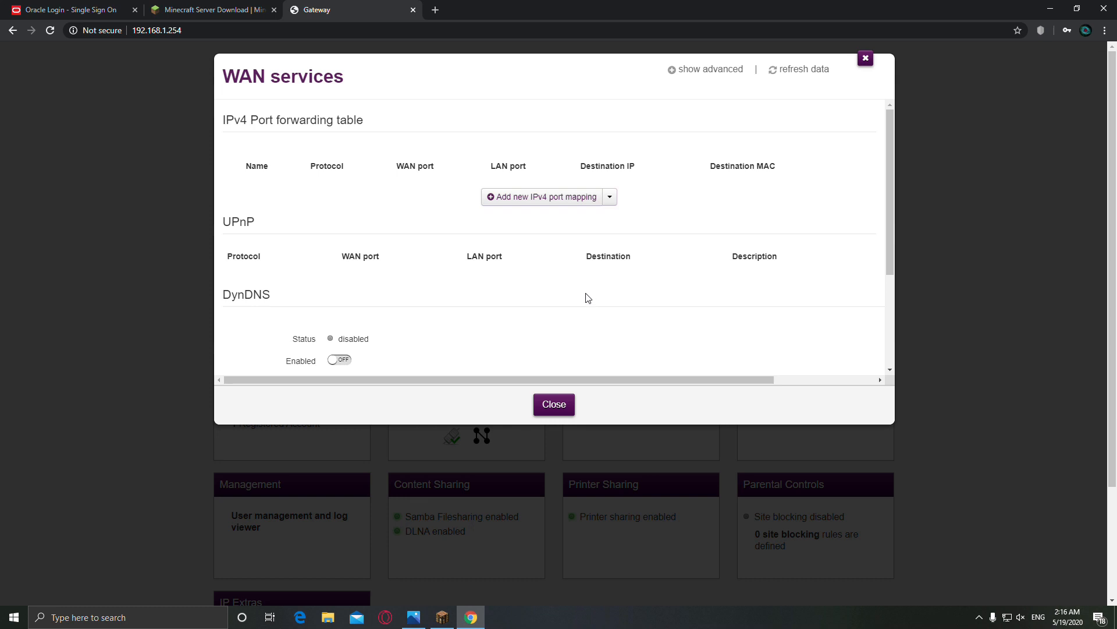
Add a new IPv4 port forwarding rule named MCSERVER in WAN services
click(544, 197)
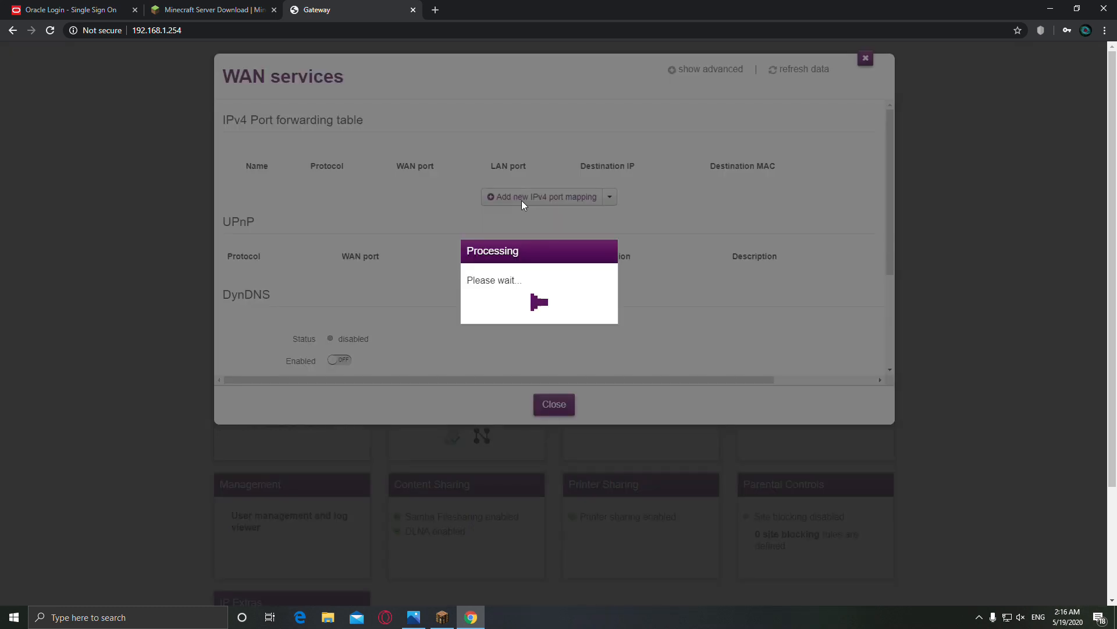
click(543, 195)
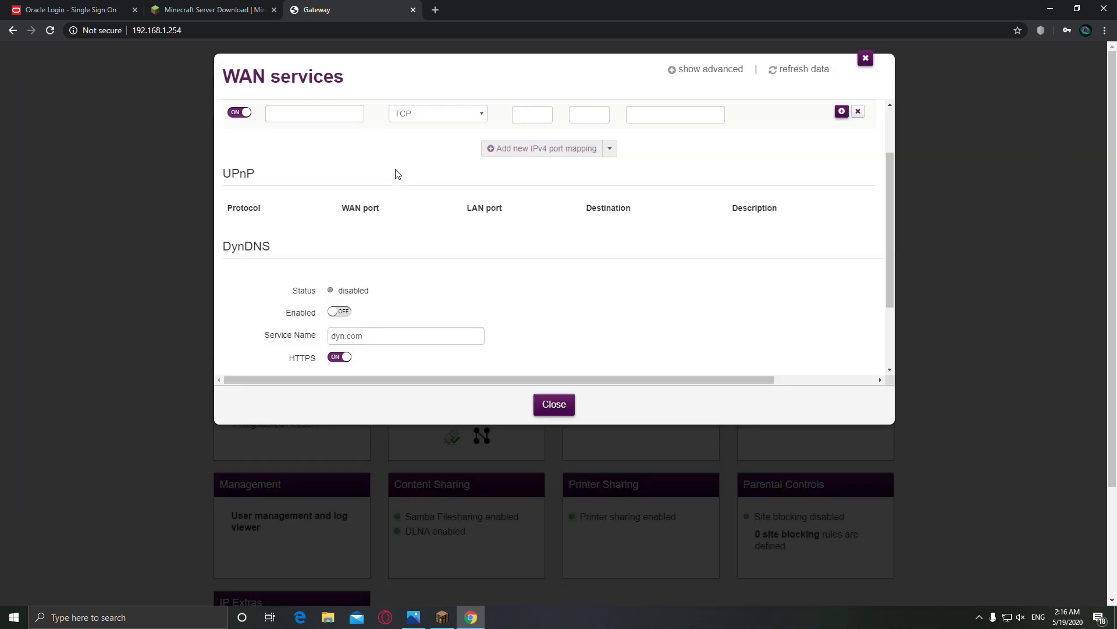
click(314, 113)
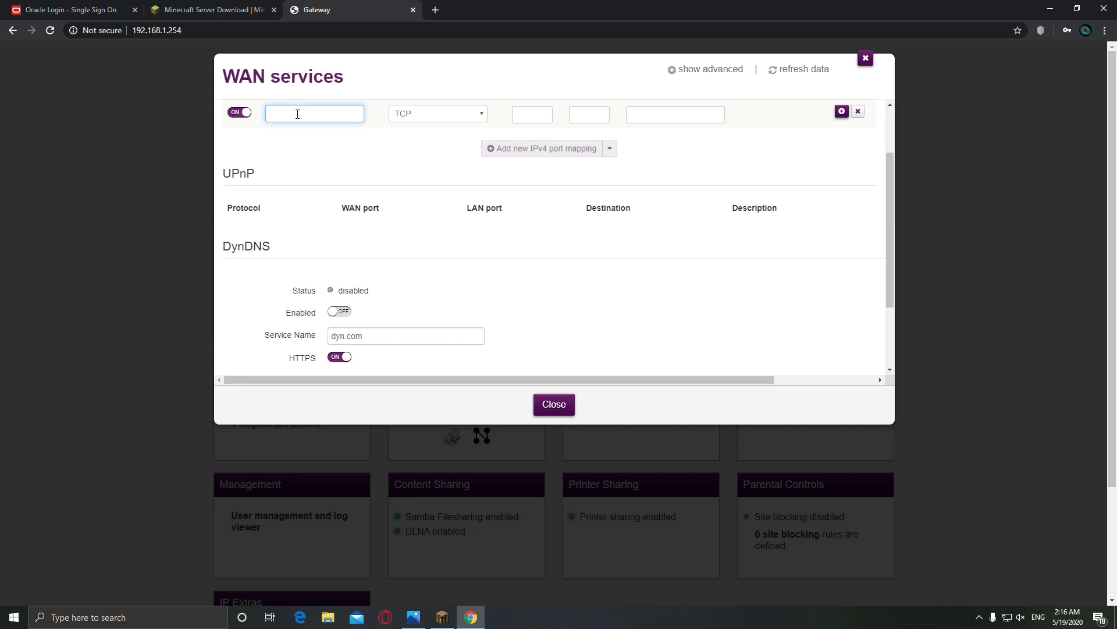
text(MC)
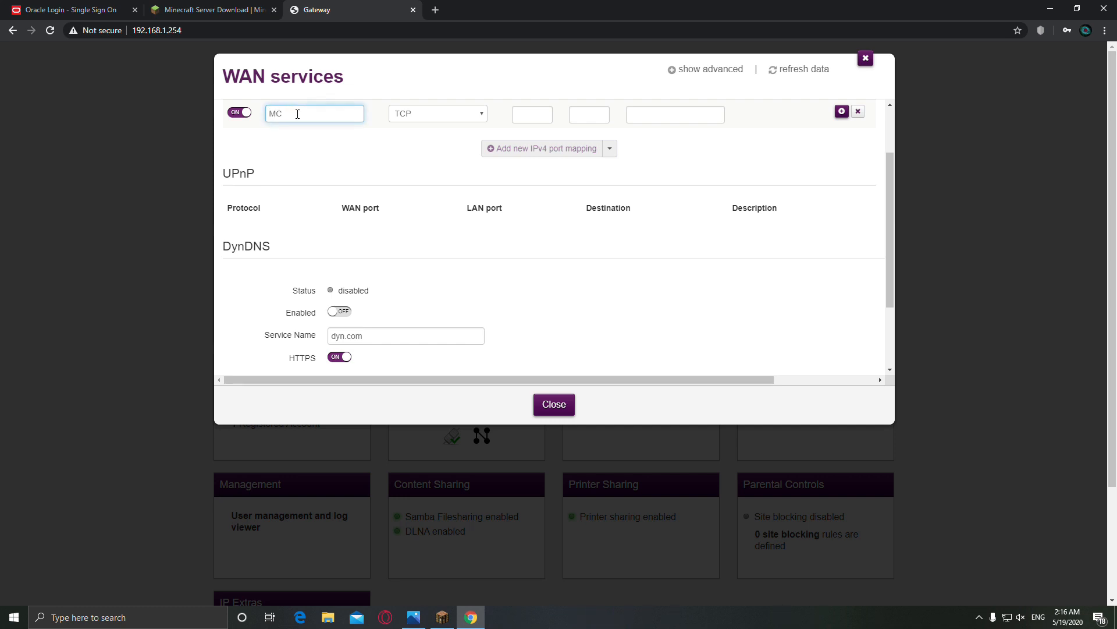
text(SERVER)
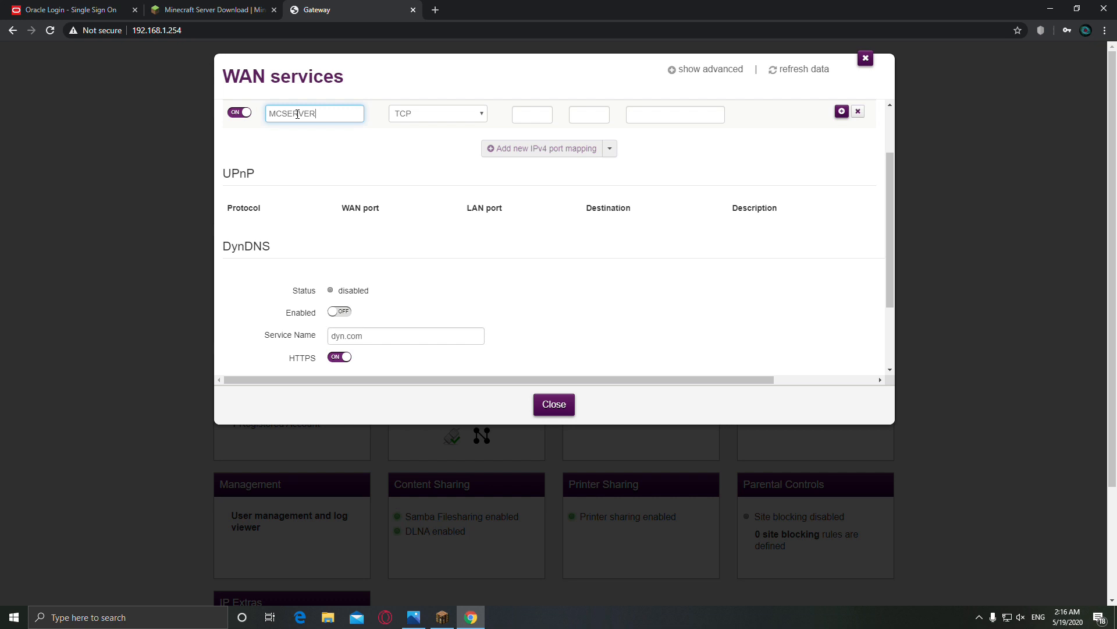
Set the MCSERVER rule to TCP/UDP with external and internal port 25565
click(437, 113)
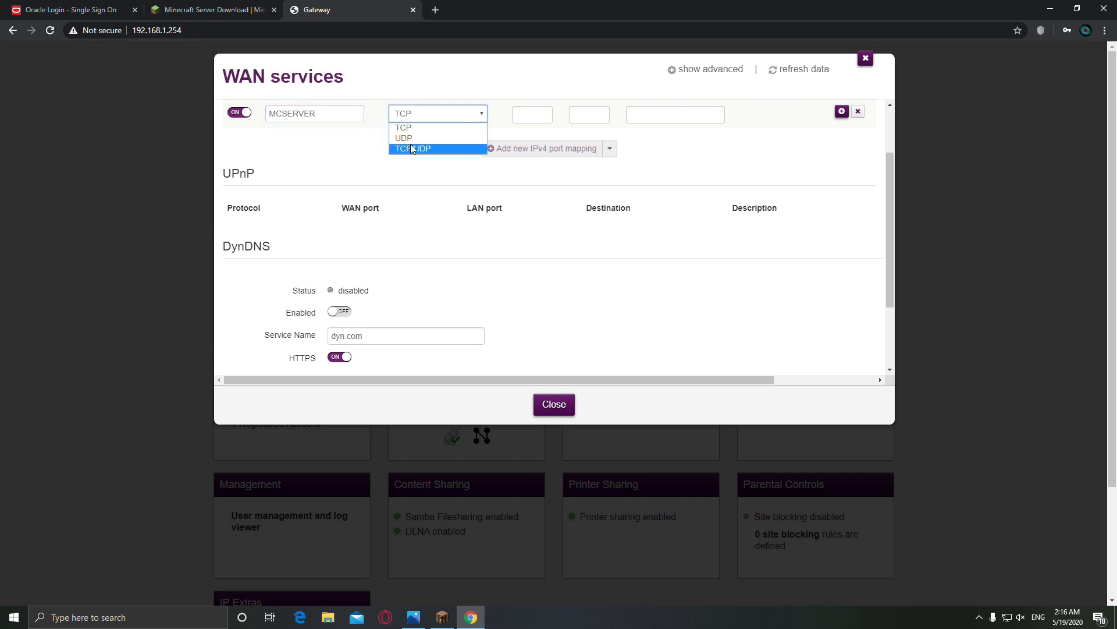
click(412, 148)
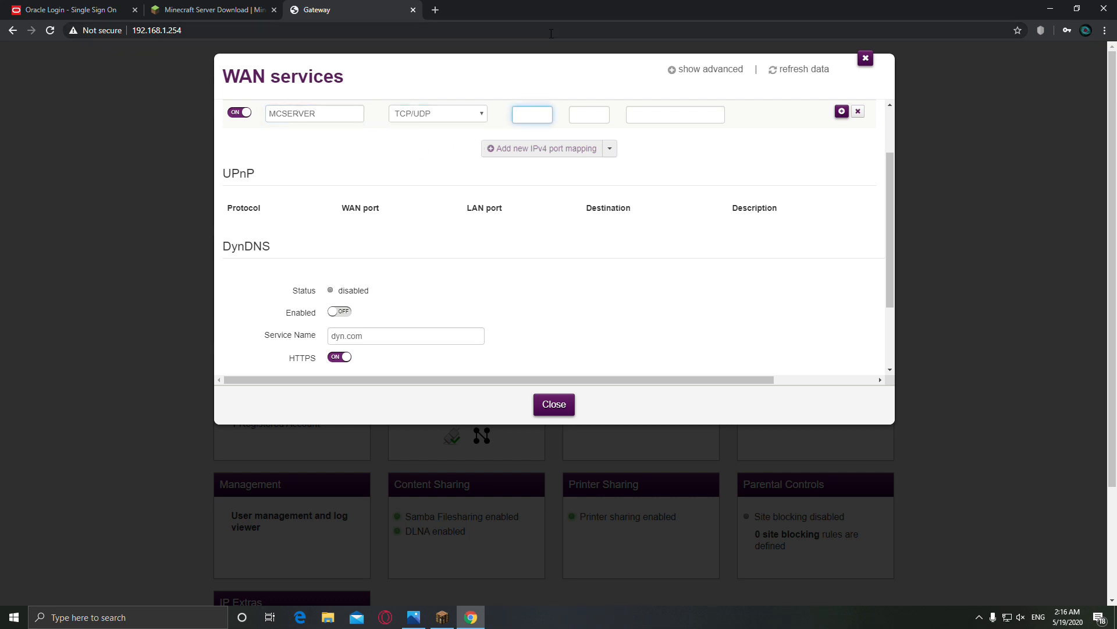
text(25565)
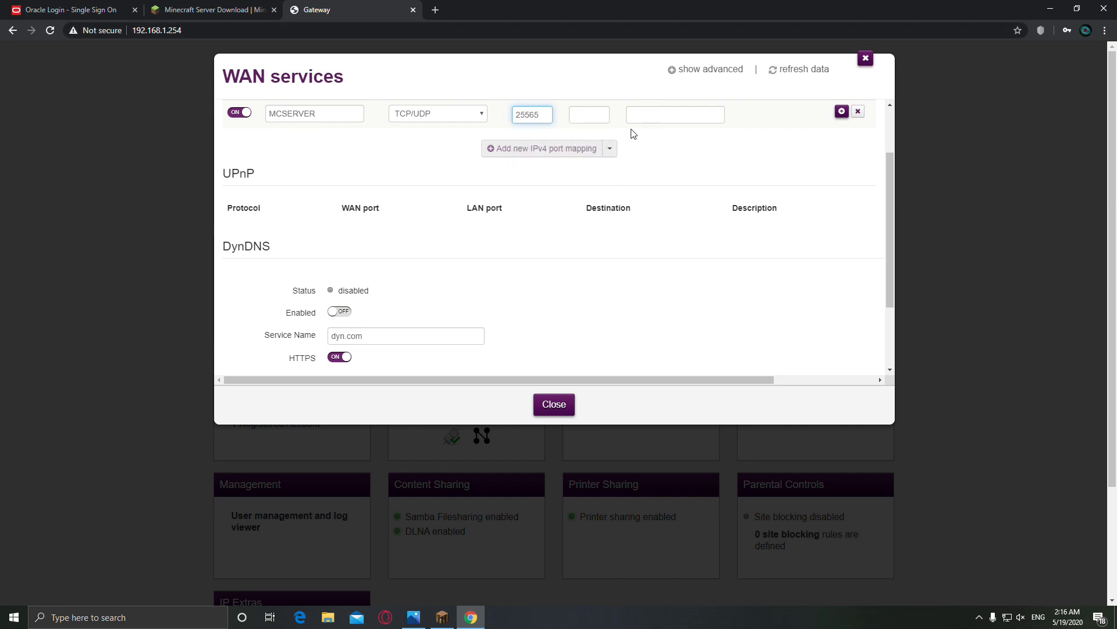
click(589, 114)
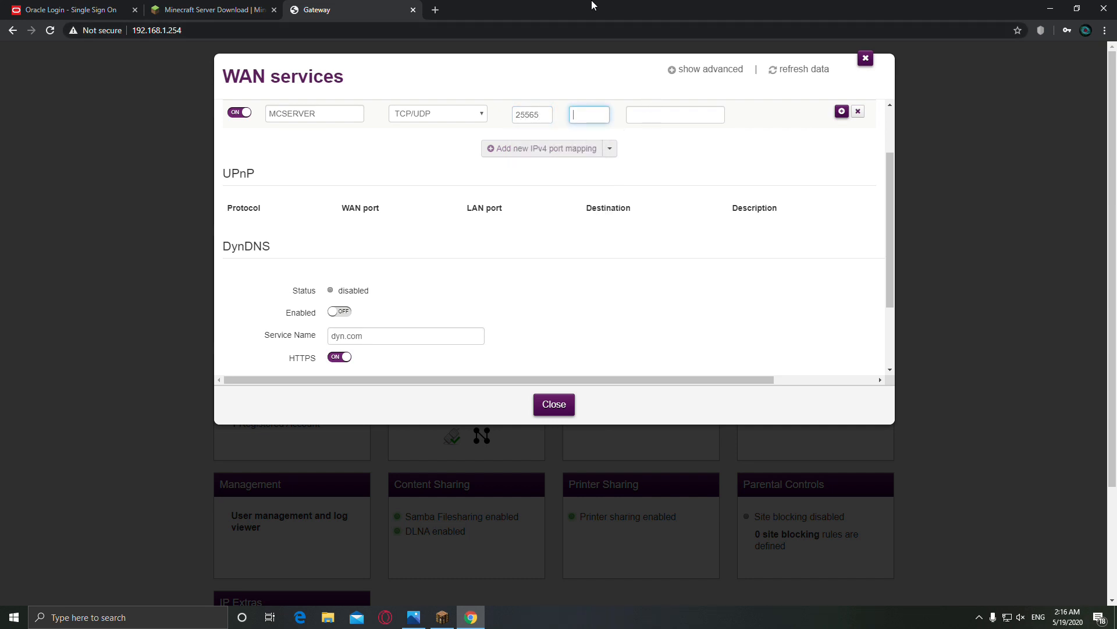
text(25565)
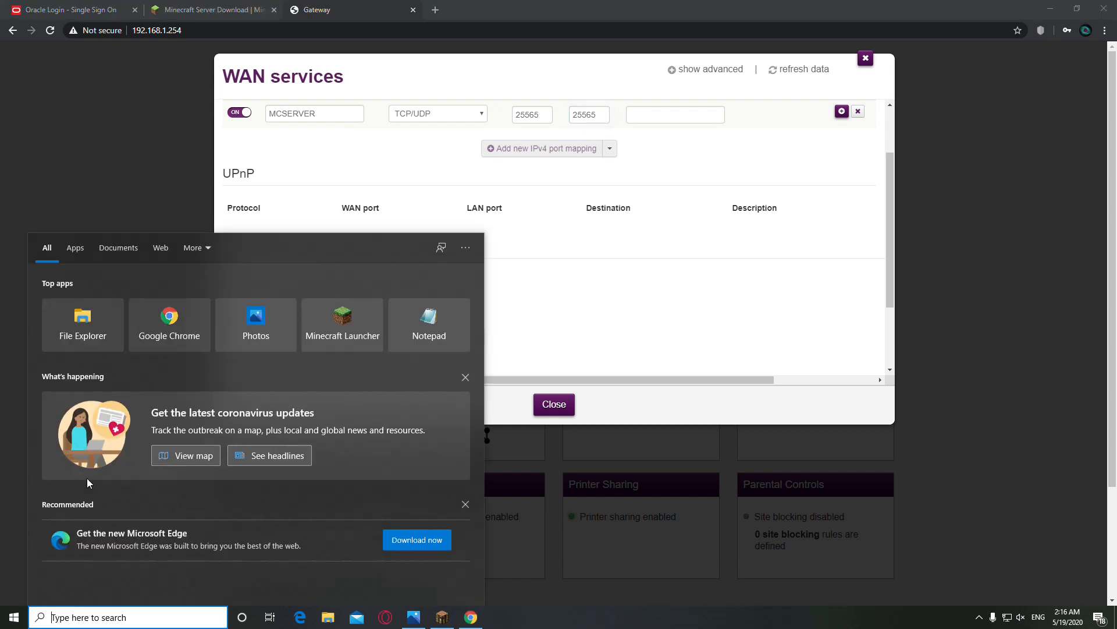
Run ipconfig in Command Prompt to find the computer's IPv4 address 192.168.1.238
text(command Prompt)
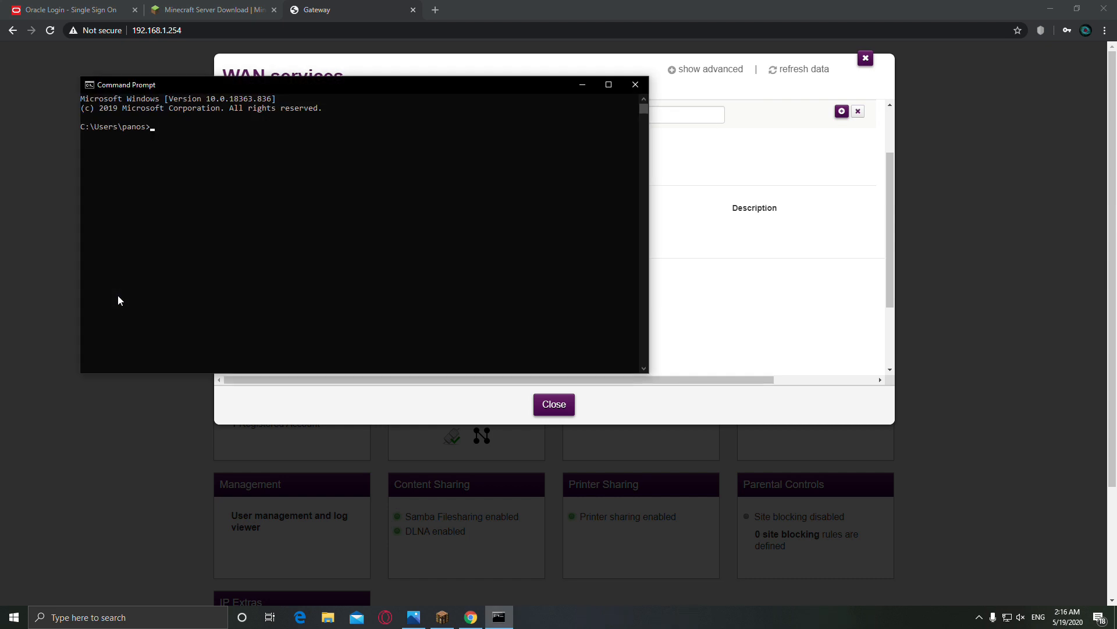
text(ipconfig)
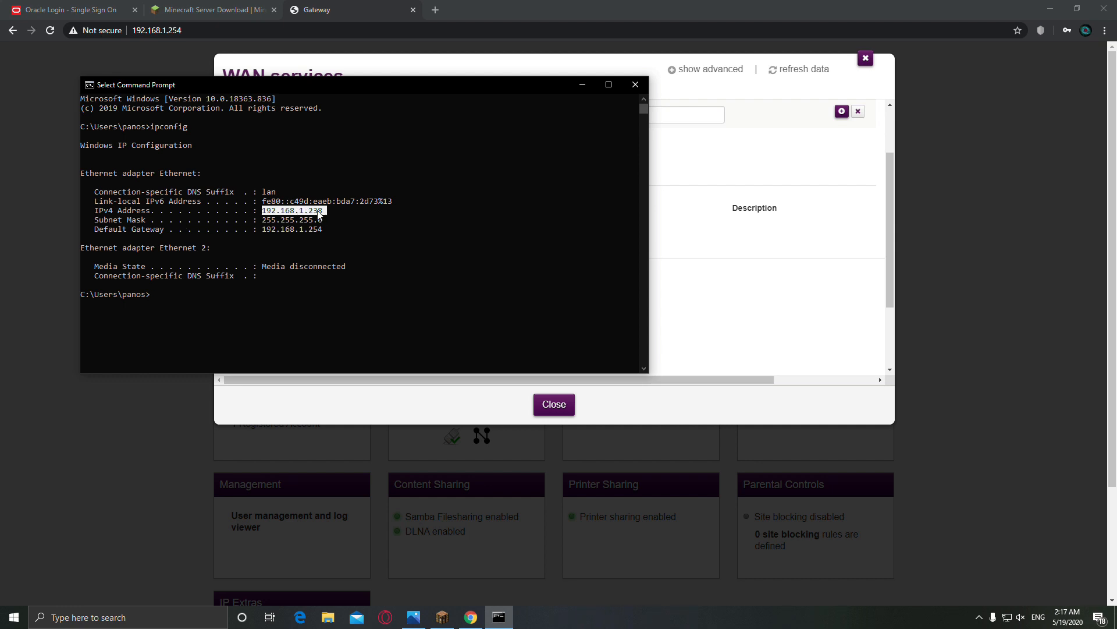
Save the MCSERVER rule with destination 192.168.1.238 and close WAN services
click(674, 115)
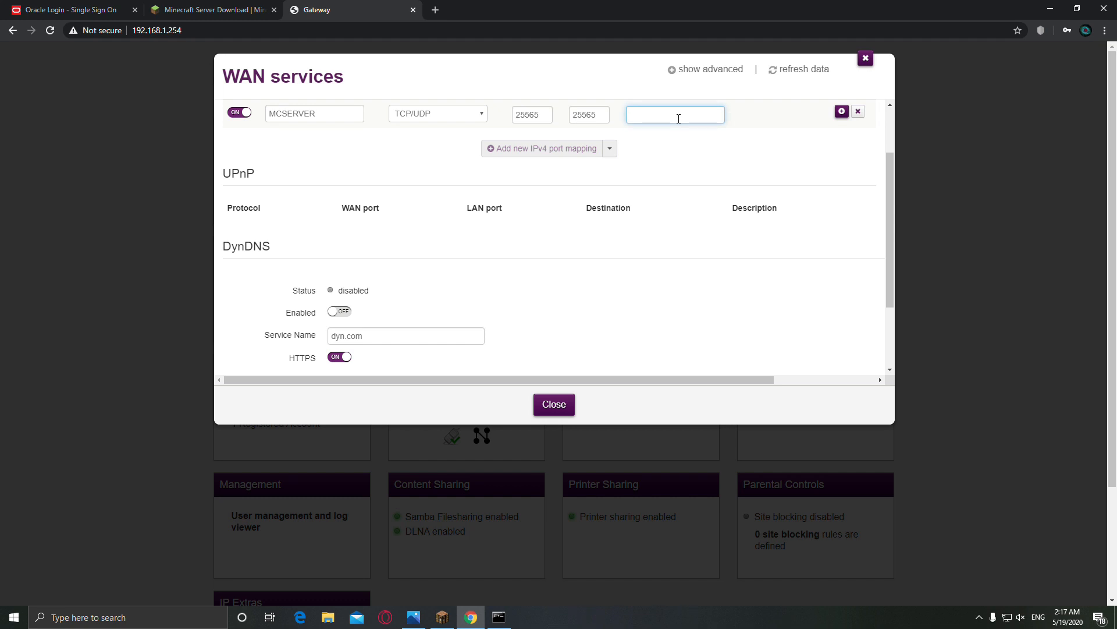
text(192.168.1.238)
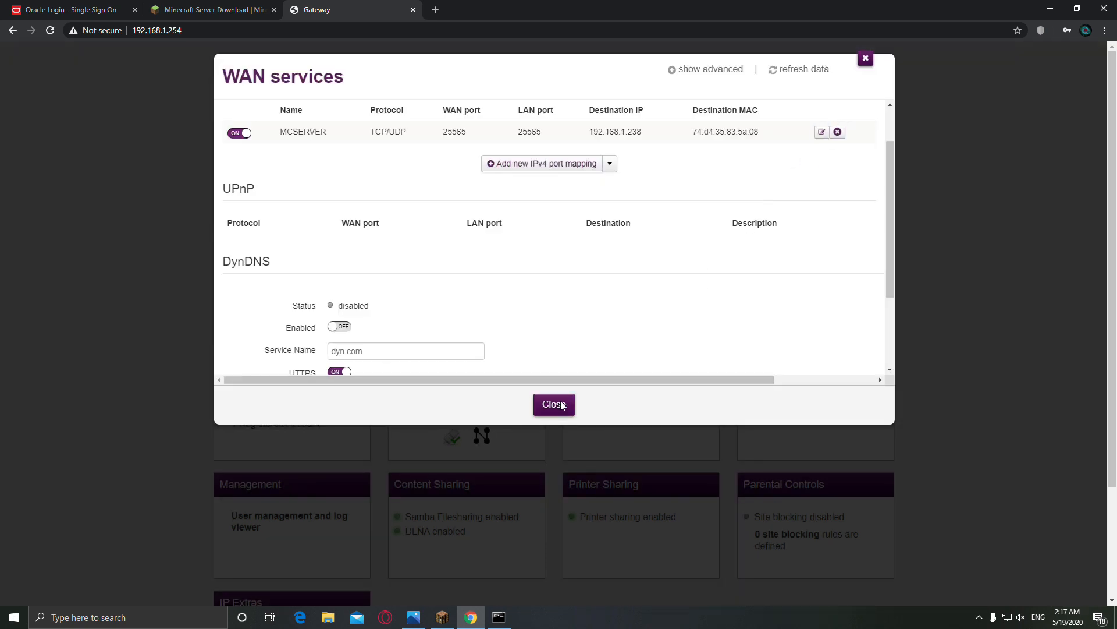
click(554, 404)
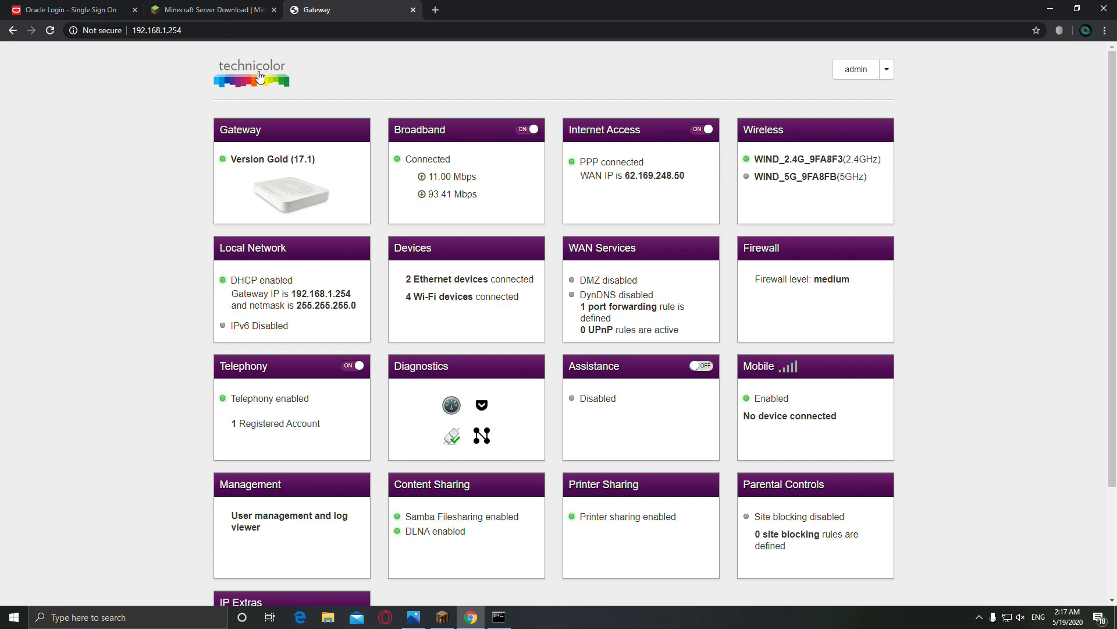
Download minecraft_server.1.15.2.jar and create New folder (3) on the desktop
click(211, 10)
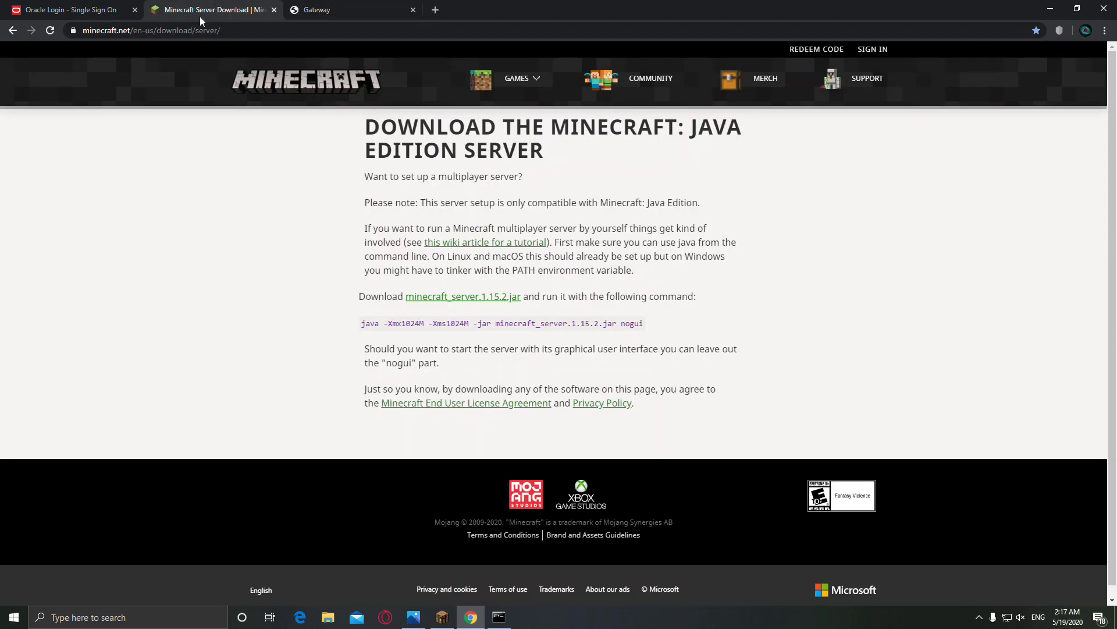
double_click(463, 296)
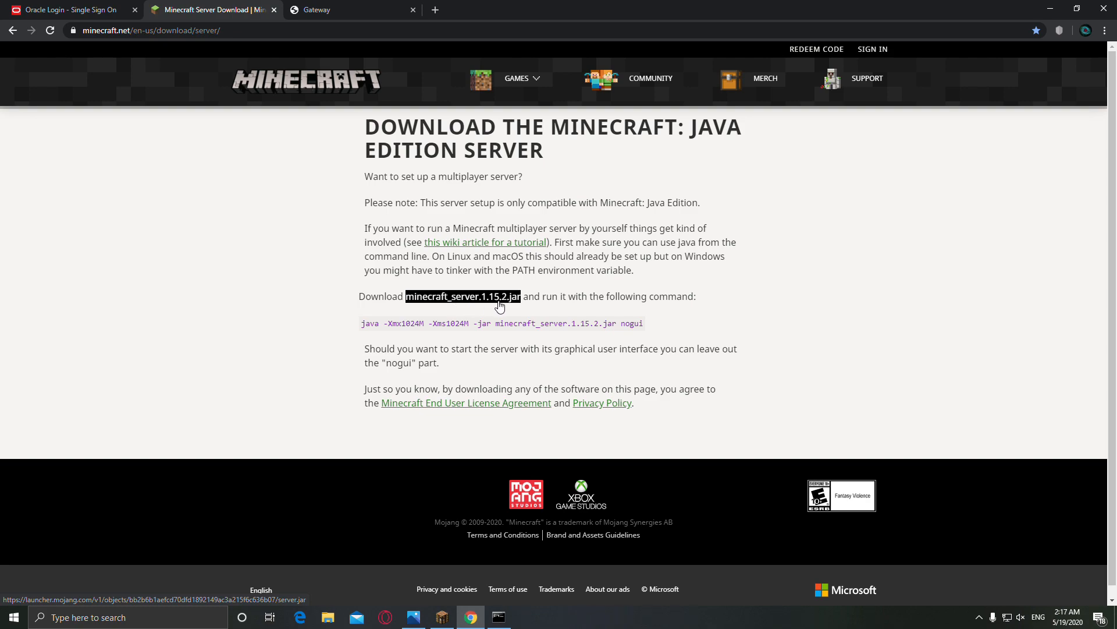
click(462, 295)
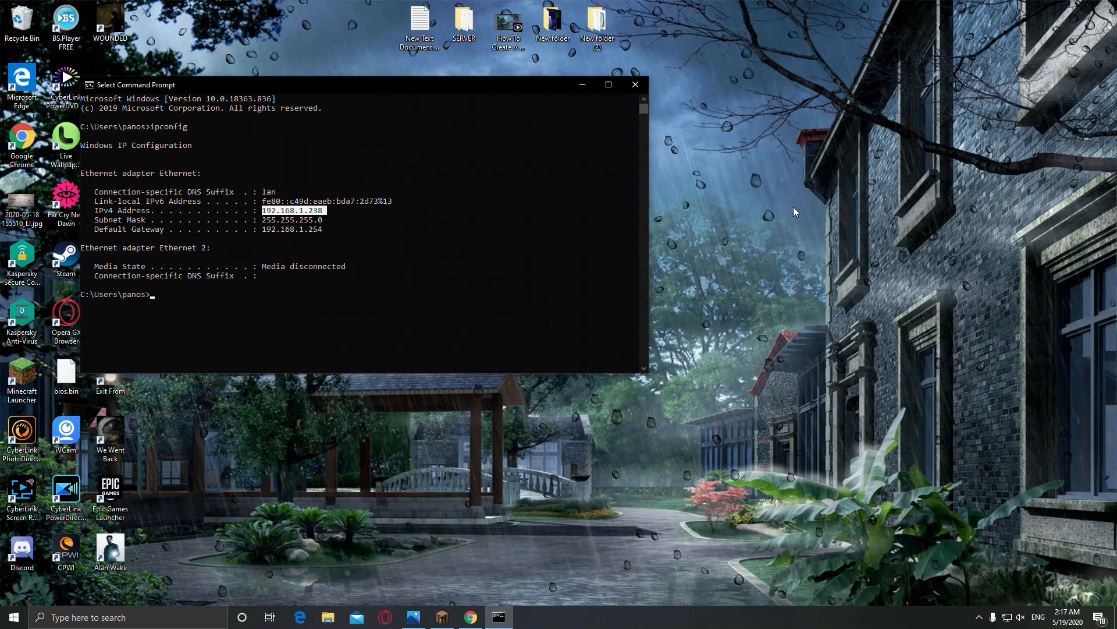
right_click(639, 354)
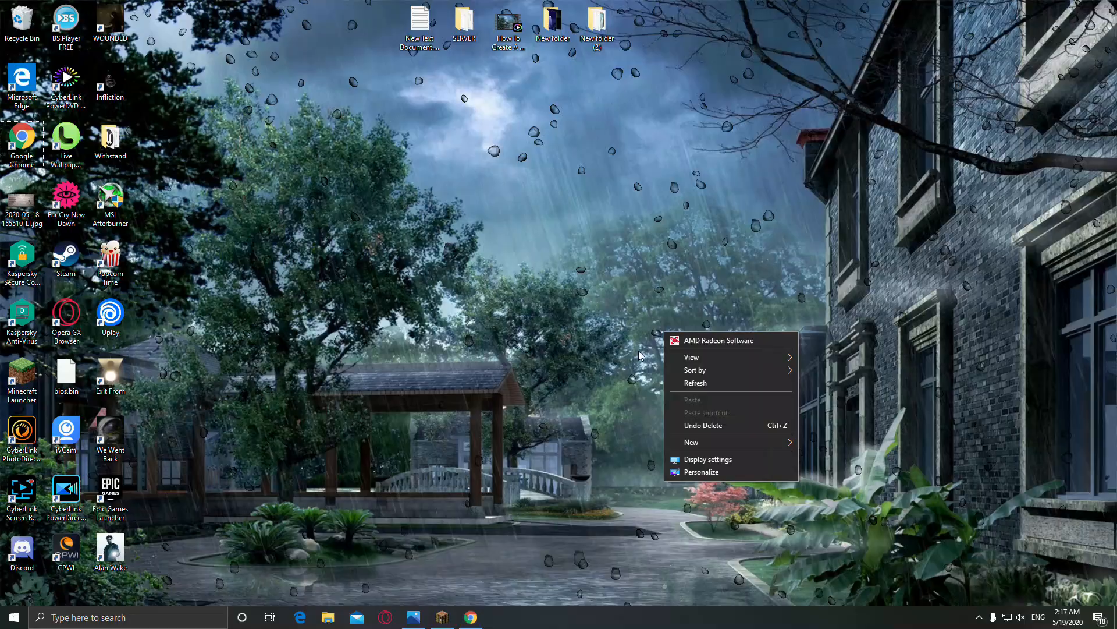
click(689, 442)
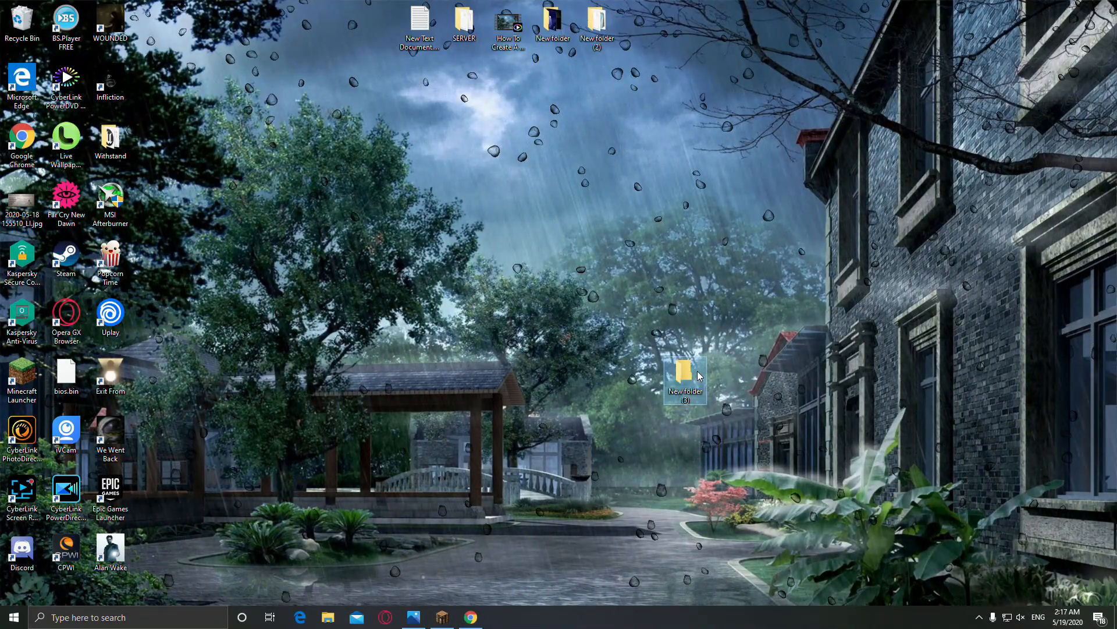
double_click(684, 371)
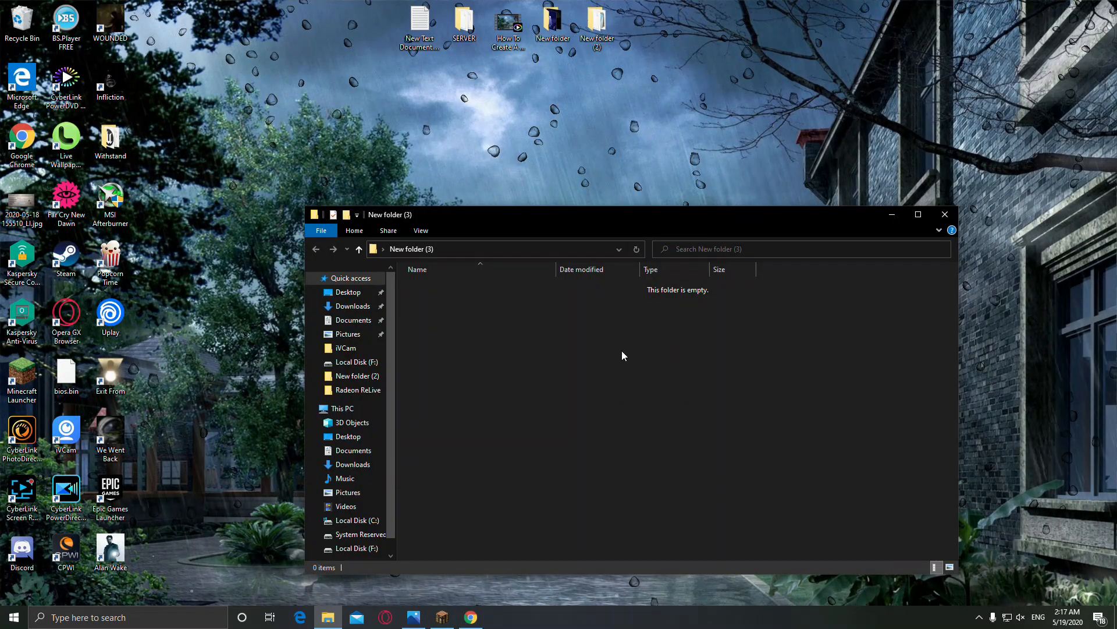
mouse_move(522, 517)
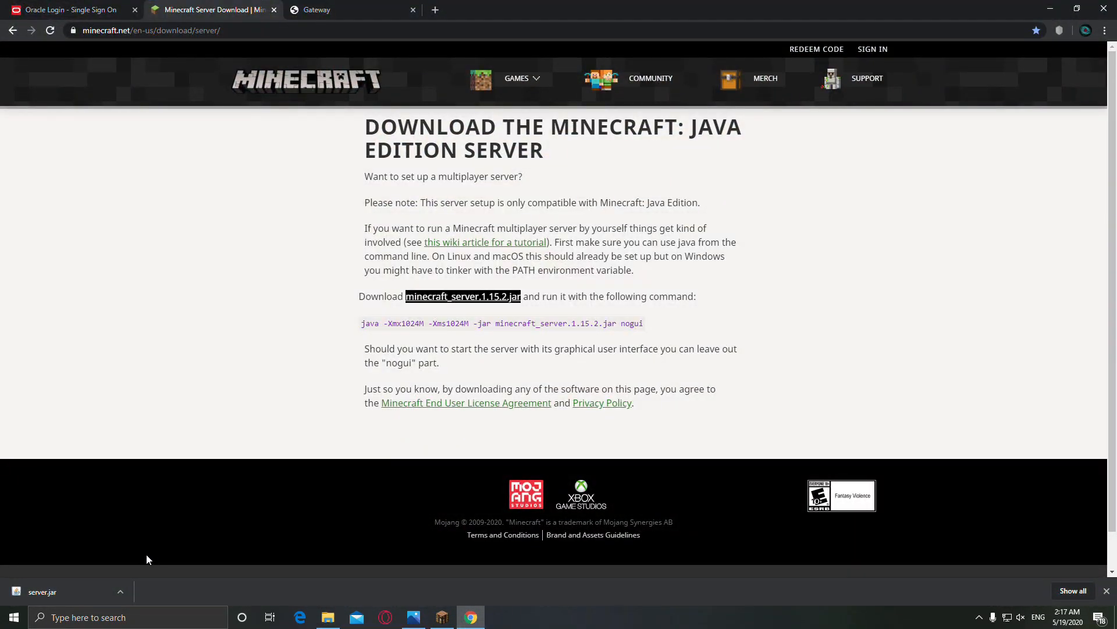
Copy server.jar from Downloads for placing in the new folder
click(327, 617)
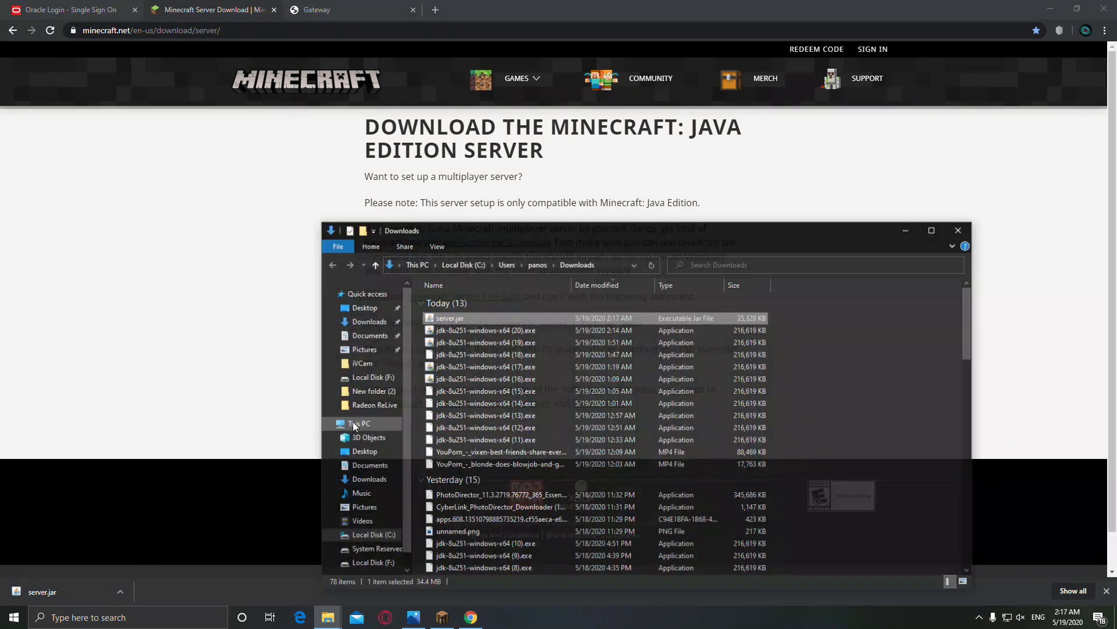
right_click(449, 318)
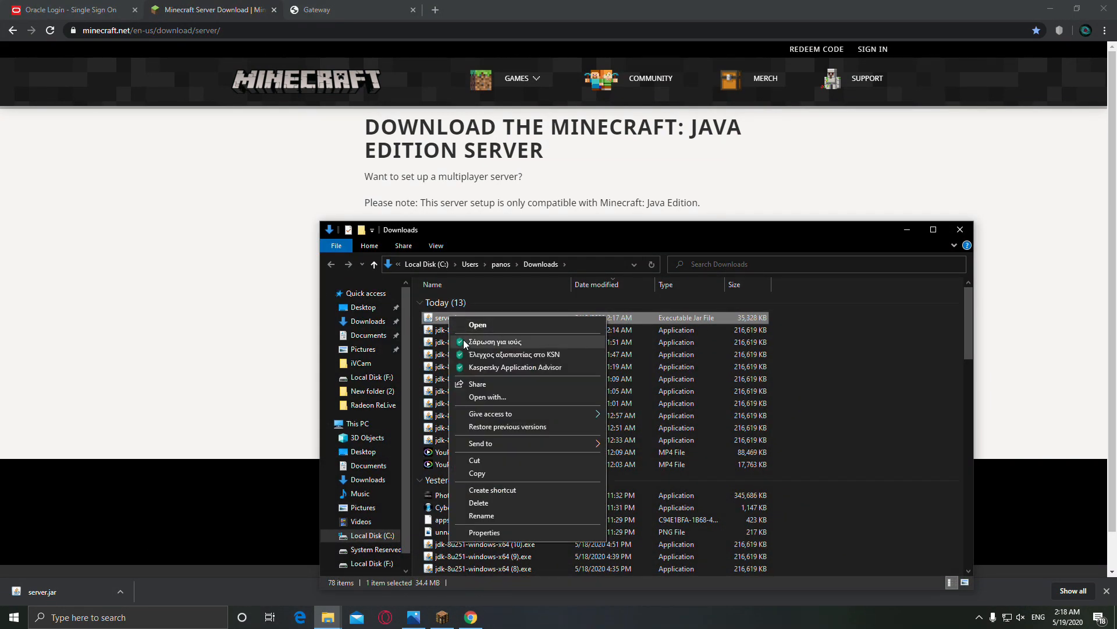
click(713, 427)
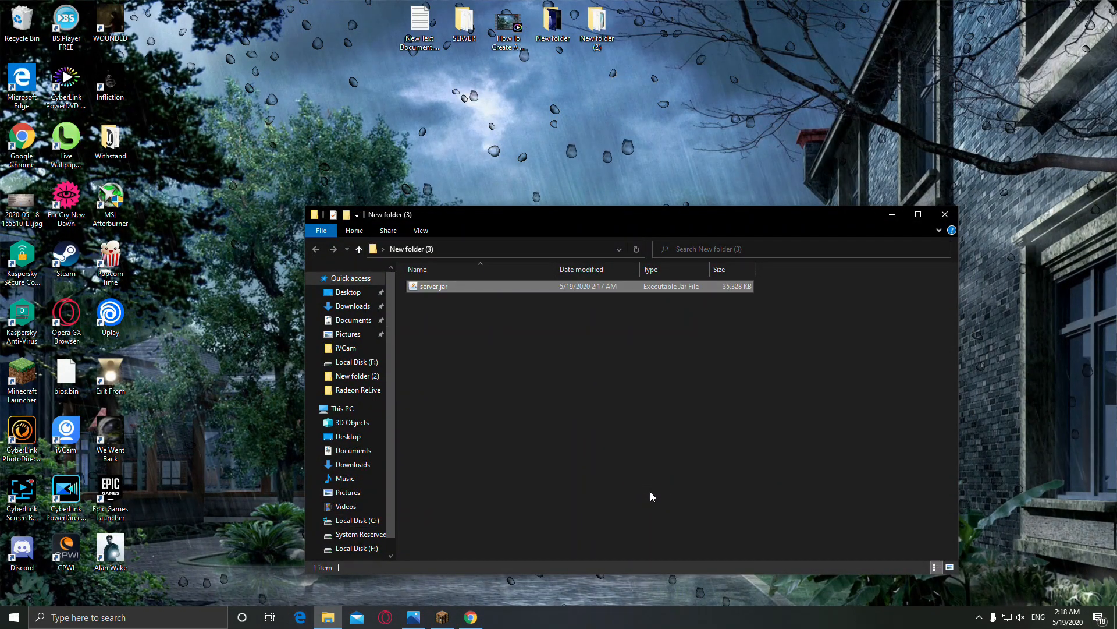
Edit eula.txt in New folder (3) to eula=true and save it
click(433, 286)
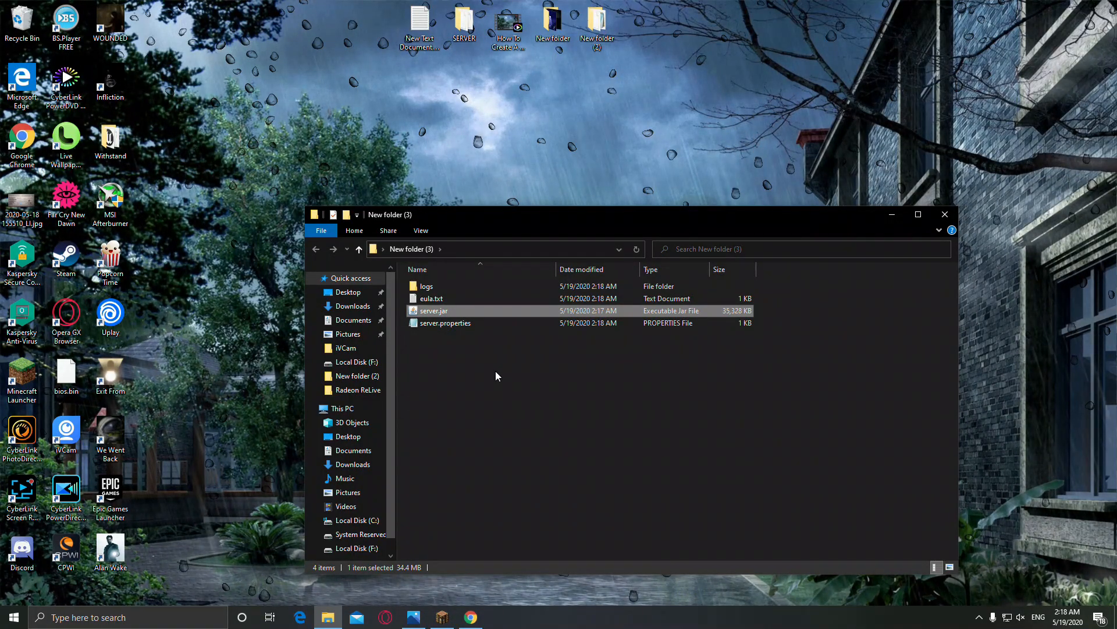
click(431, 298)
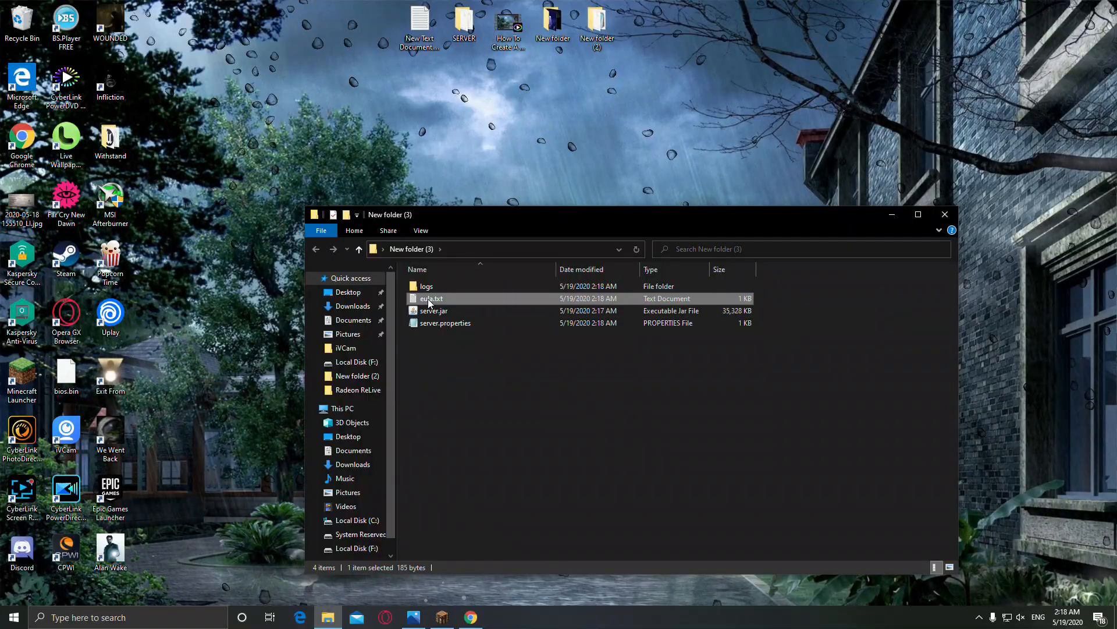
double_click(430, 298)
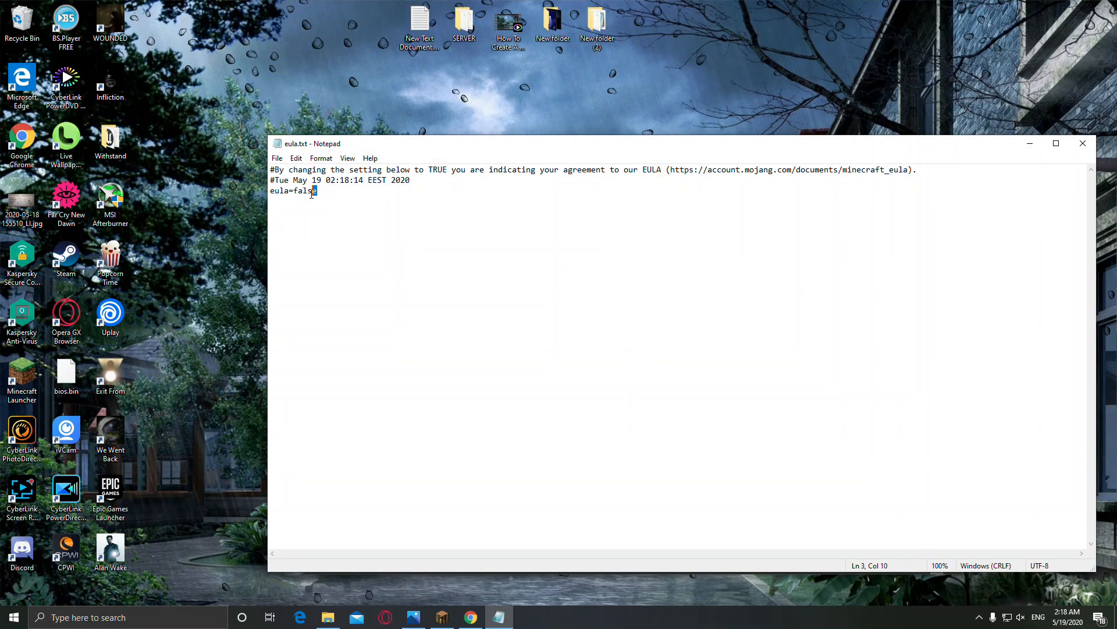
double_click(304, 190)
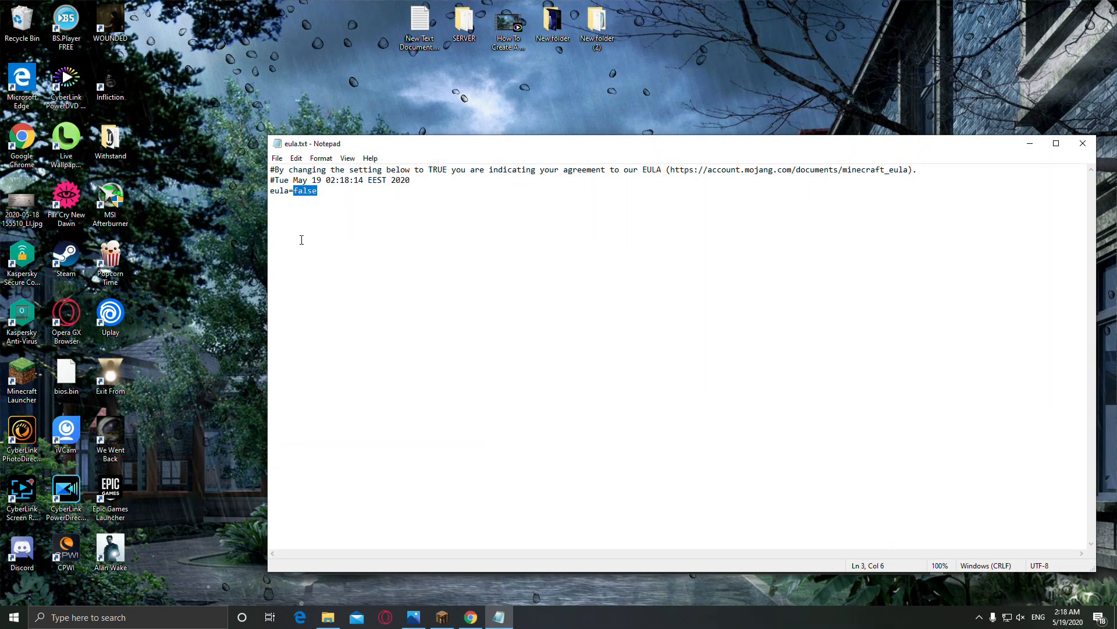
text(true)
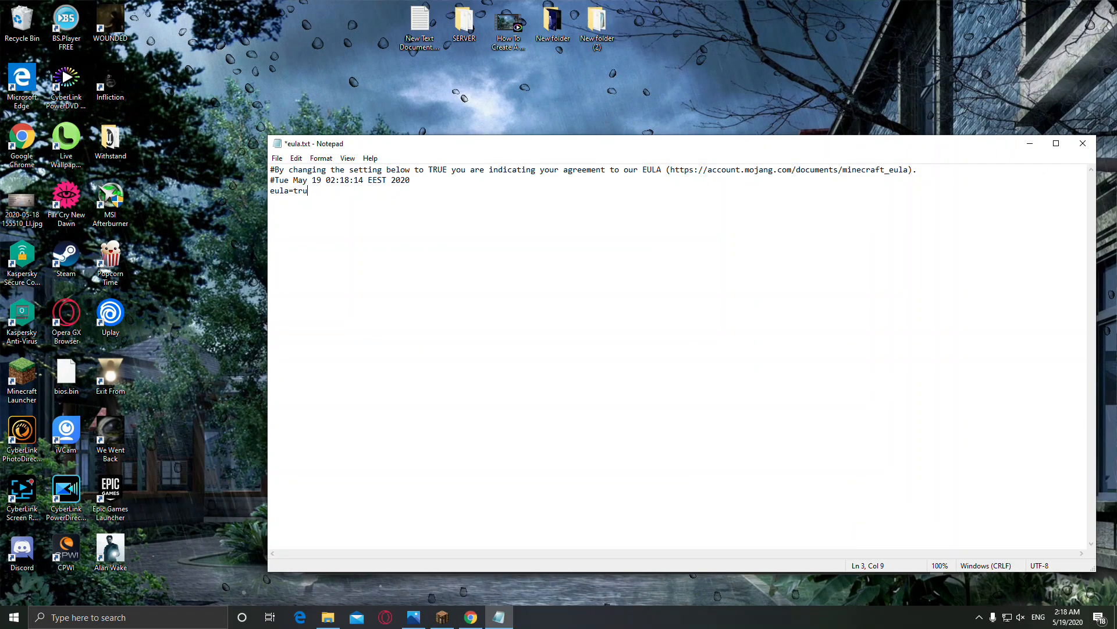
text(e)
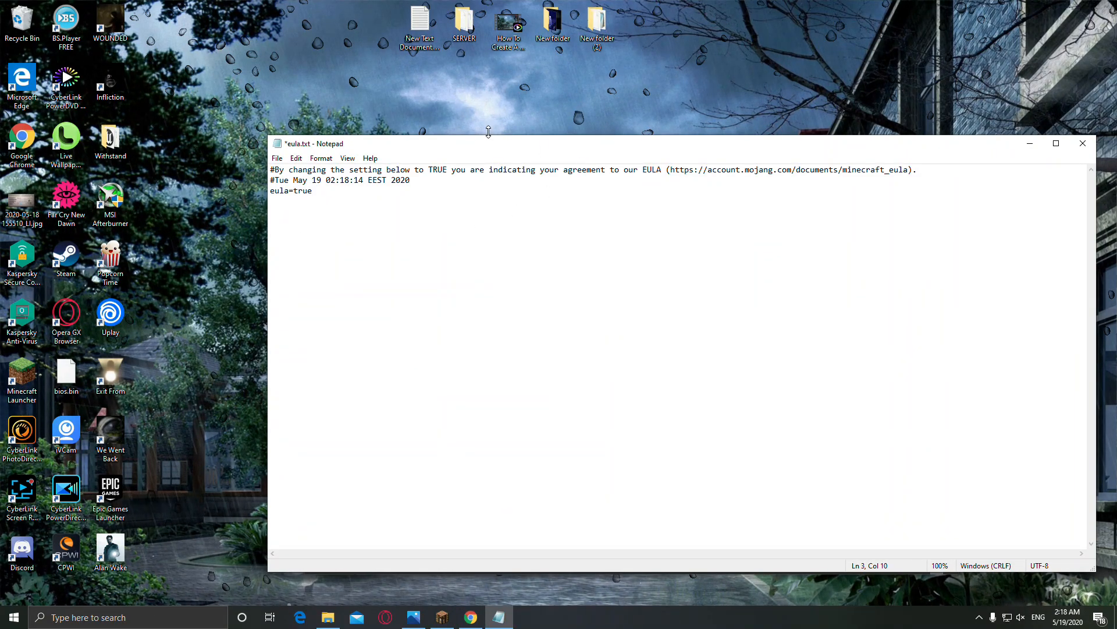
click(1082, 143)
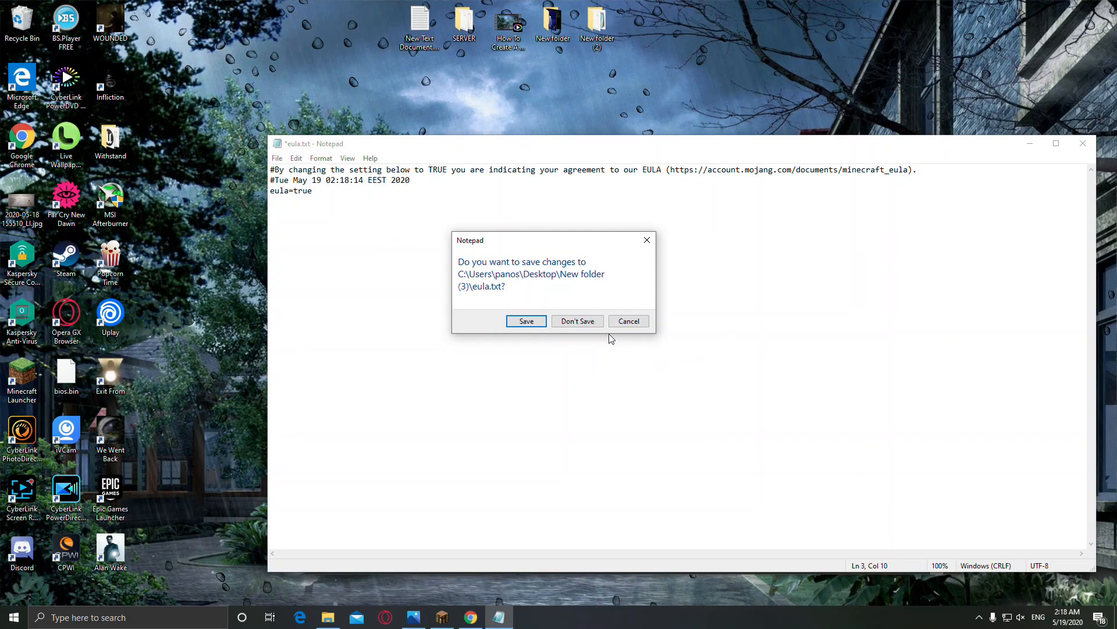
click(526, 321)
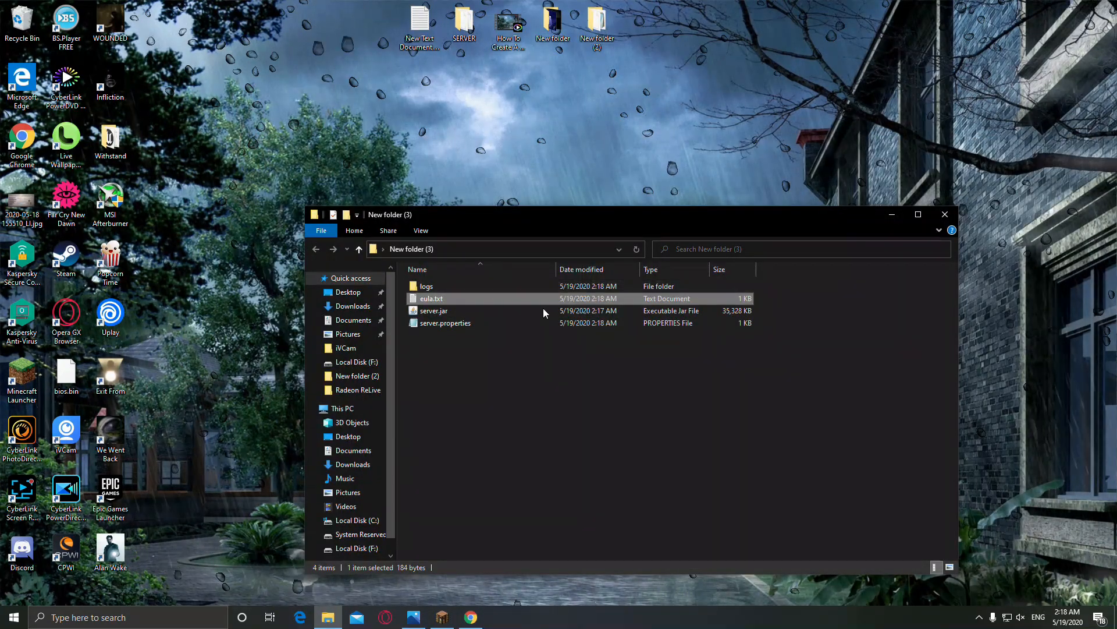
mouse_move(433, 310)
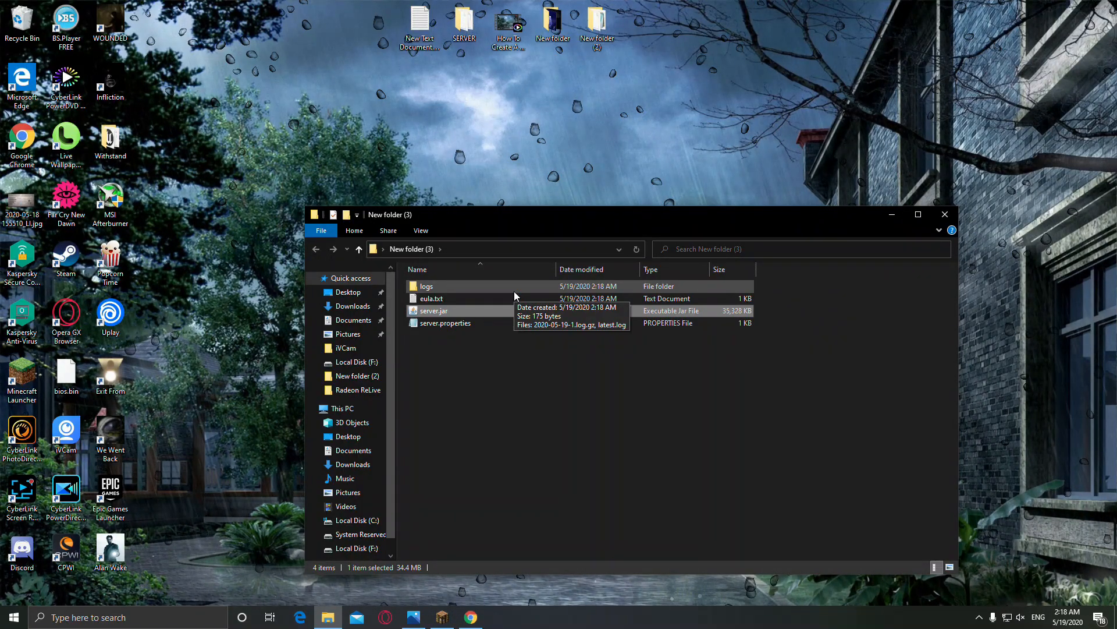
Launch server.jar to generate the world, copy the 4GB launch command from notes, then stop the server
double_click(433, 309)
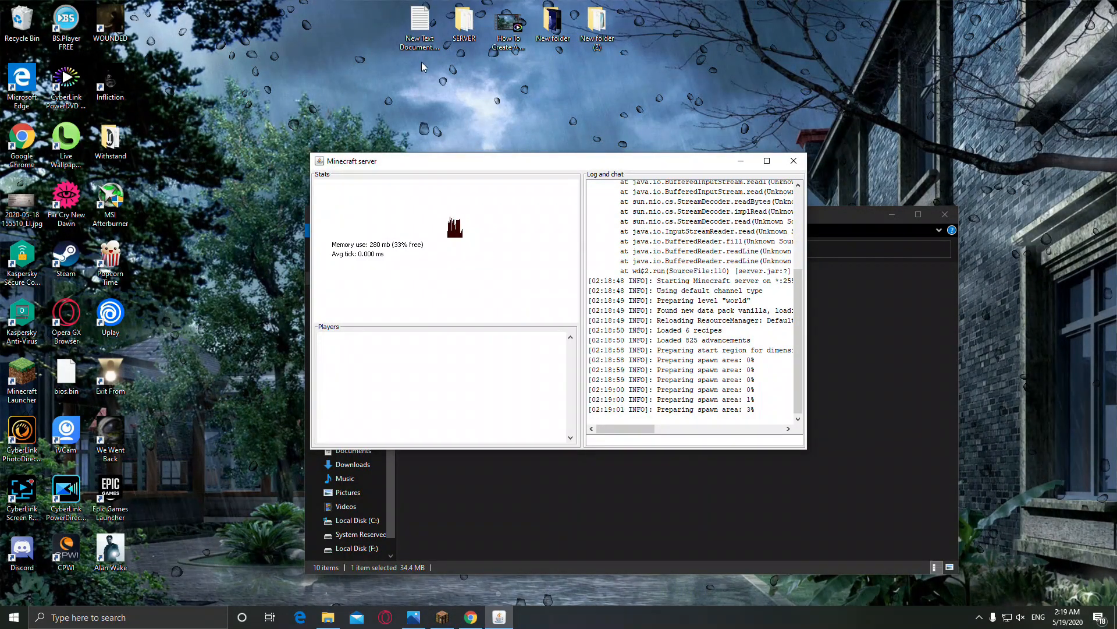
double_click(420, 27)
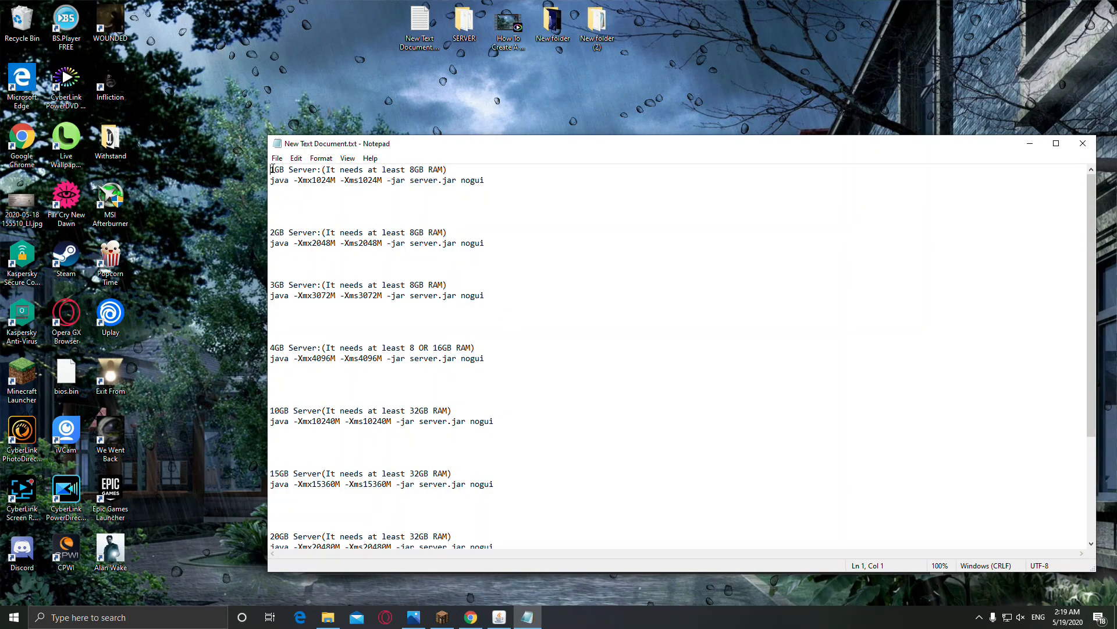
scroll(down, 3)
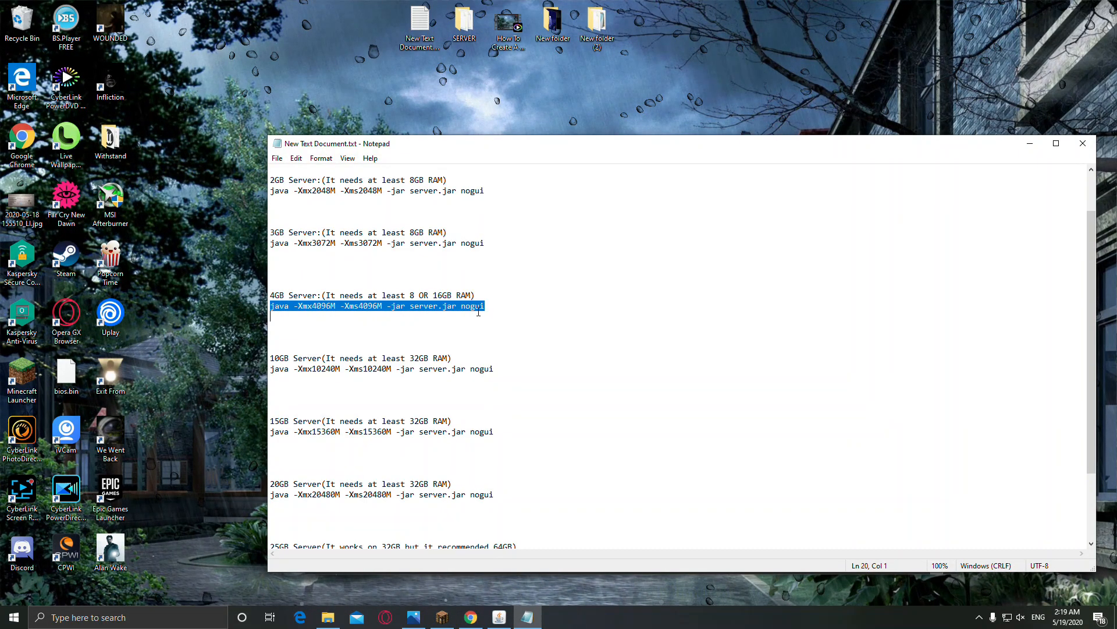
right_click(481, 309)
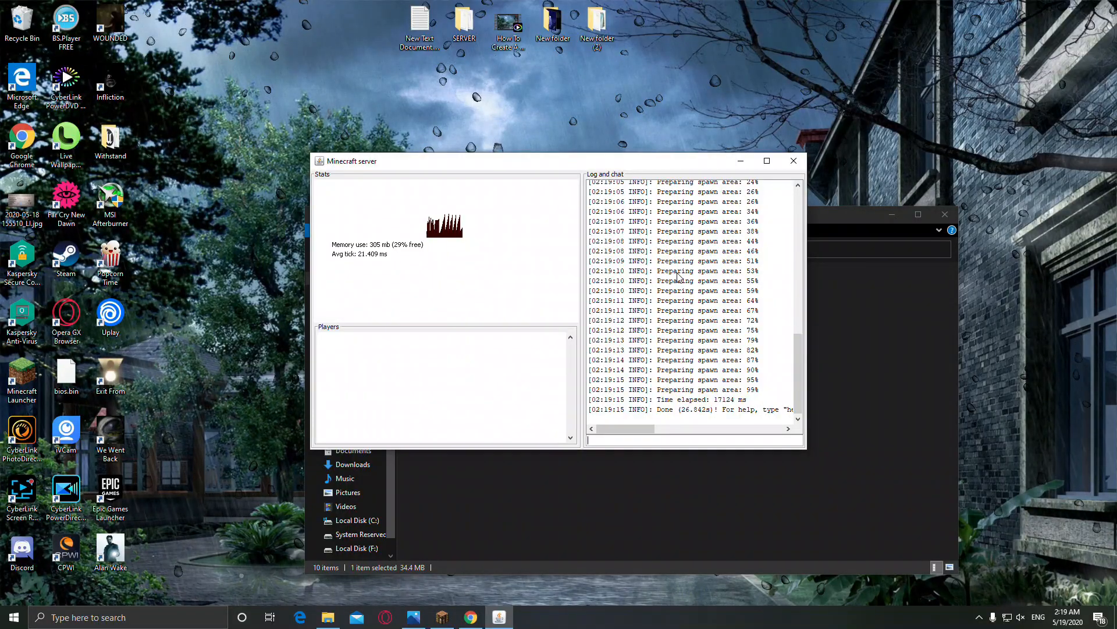
text(stop)
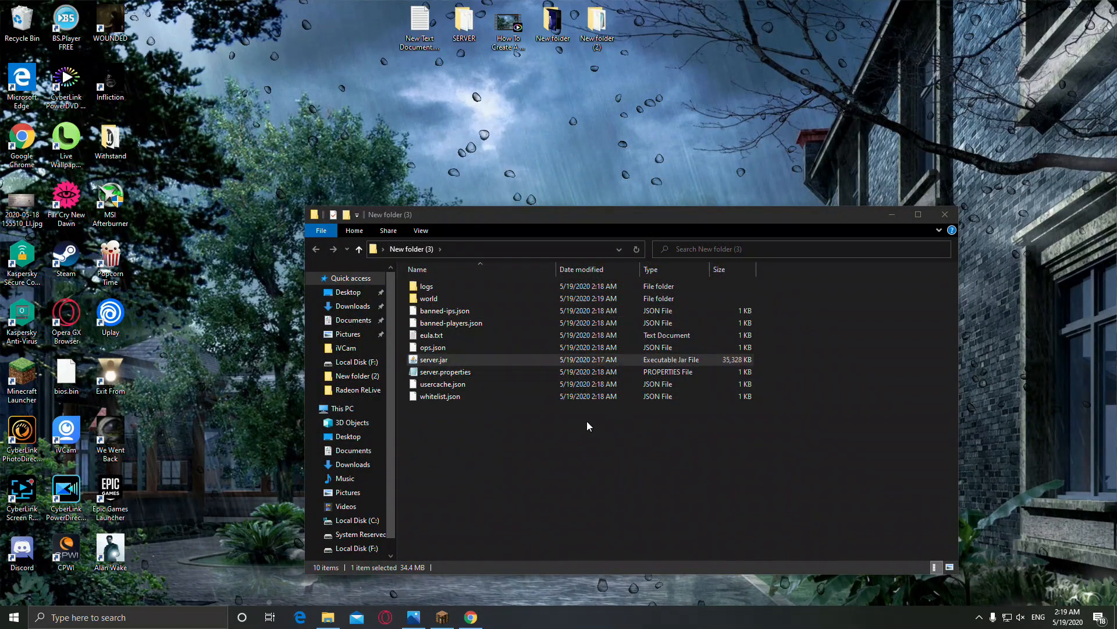
mouse_move(544, 471)
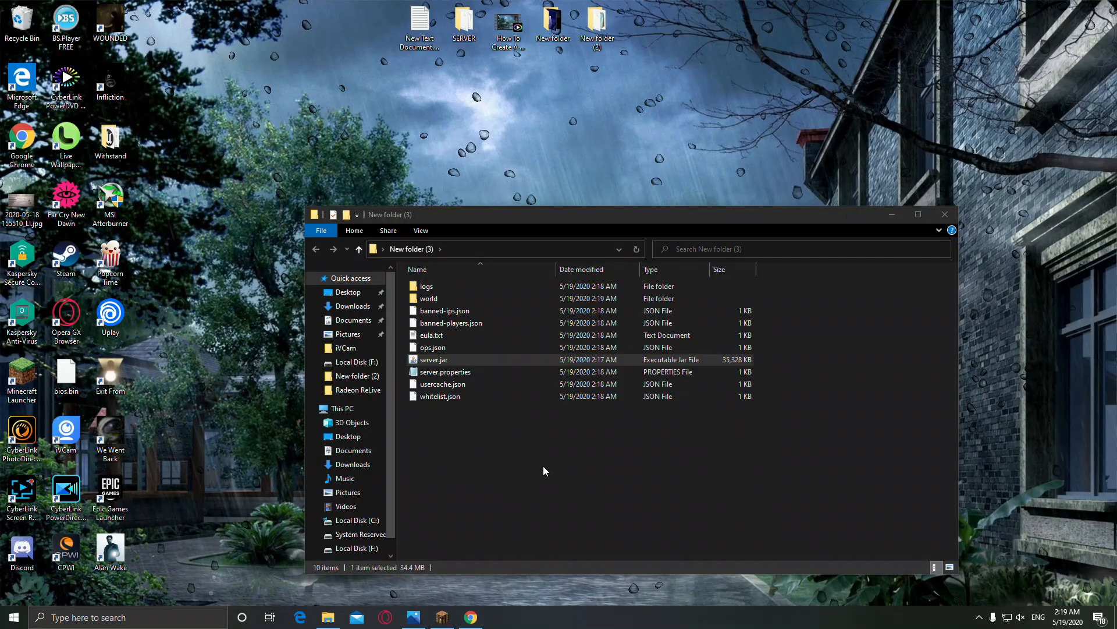
Create a new text document in the server folder and paste the java launch command into it
right_click(545, 470)
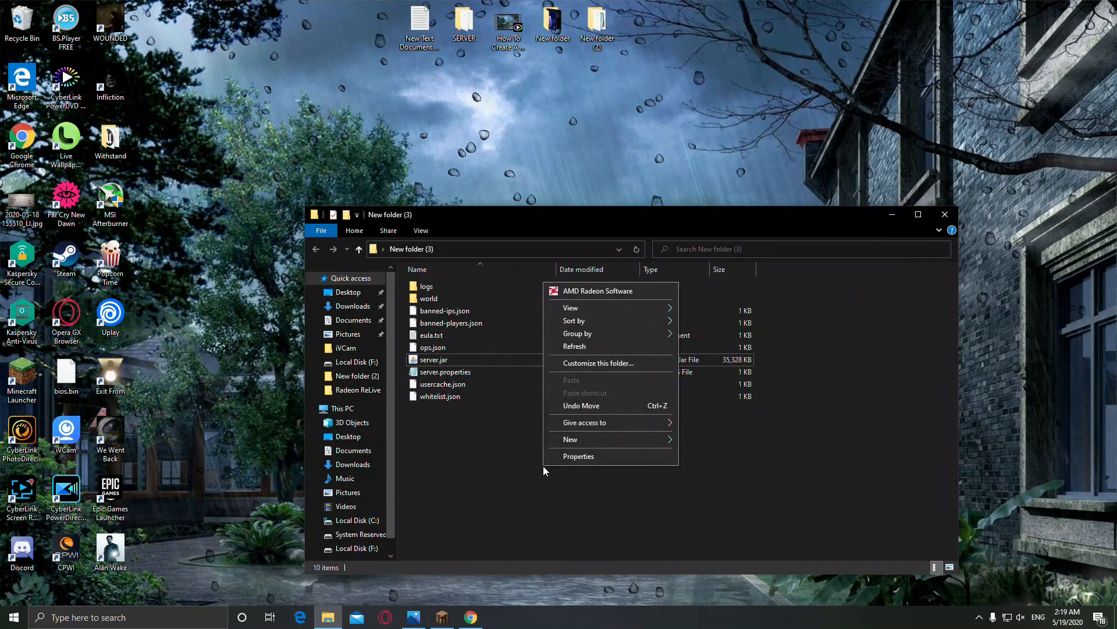
mouse_move(570, 439)
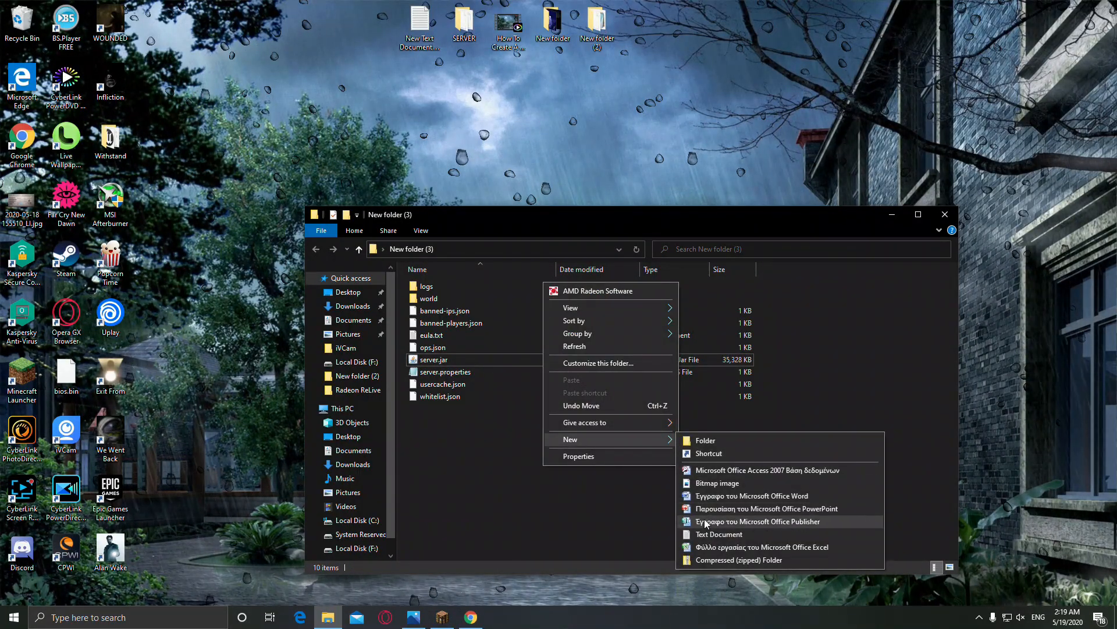
click(719, 534)
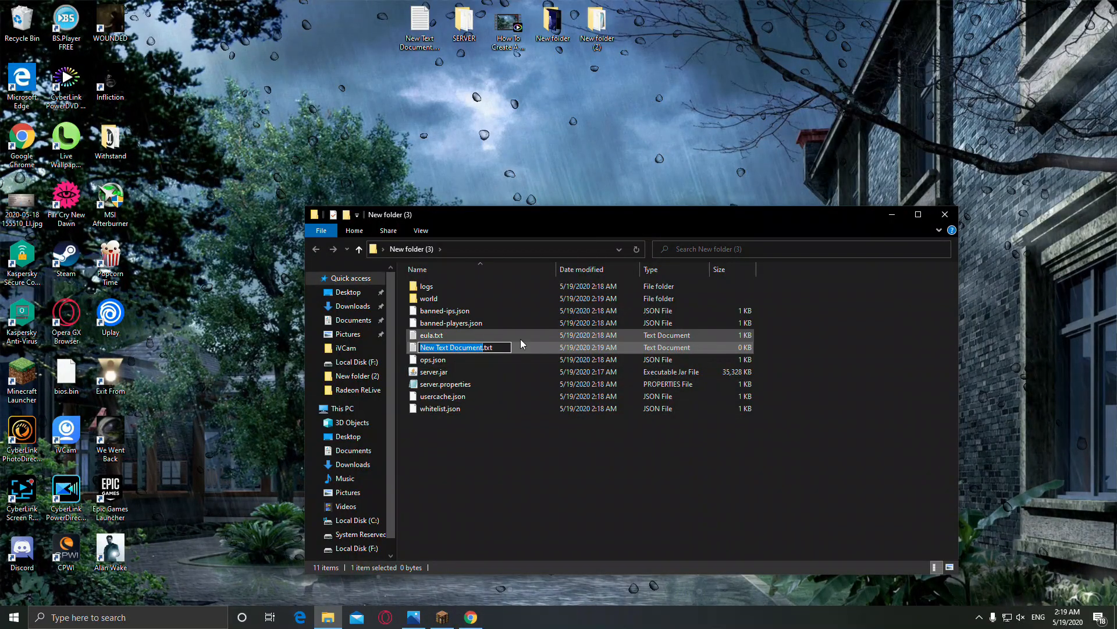
double_click(453, 347)
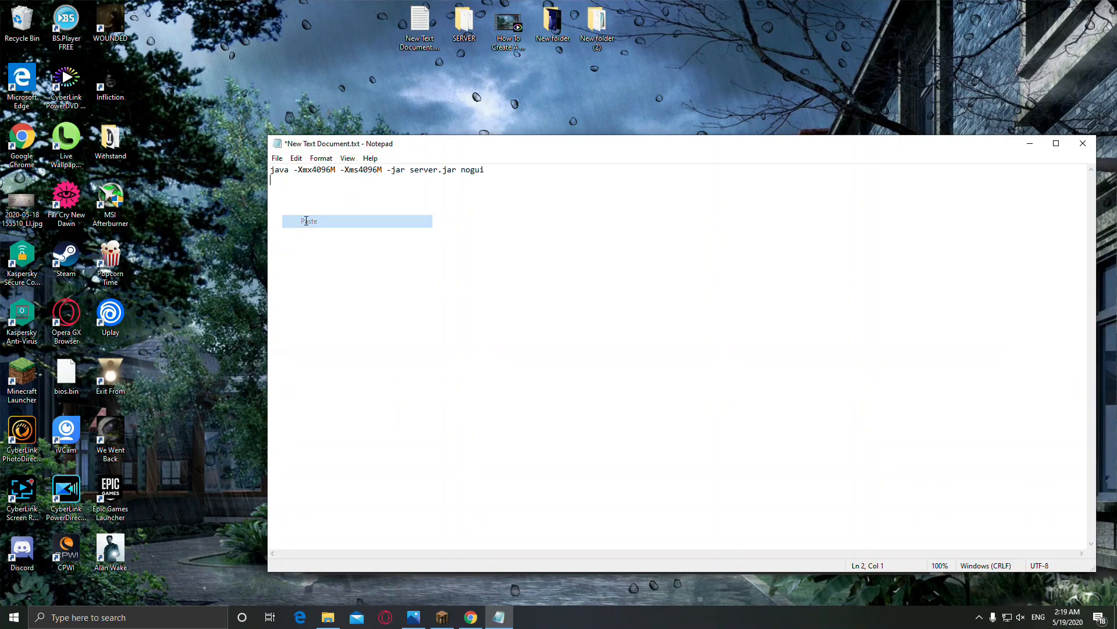
click(277, 157)
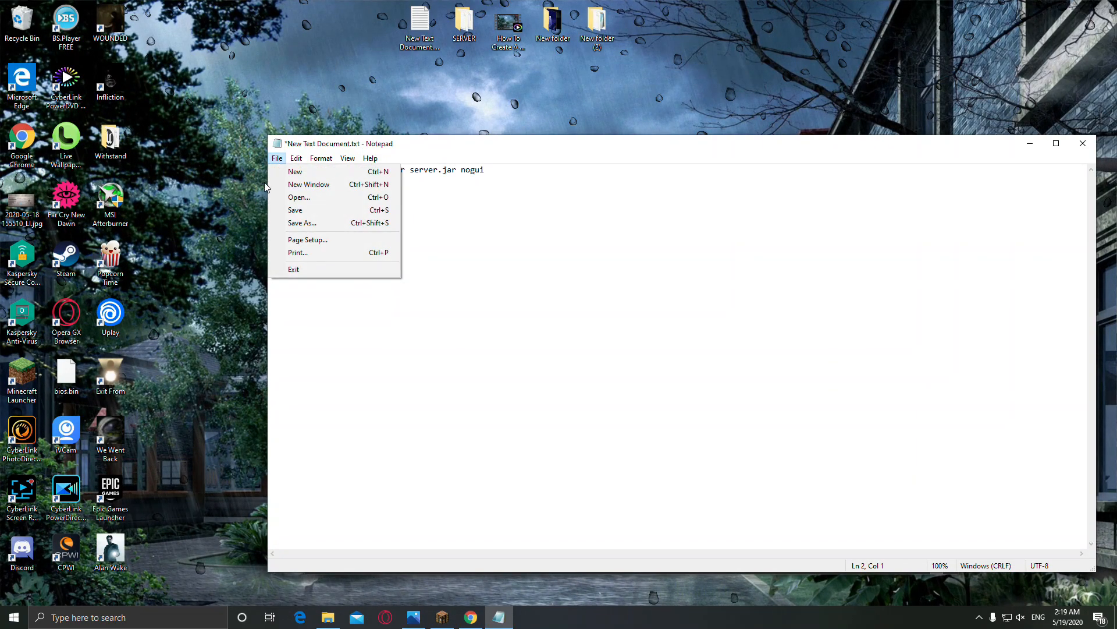
Save it as run.bat with the All Files type in the server folder
click(301, 223)
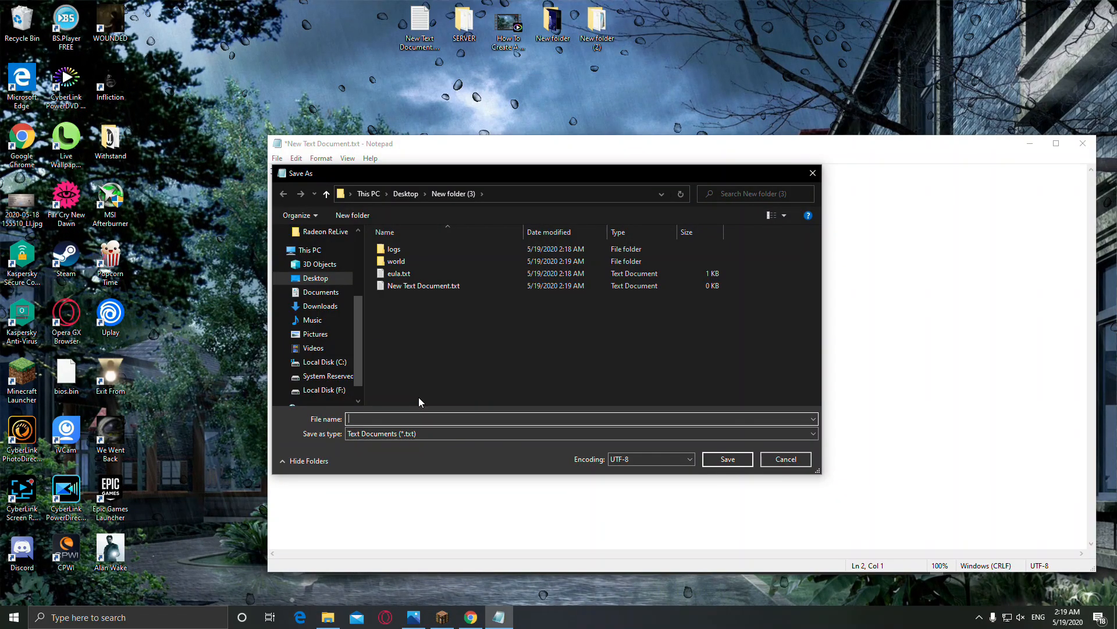
text(run.bat)
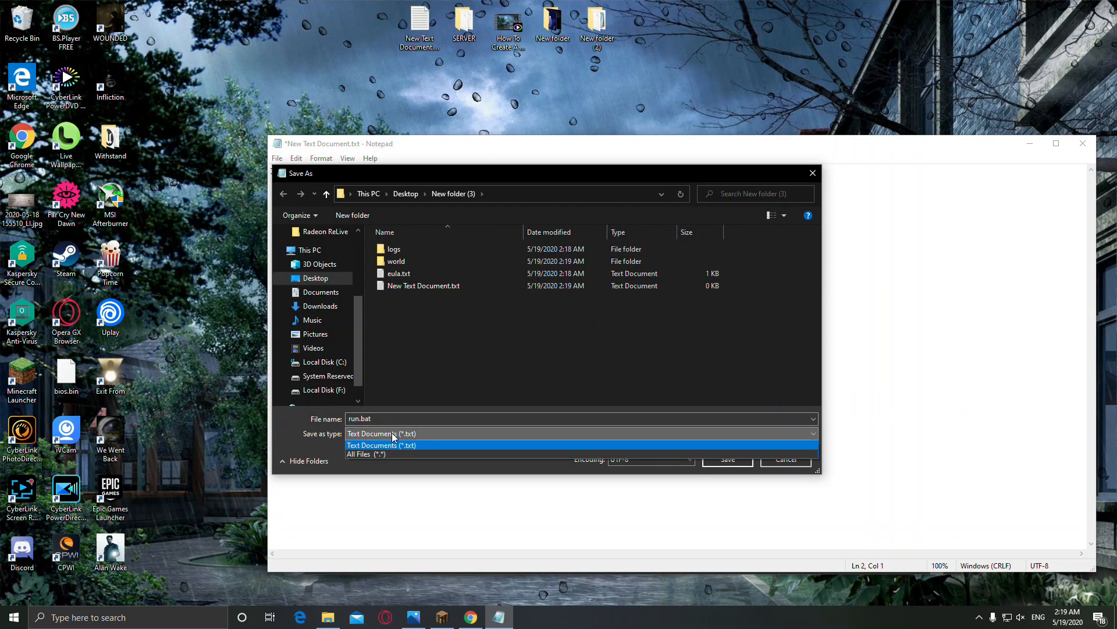
click(366, 454)
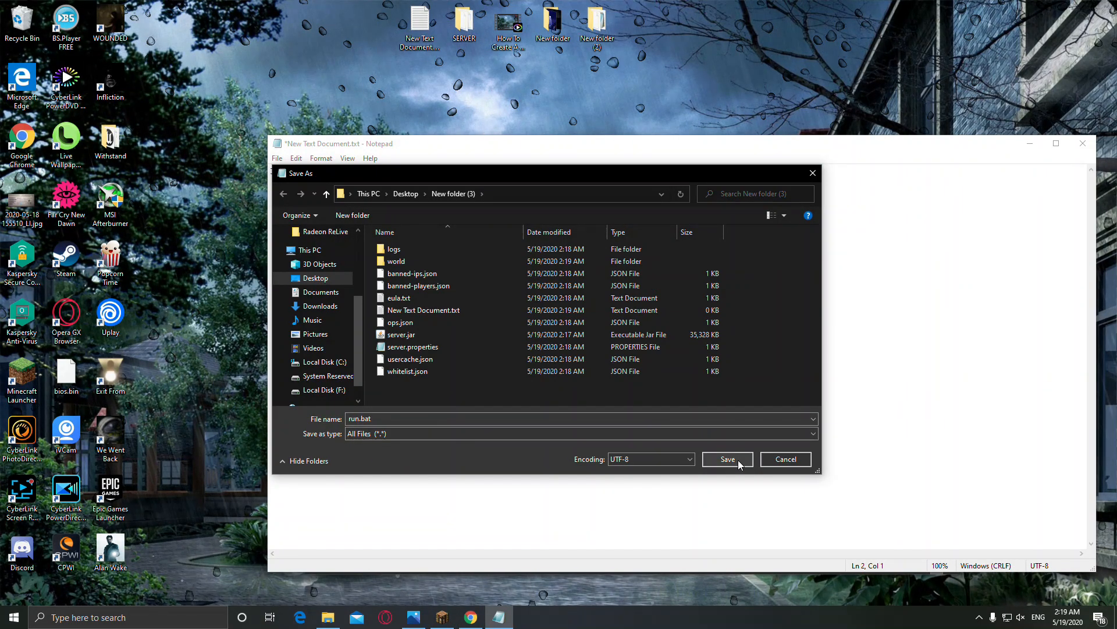
click(726, 459)
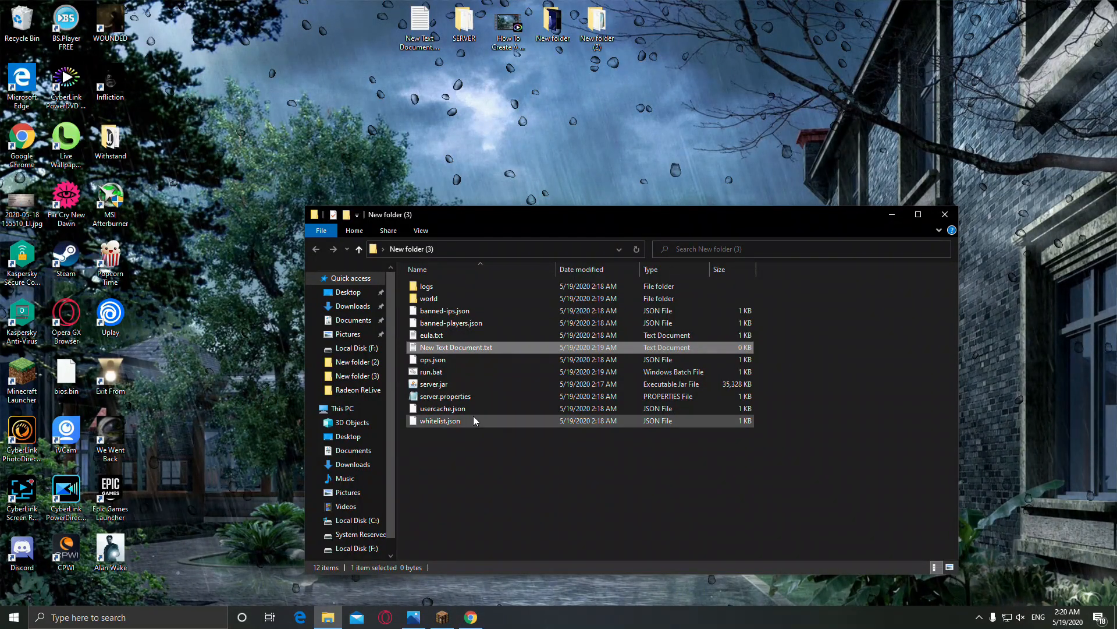
mouse_move(457, 373)
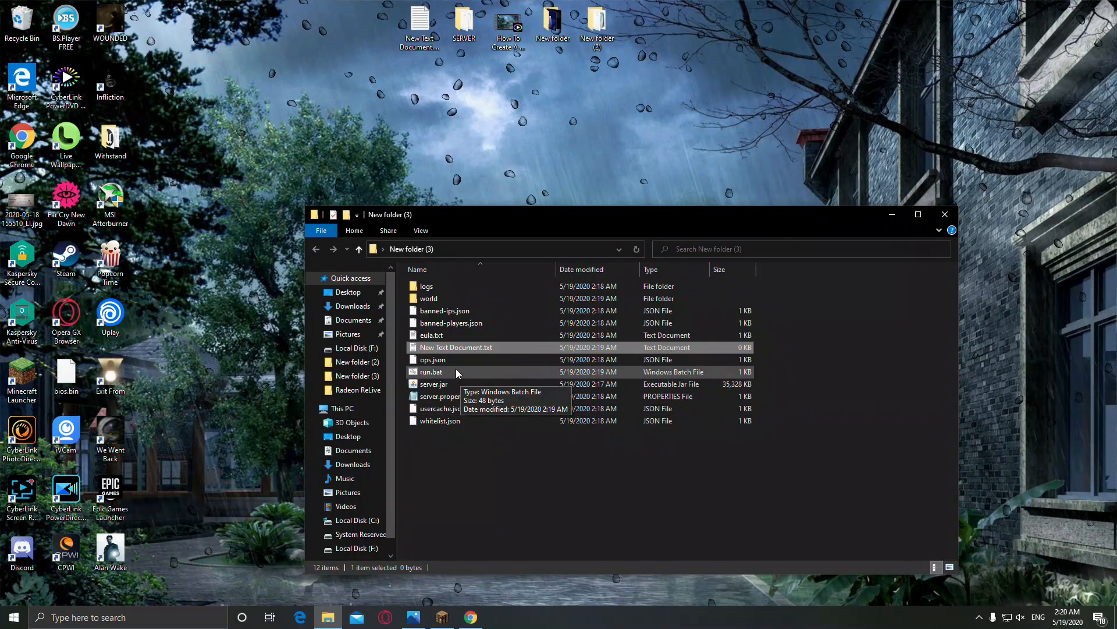
Delete the leftover New Text Document.txt and launch the server with run.bat
right_click(456, 347)
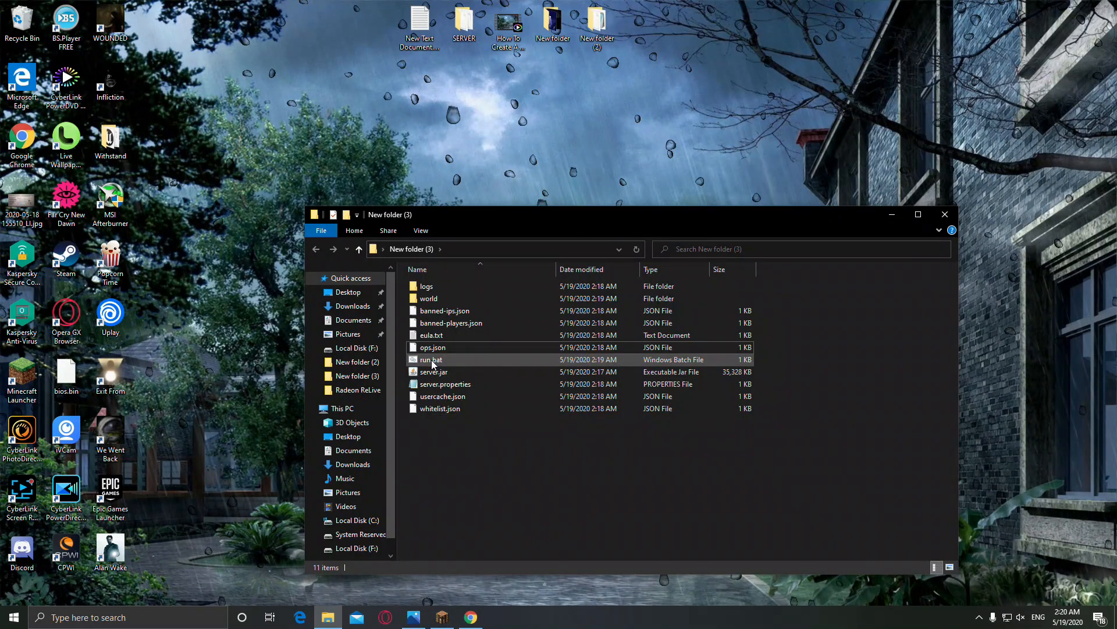
double_click(431, 359)
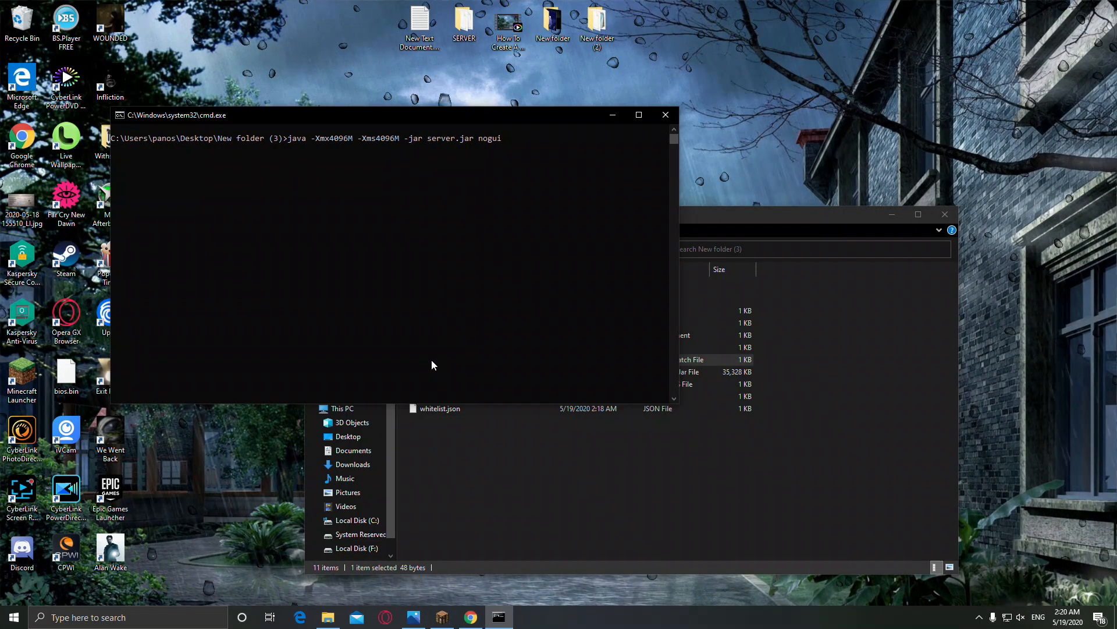
mouse_move(426, 224)
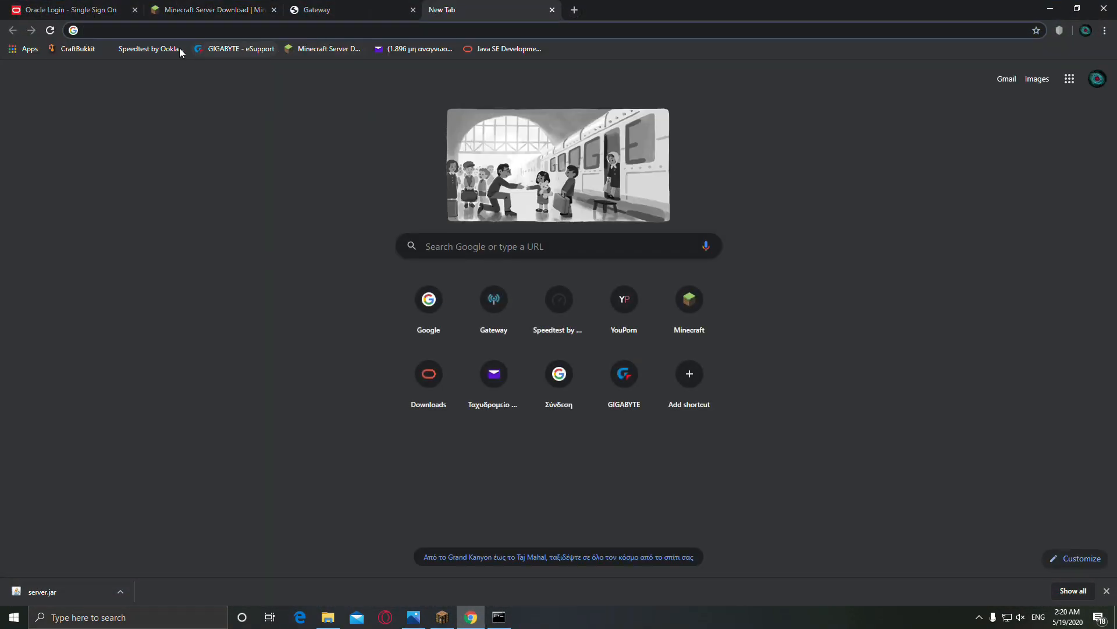
click(148, 49)
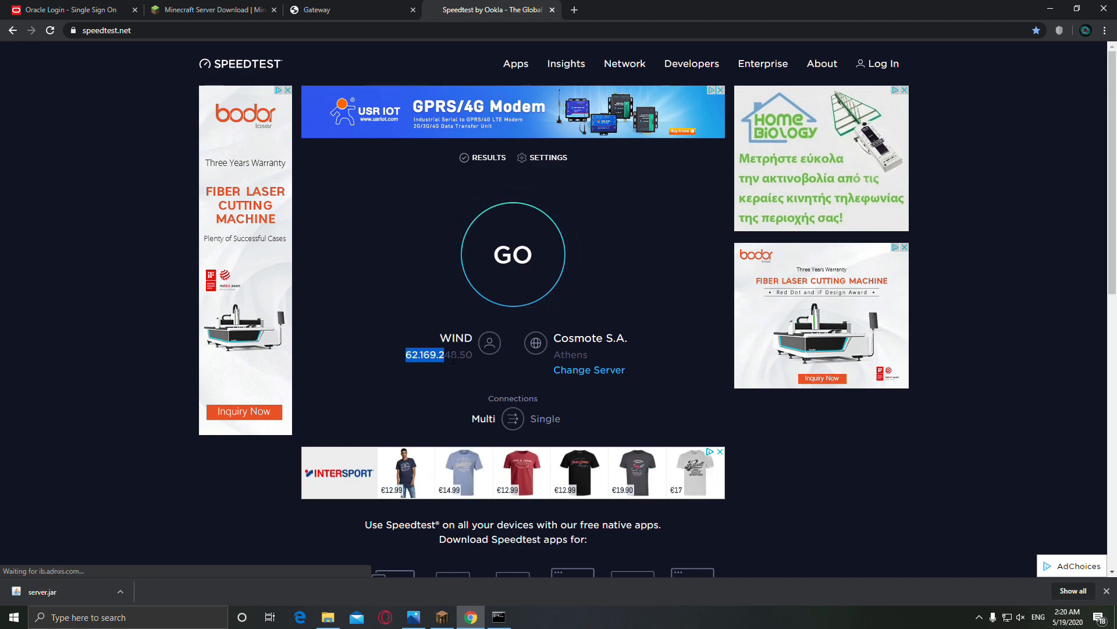
right_click(428, 354)
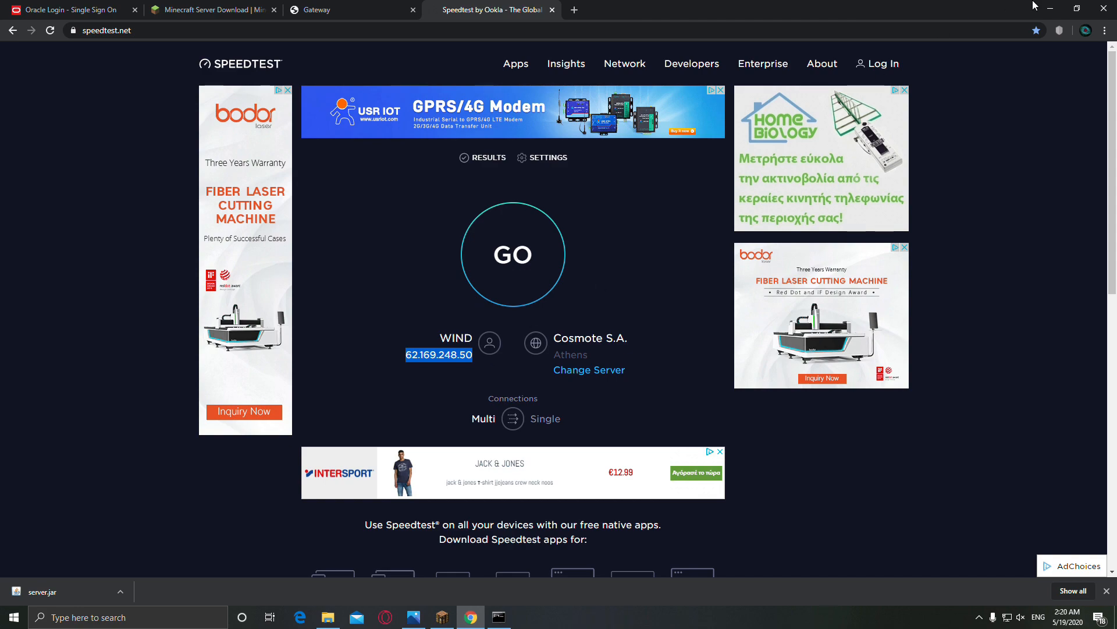
Set the saved Minecraft Server's address to 62.169.248.50 and connect to it
click(441, 617)
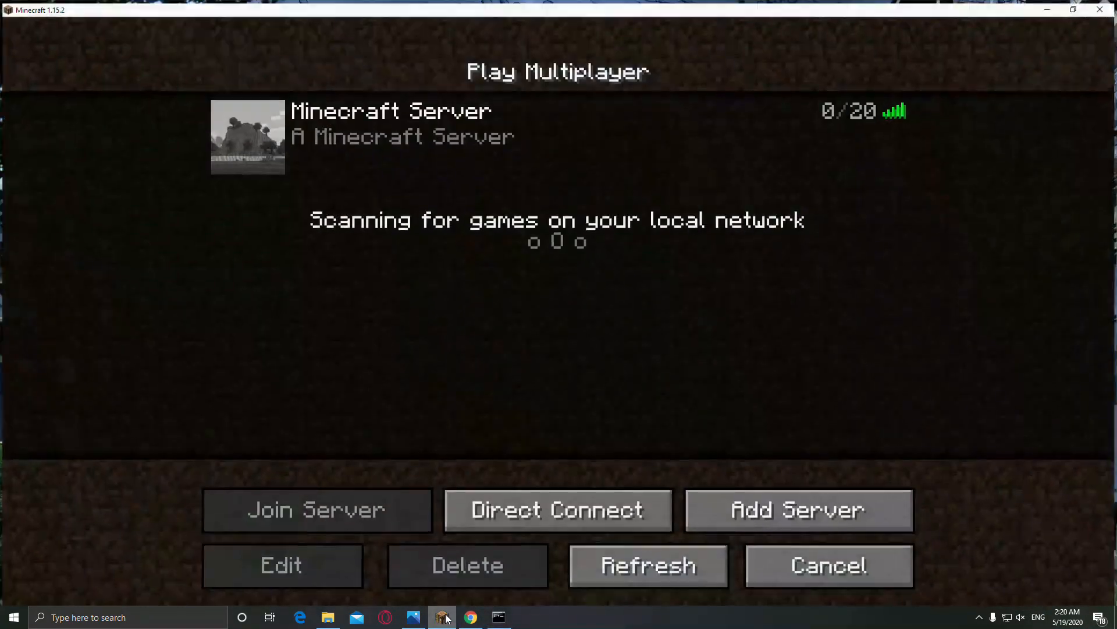
click(392, 134)
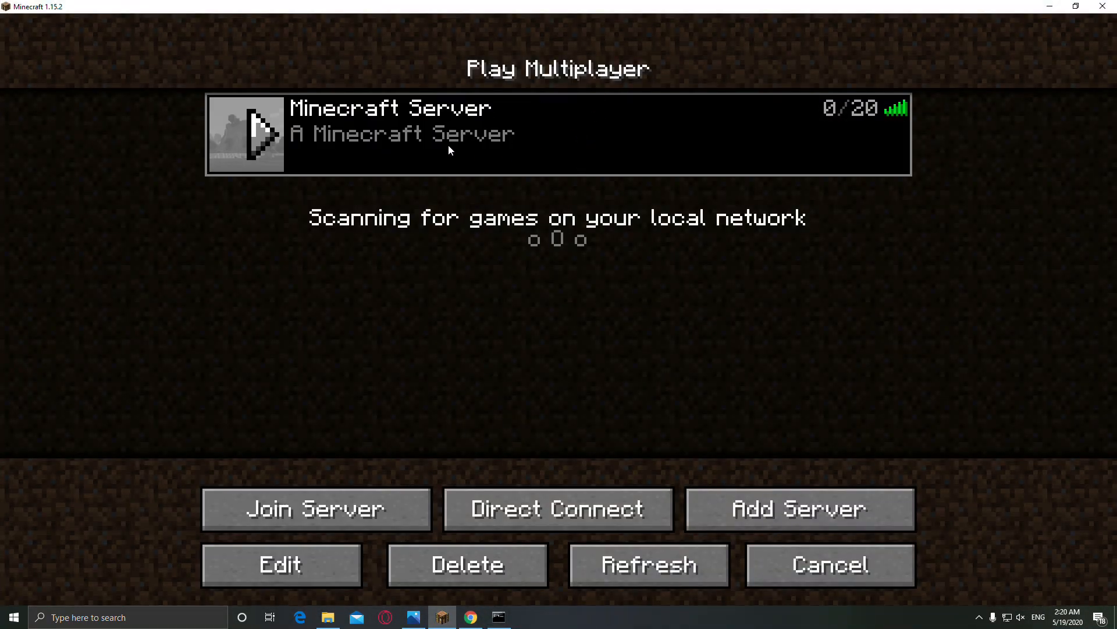
click(281, 563)
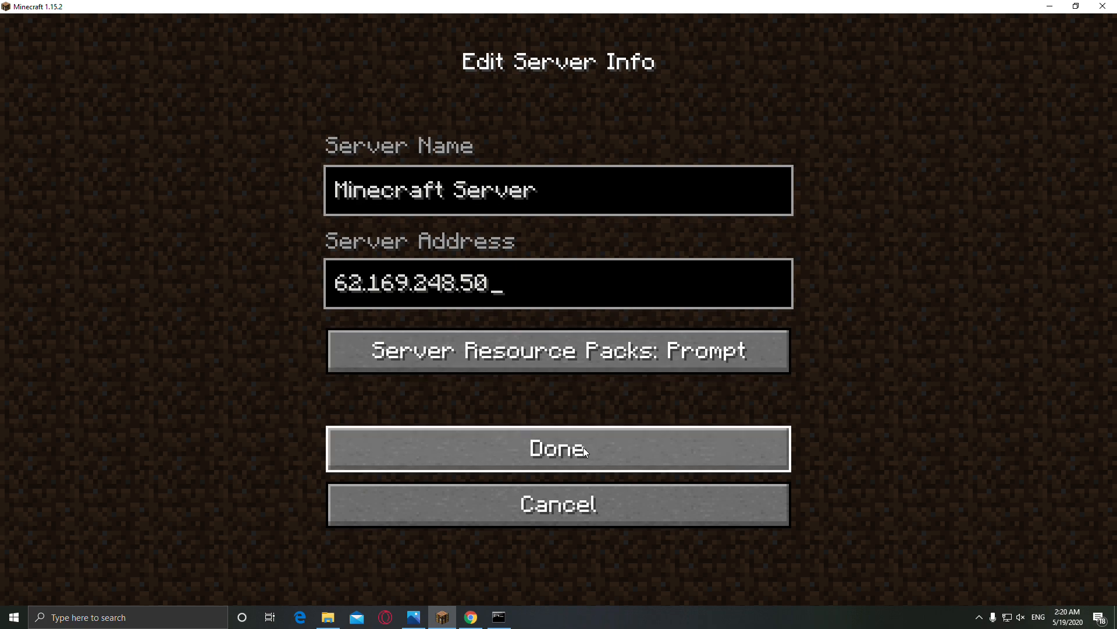
click(558, 448)
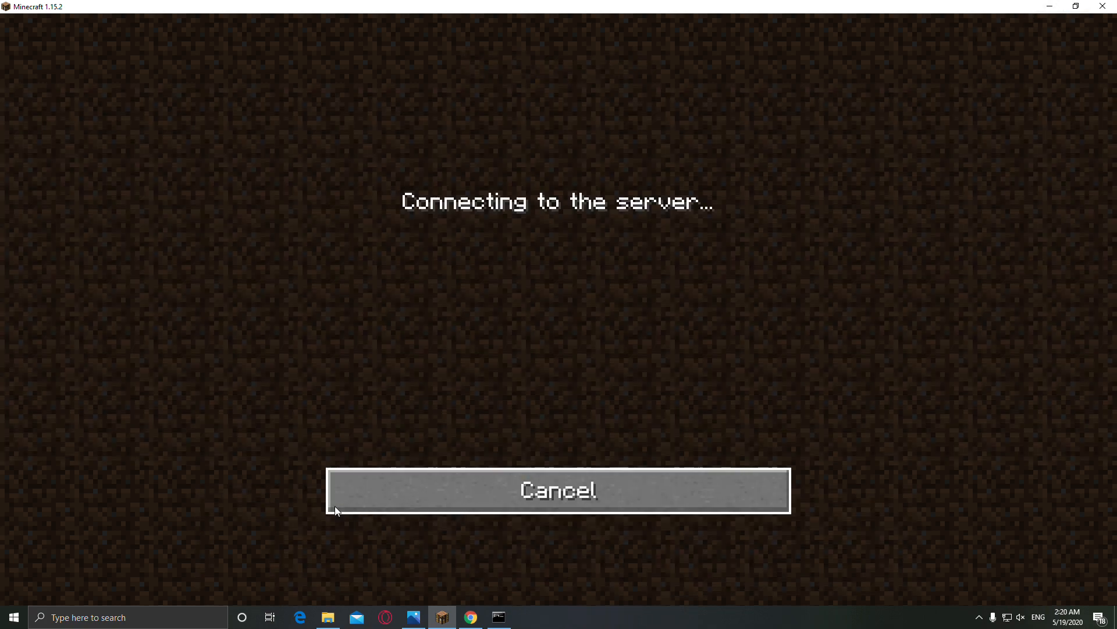
mouse_move(519, 244)
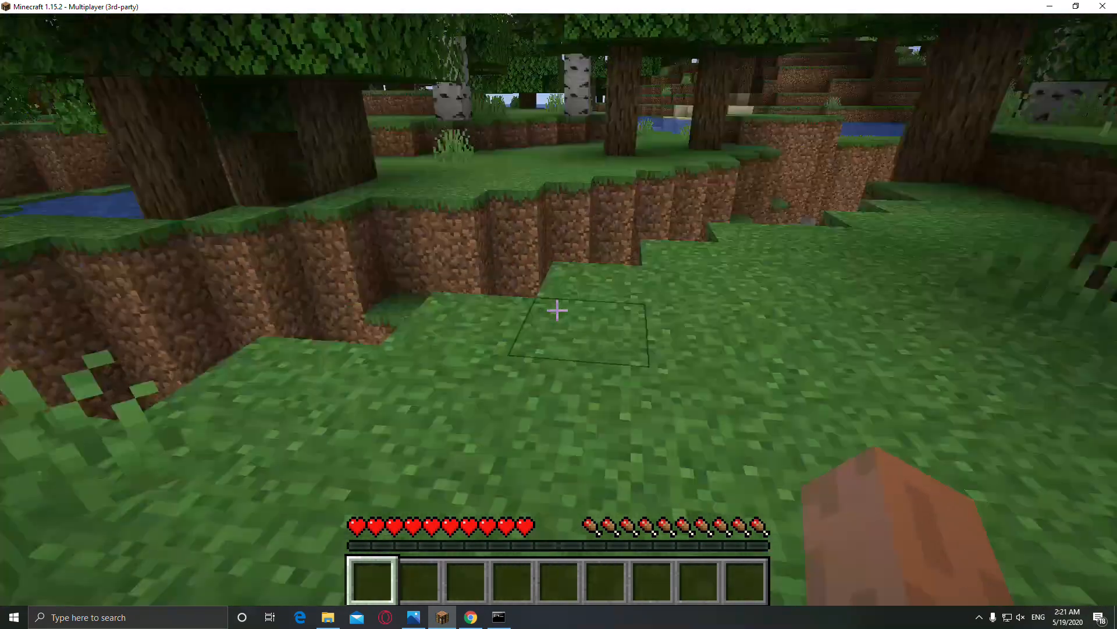
mouse_move(559, 309)
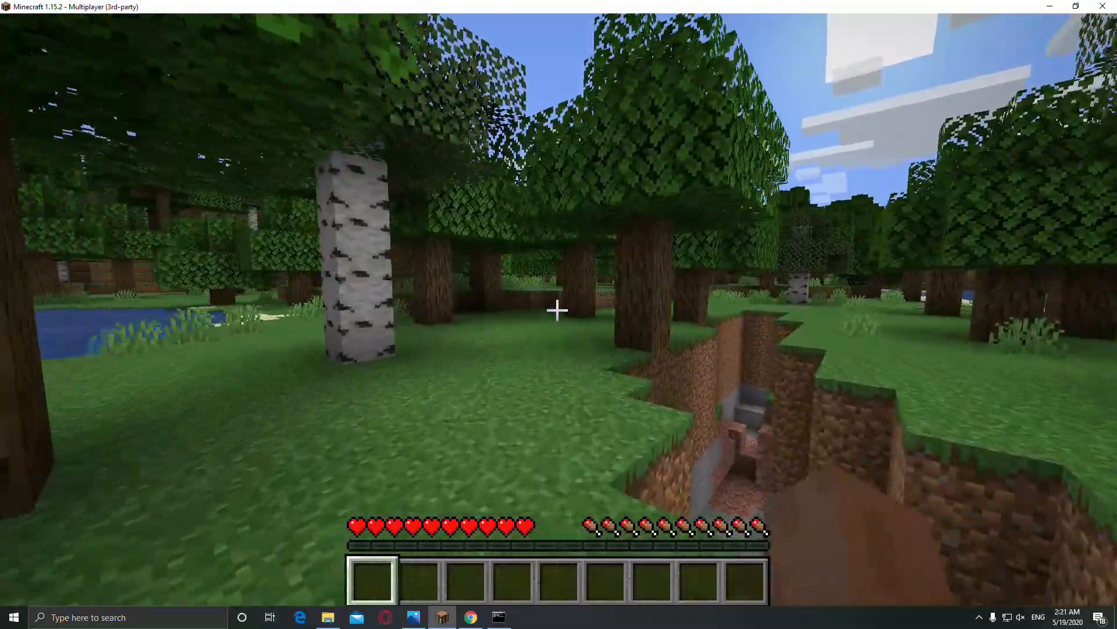
mouse_move(559, 310)
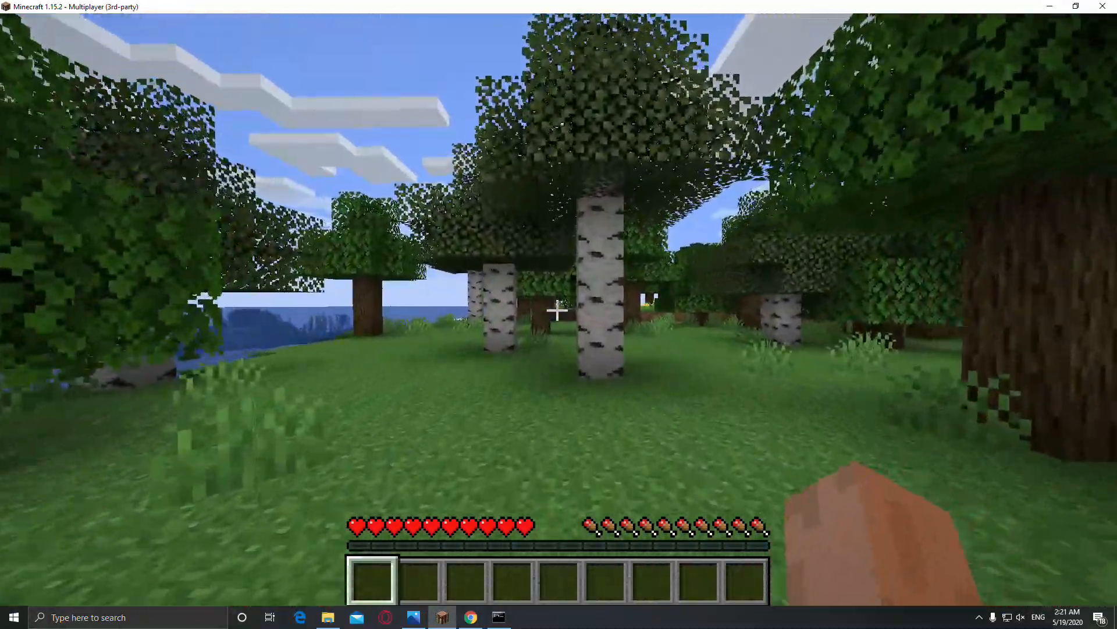
After joining the server world, step out of the game window with Escape
key(Escape)
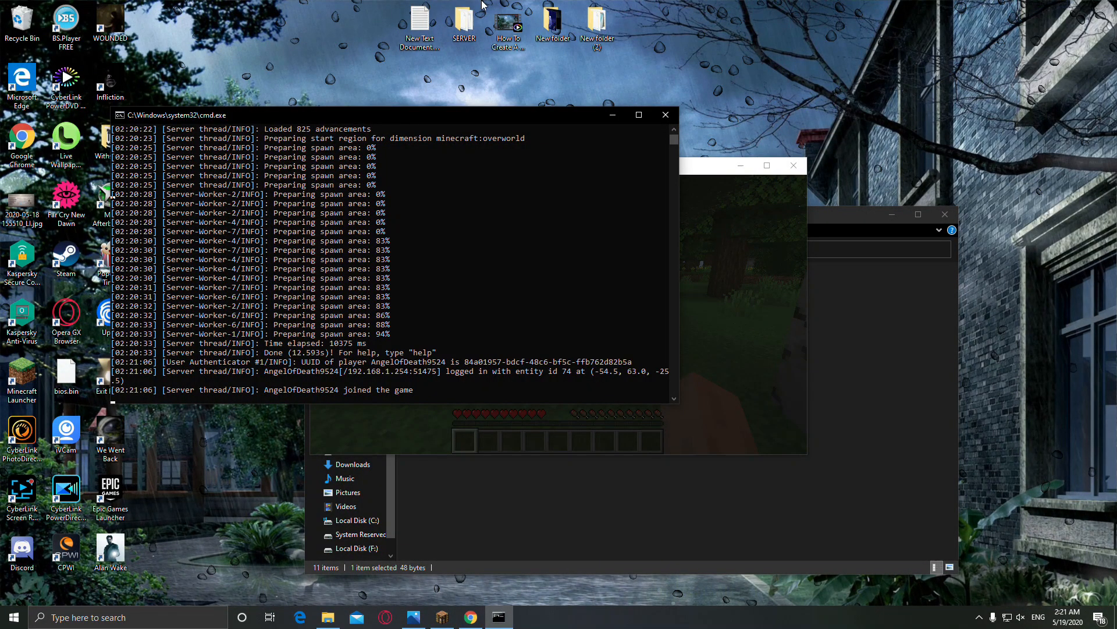
text(op AngelOfDeath9524)
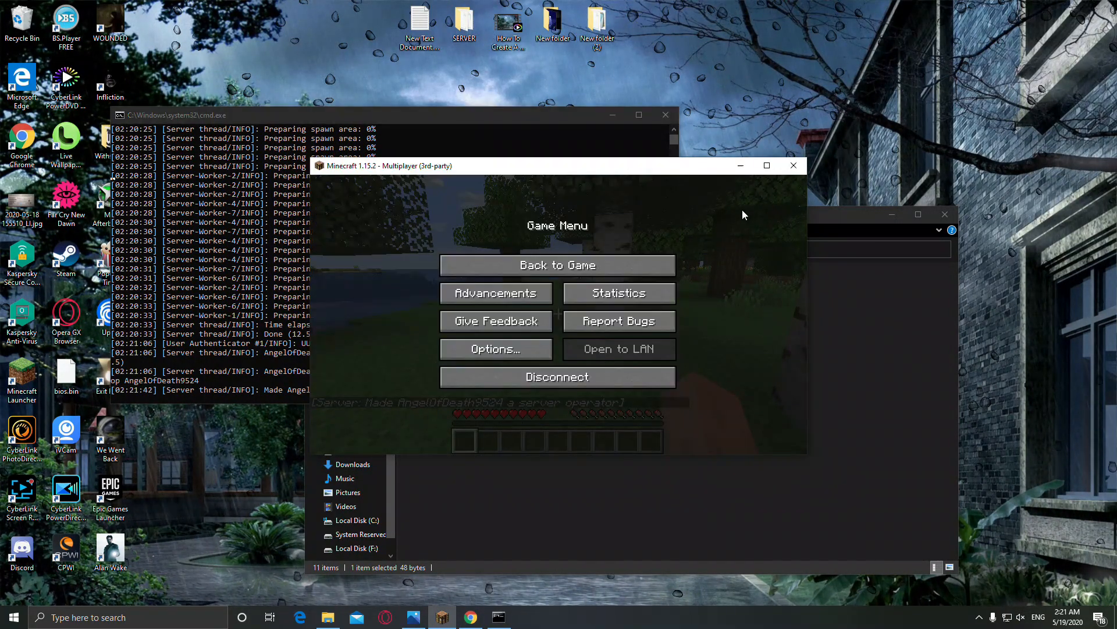
Run /gamemode creative and /time add in the in-game chat
click(557, 264)
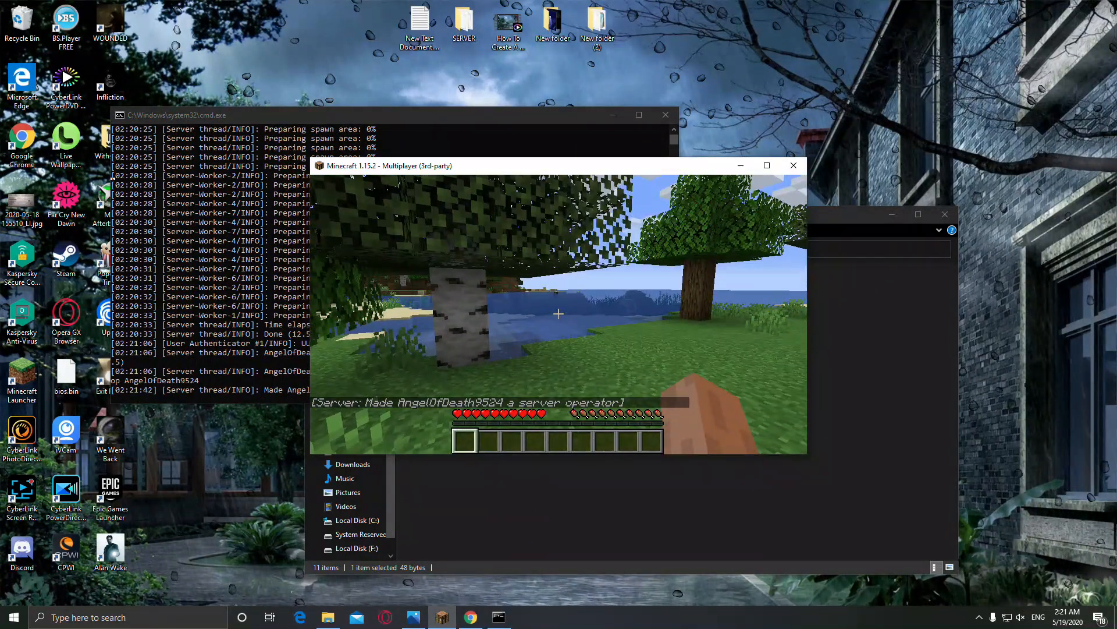
text(/gamemode)
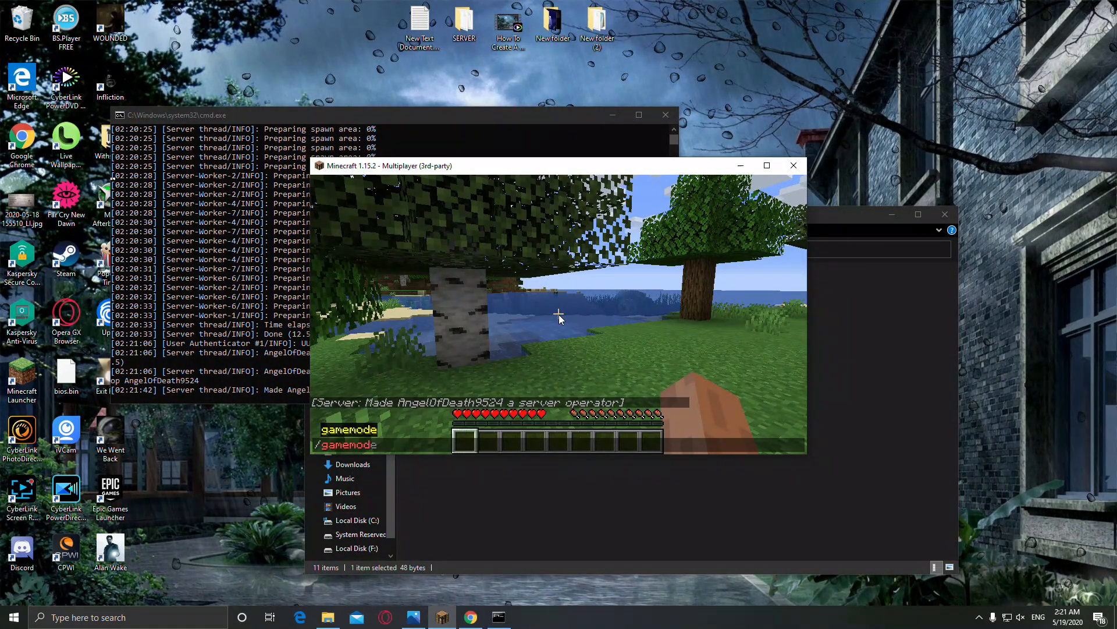
text(creative)
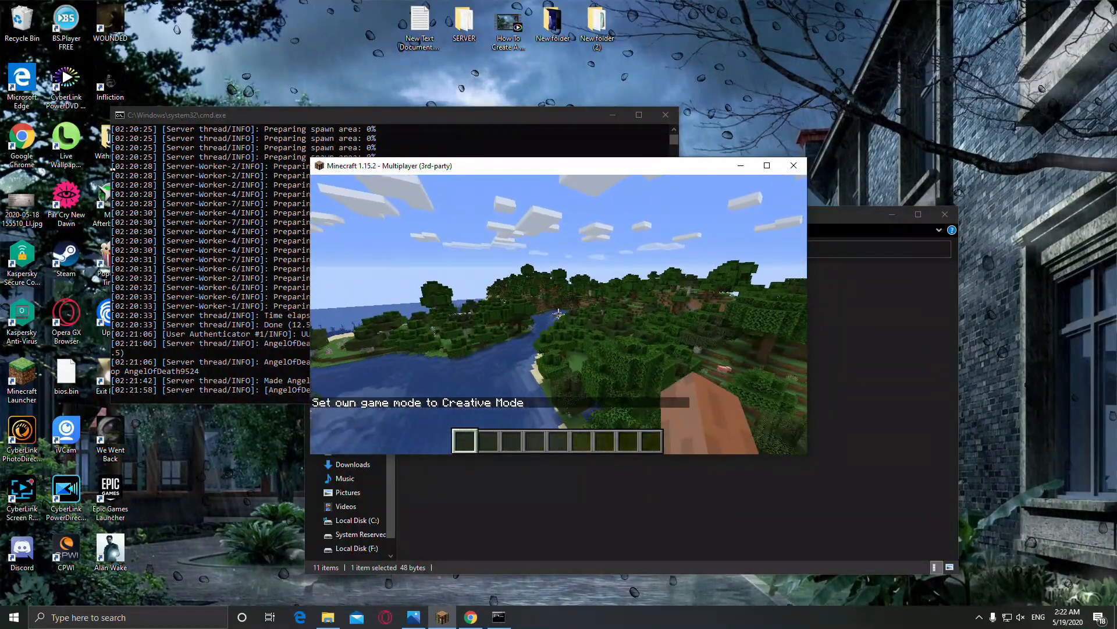
text(/time add)
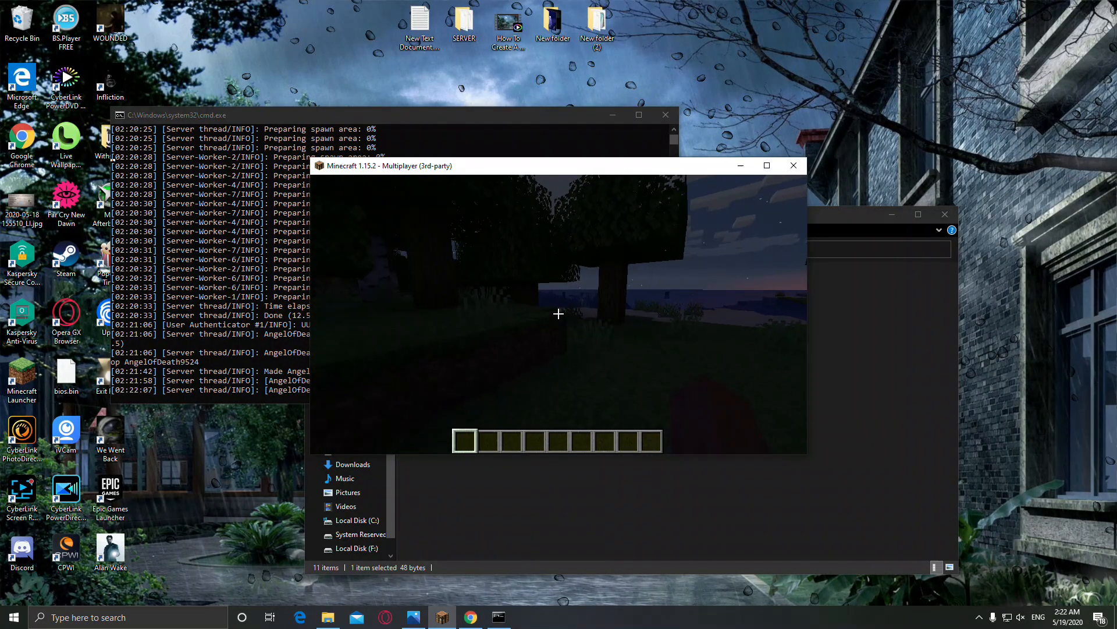
Leave the world back to the Play Multiplayer screen
key(Escape)
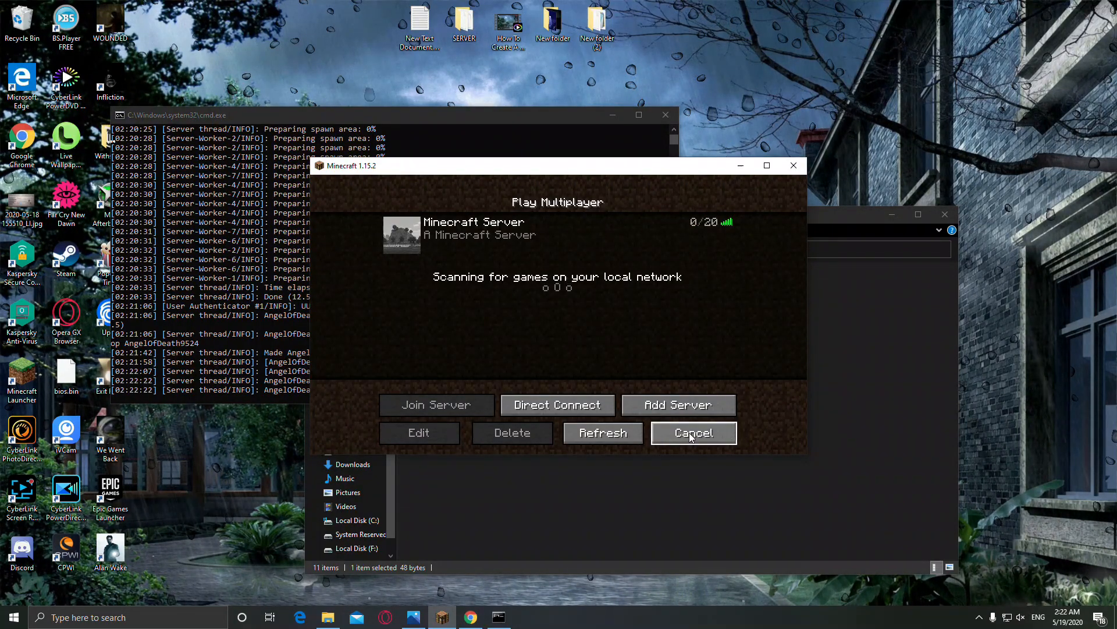
Leave the server list and shut the server down with the stop command
click(692, 433)
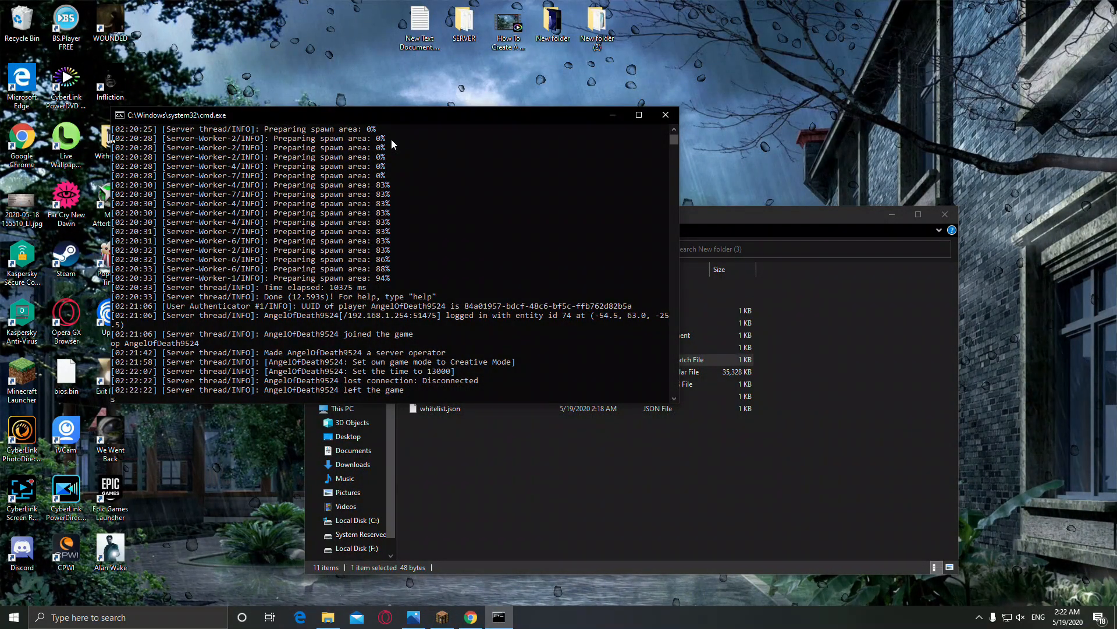
text(stop)
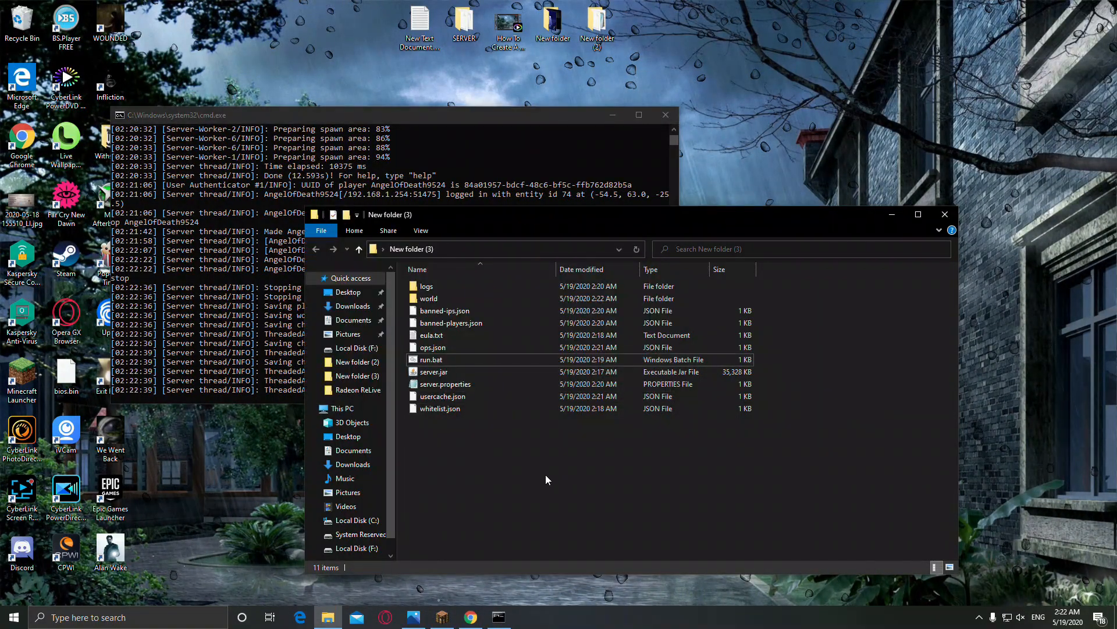
Open server.properties from New folder (3) in Notepad
click(445, 384)
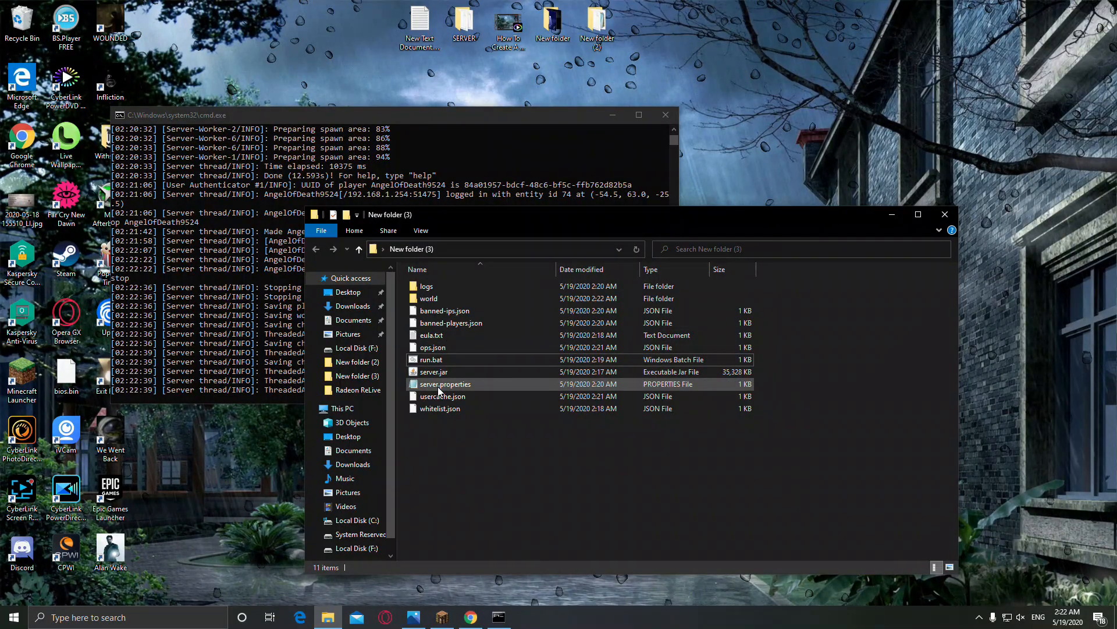
click(445, 383)
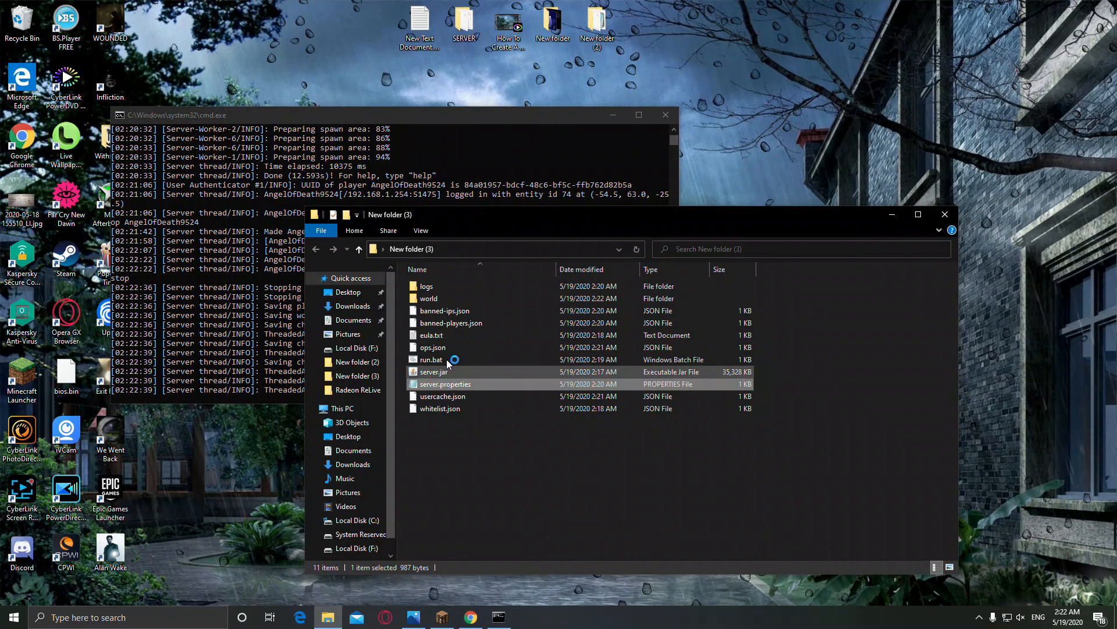
mouse_move(456, 373)
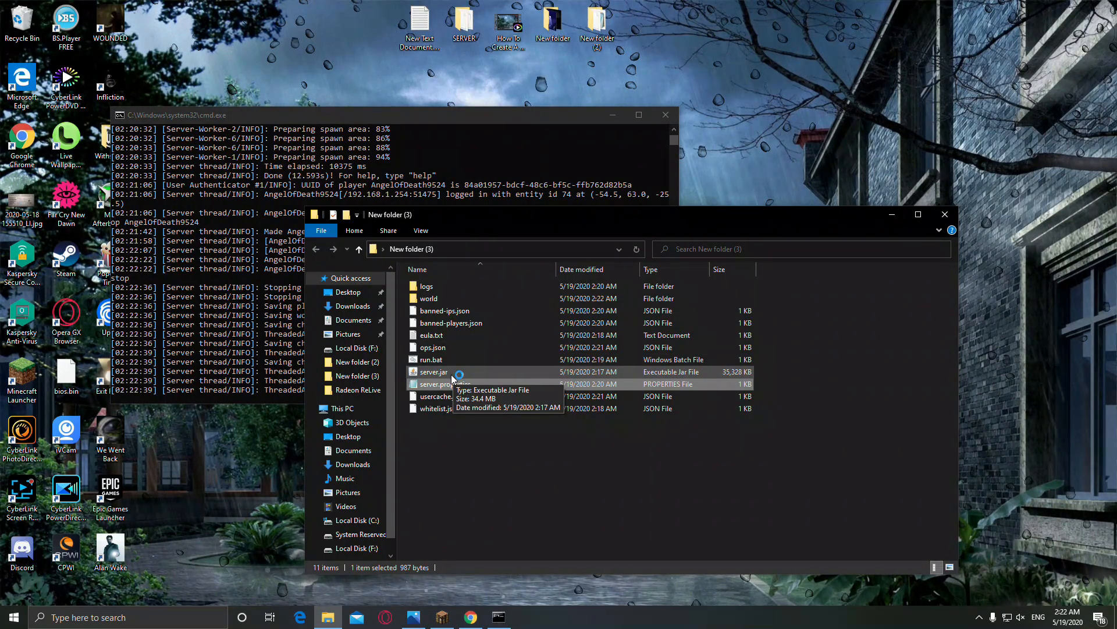
double_click(440, 383)
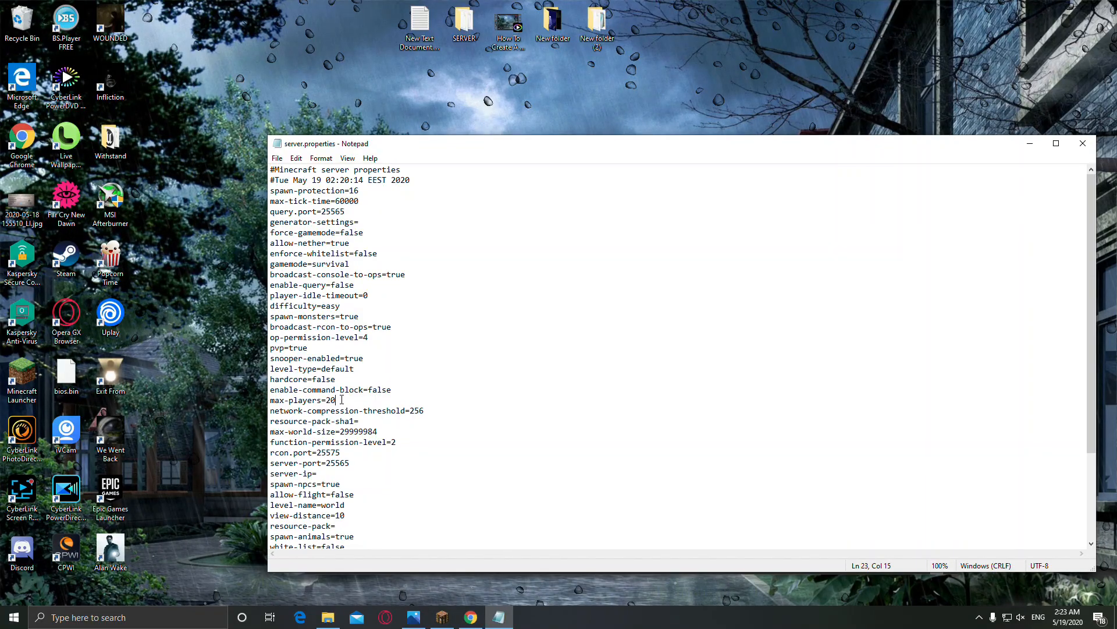
Change online-mode to false and save server.properties on closing
scroll(down, 3)
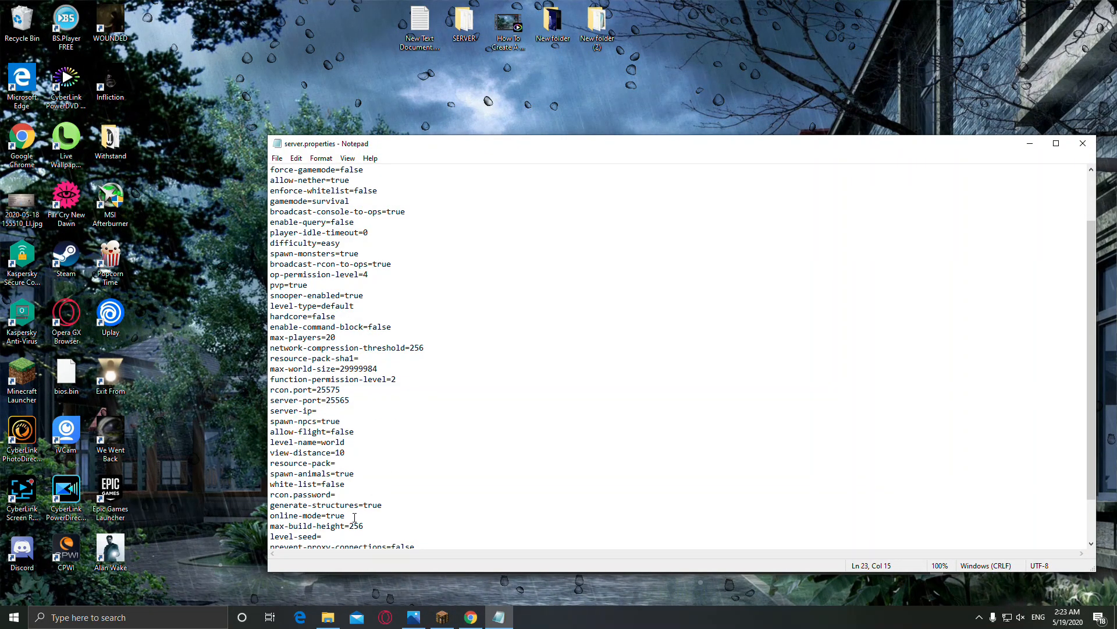
click(436, 404)
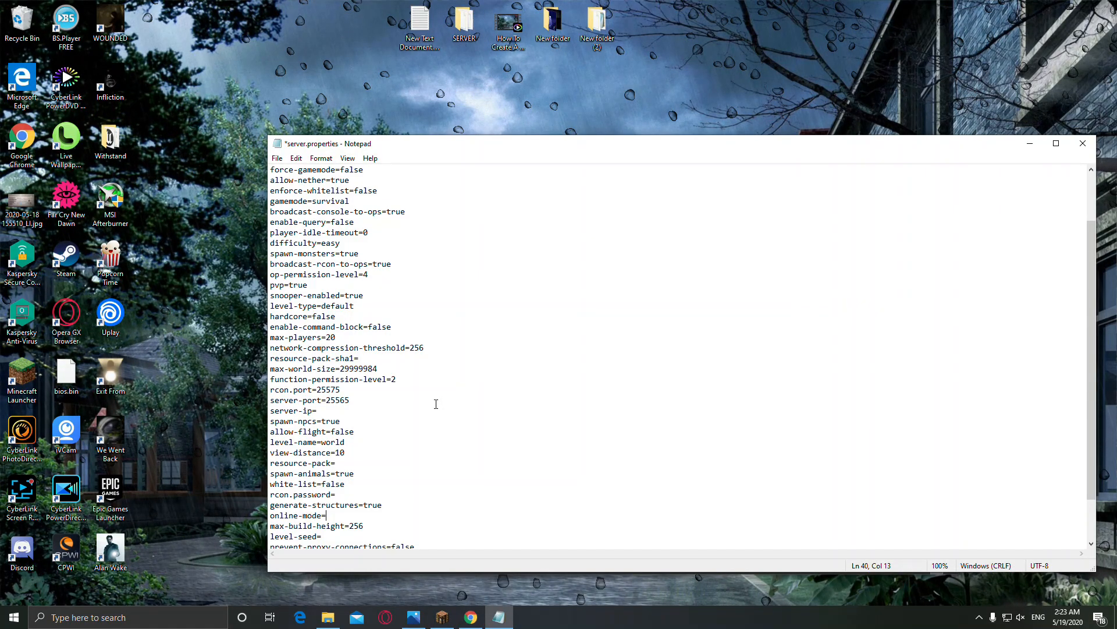
text(false)
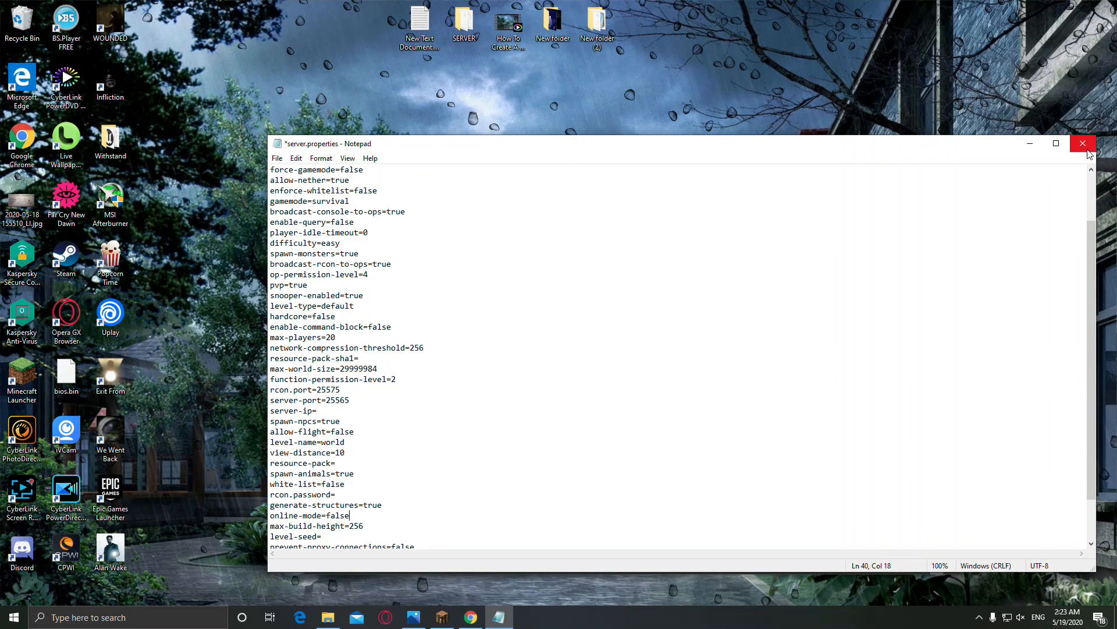
click(1083, 143)
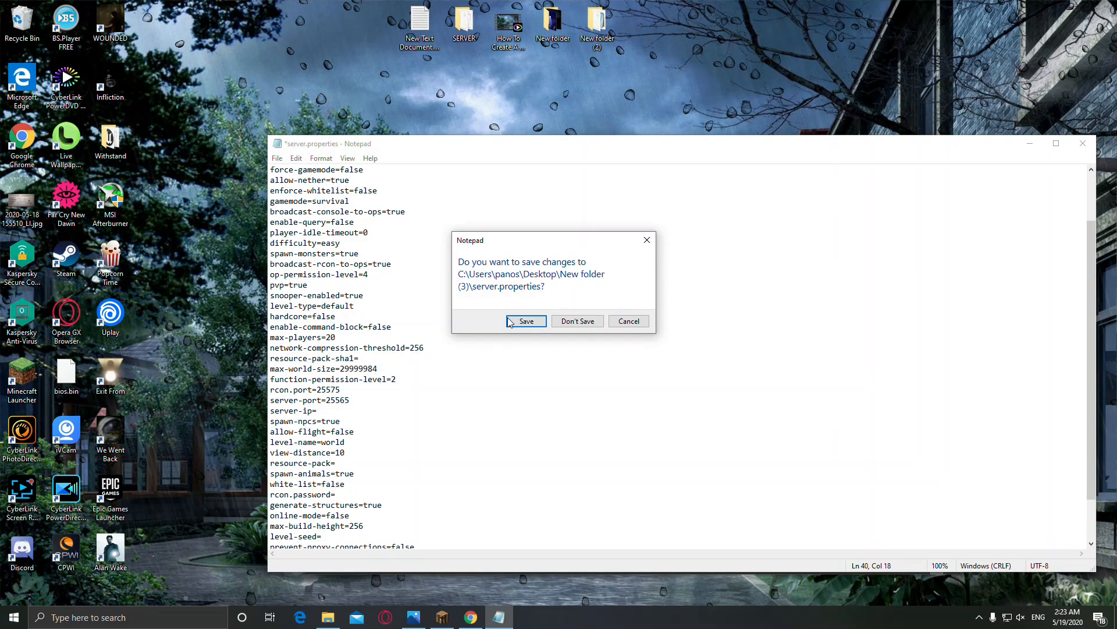
click(526, 321)
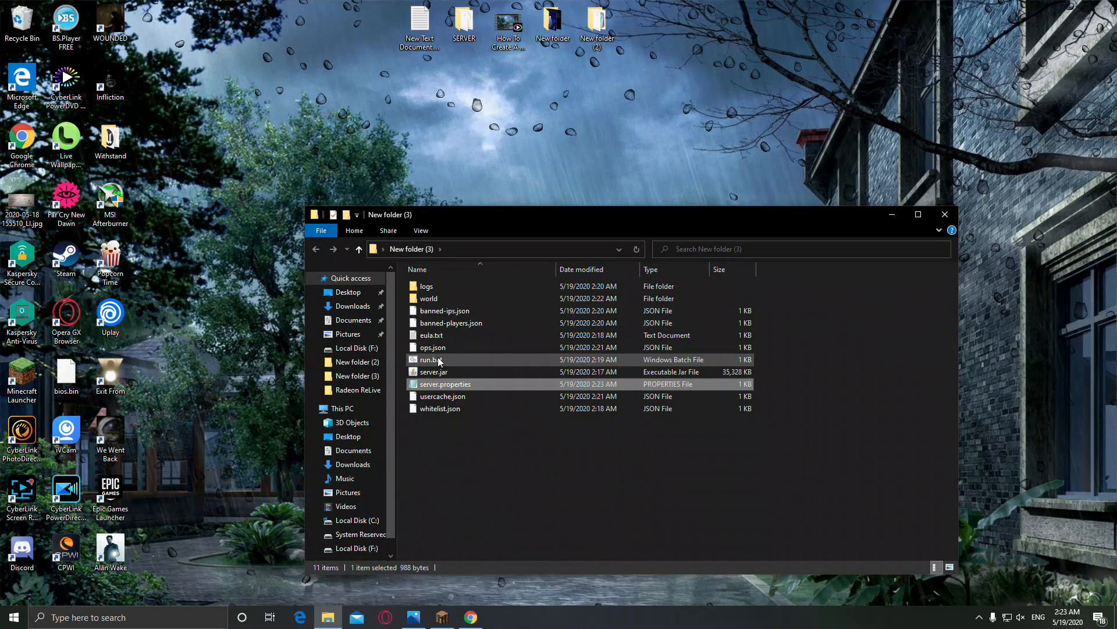
mouse_move(429, 359)
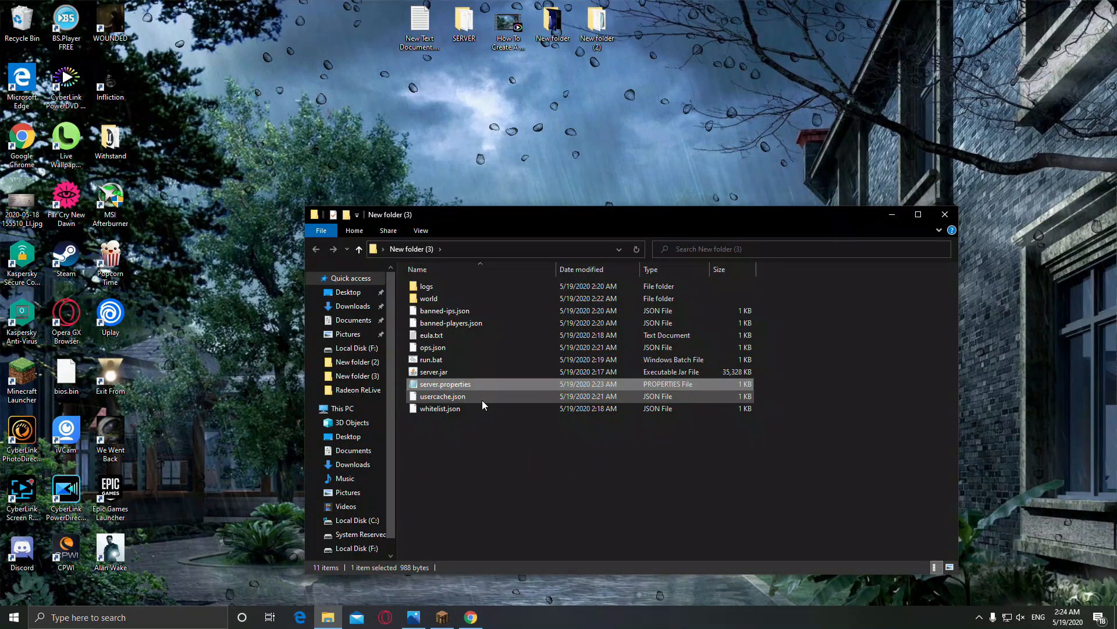
mouse_move(433, 298)
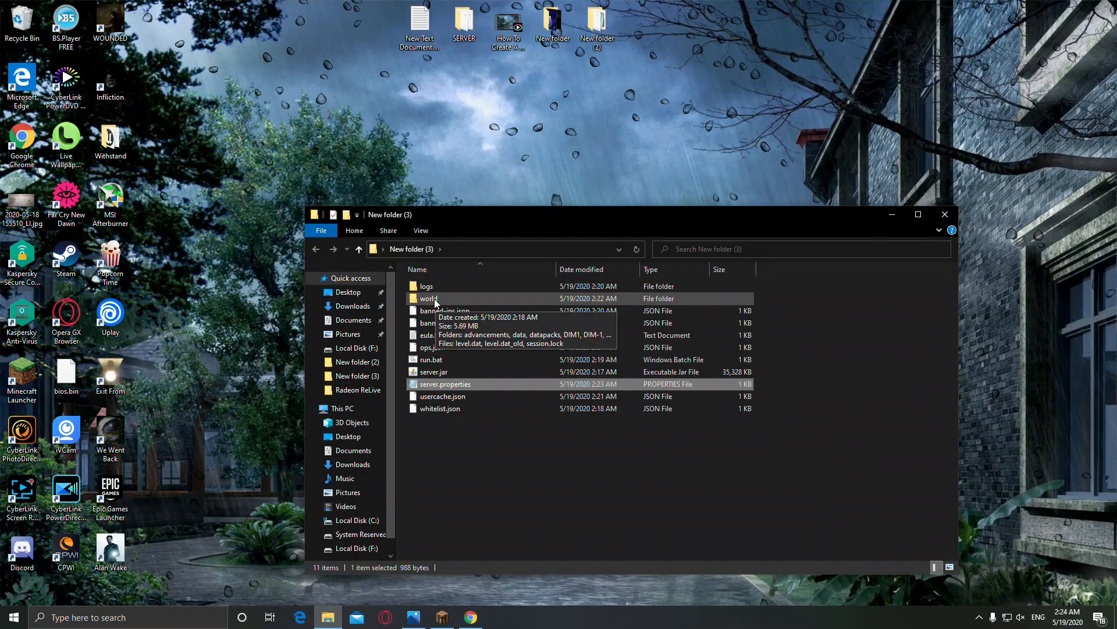
Delete the old world folder and copy the world folder from New folder (2)
right_click(428, 298)
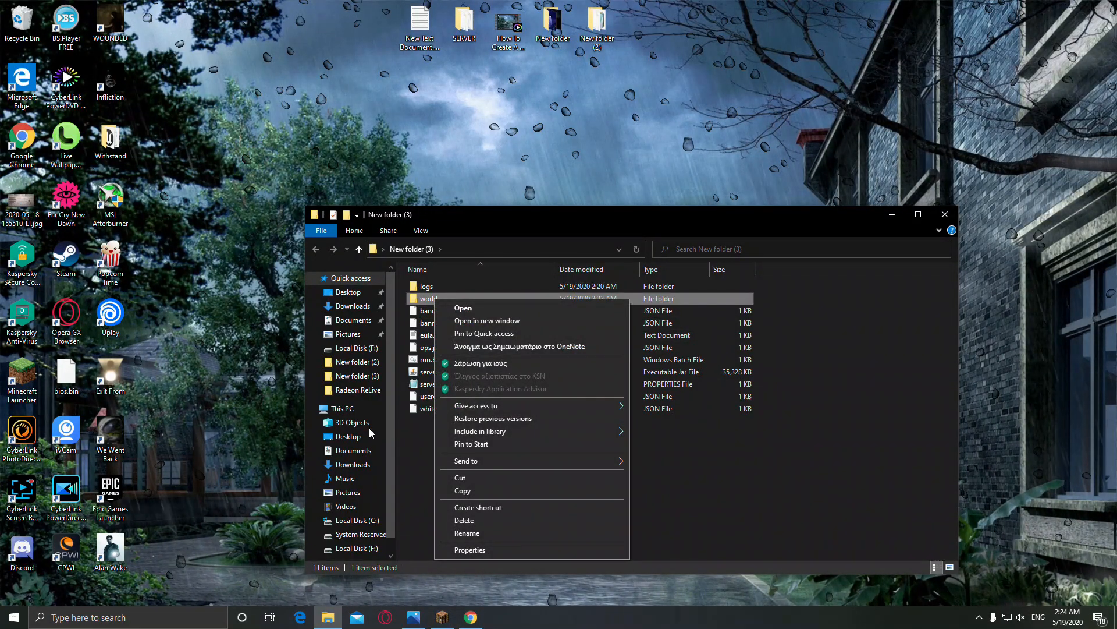
mouse_move(376, 501)
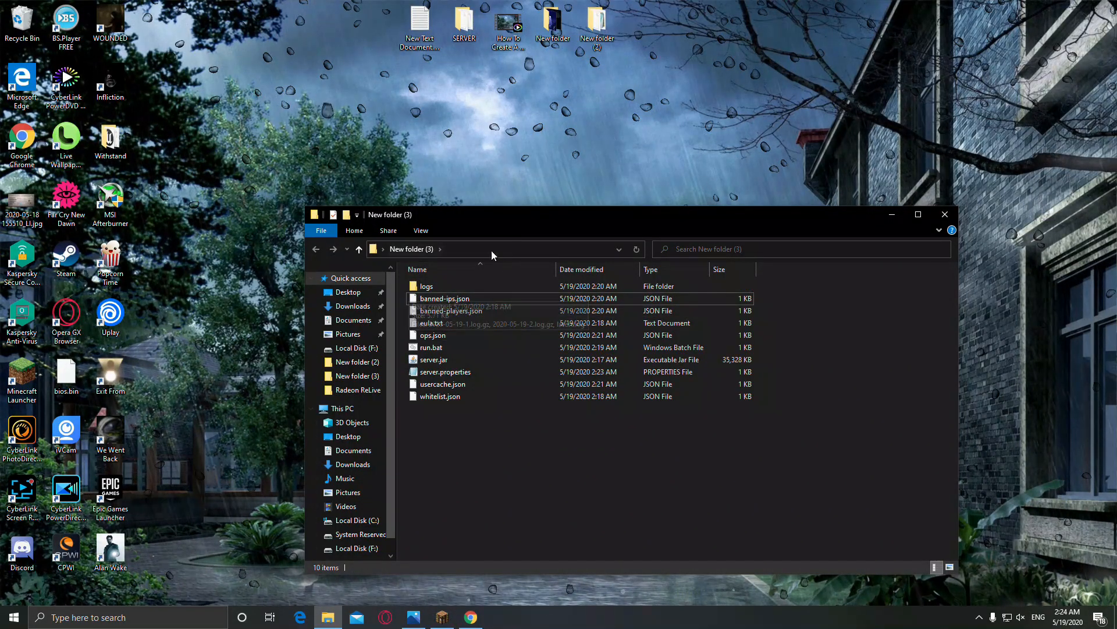
mouse_move(748, 178)
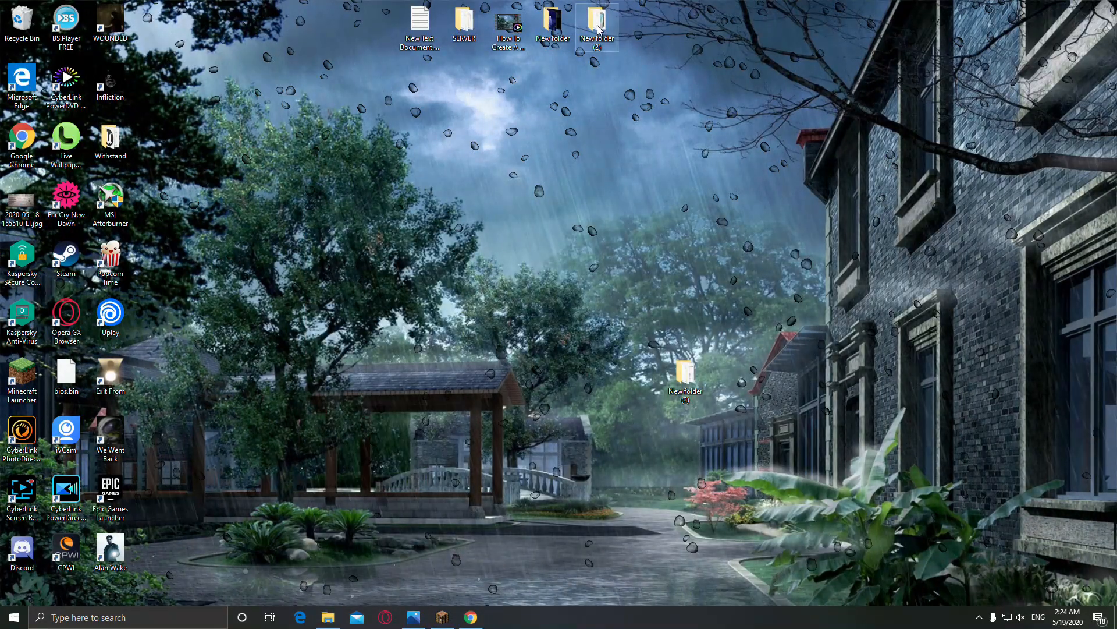
double_click(597, 24)
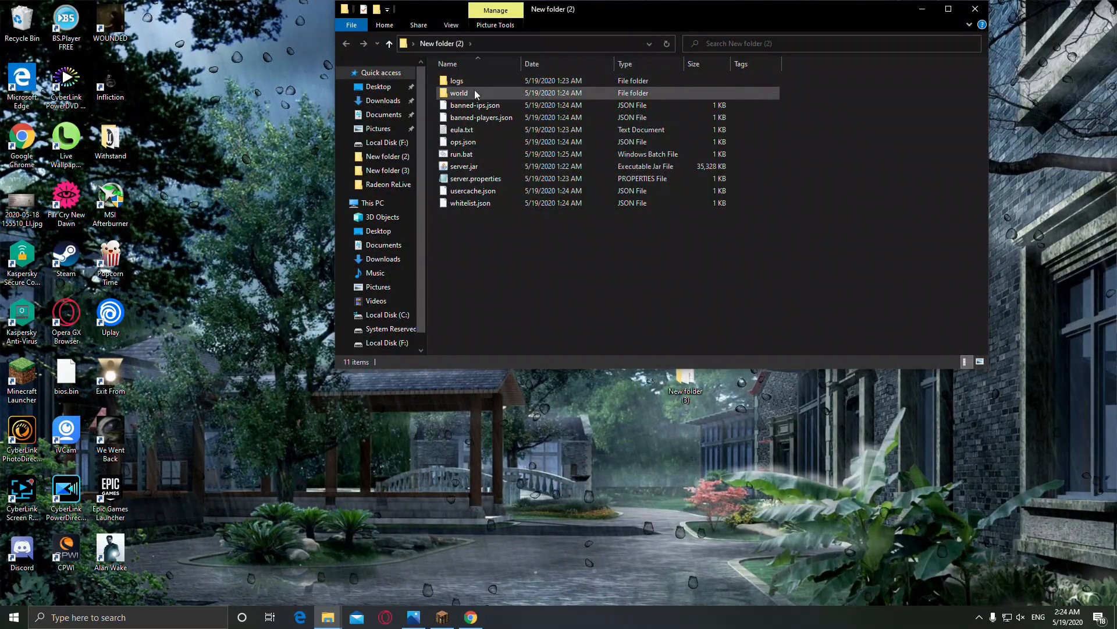
click(458, 93)
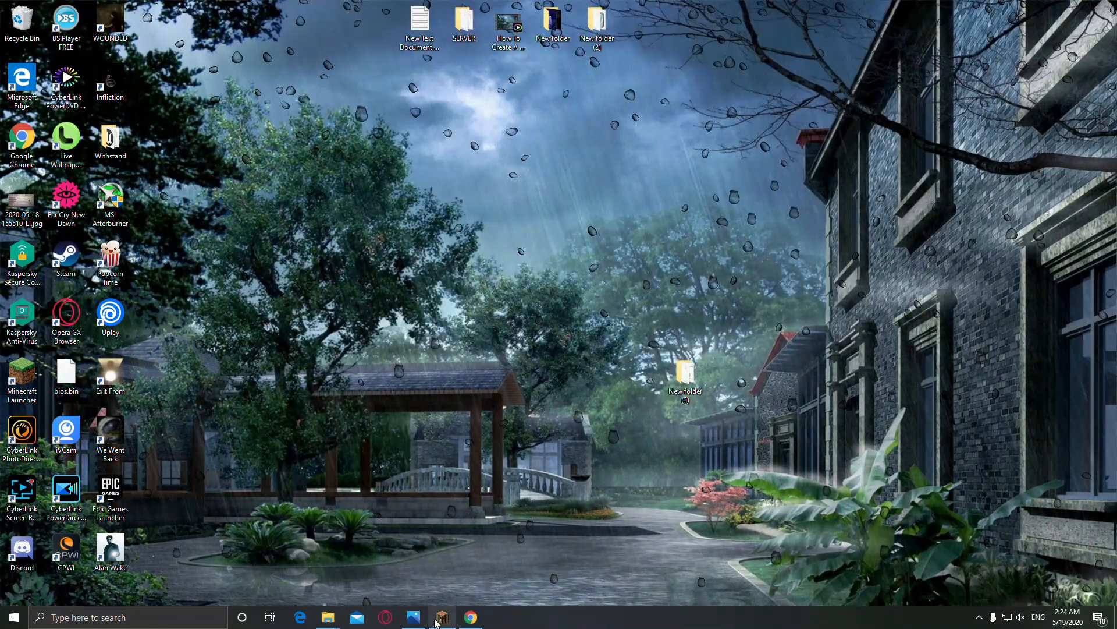
Paste the copied world folder into the New folder (3) server folder
click(328, 617)
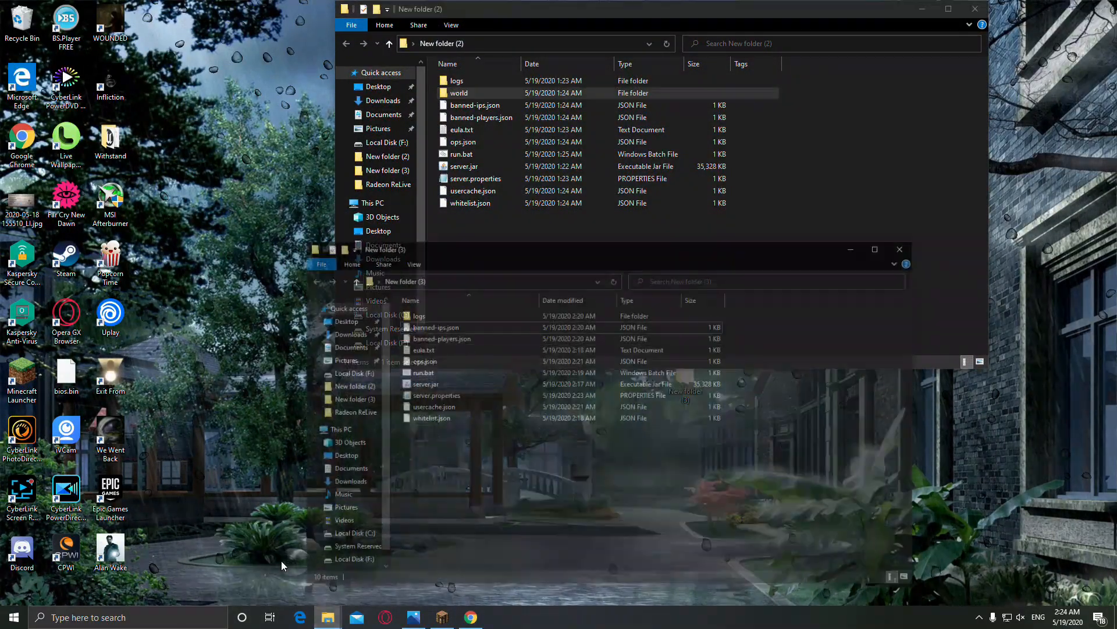
right_click(460, 442)
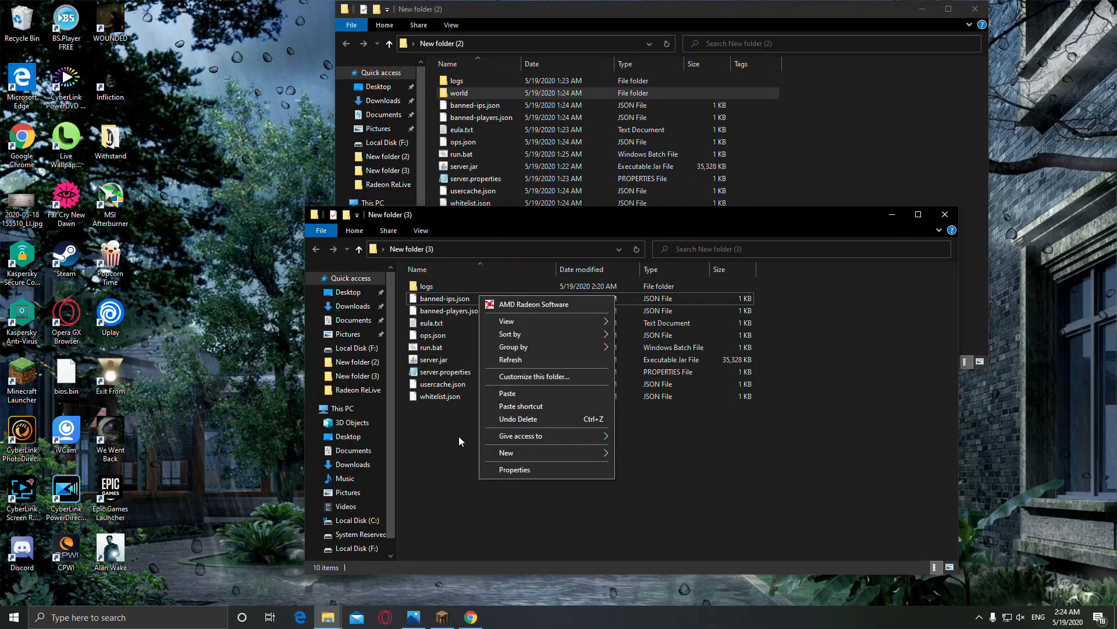
click(506, 392)
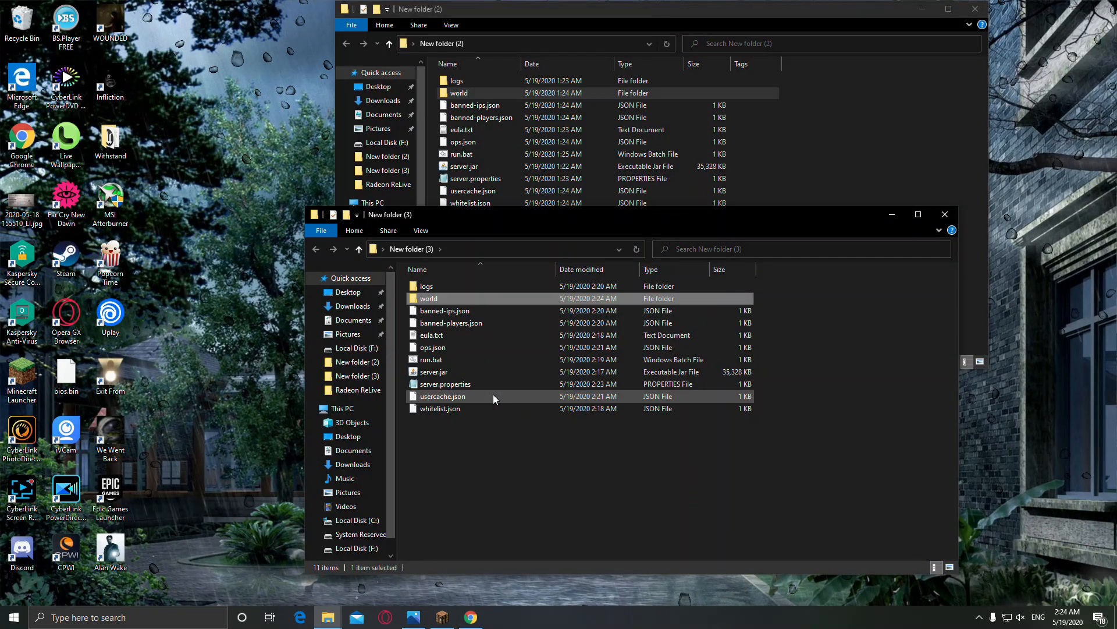
mouse_move(462, 298)
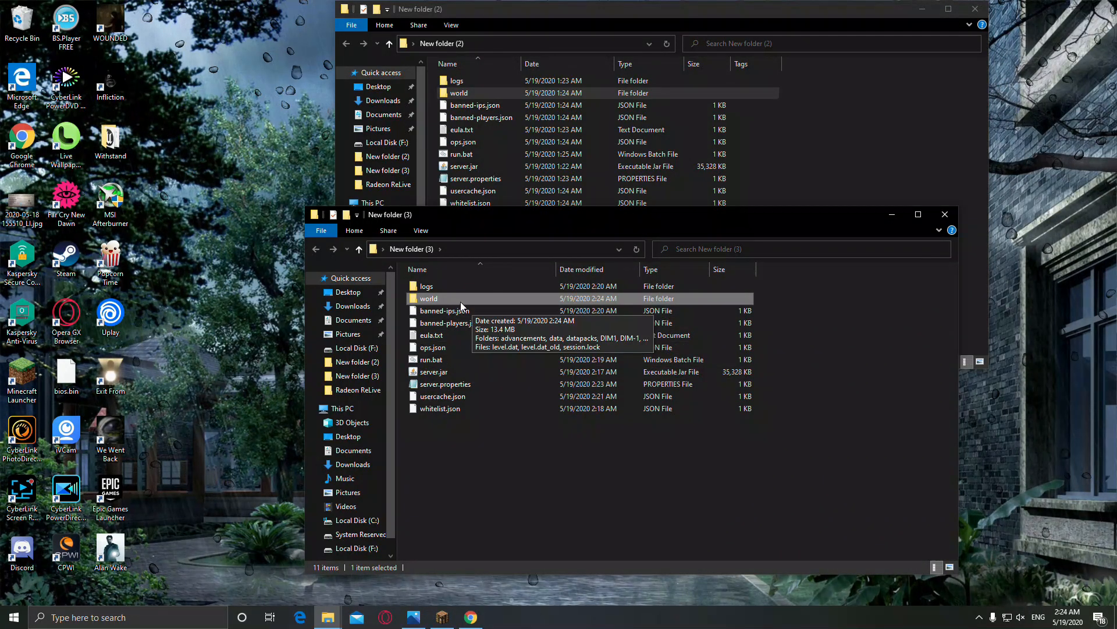
mouse_move(431, 360)
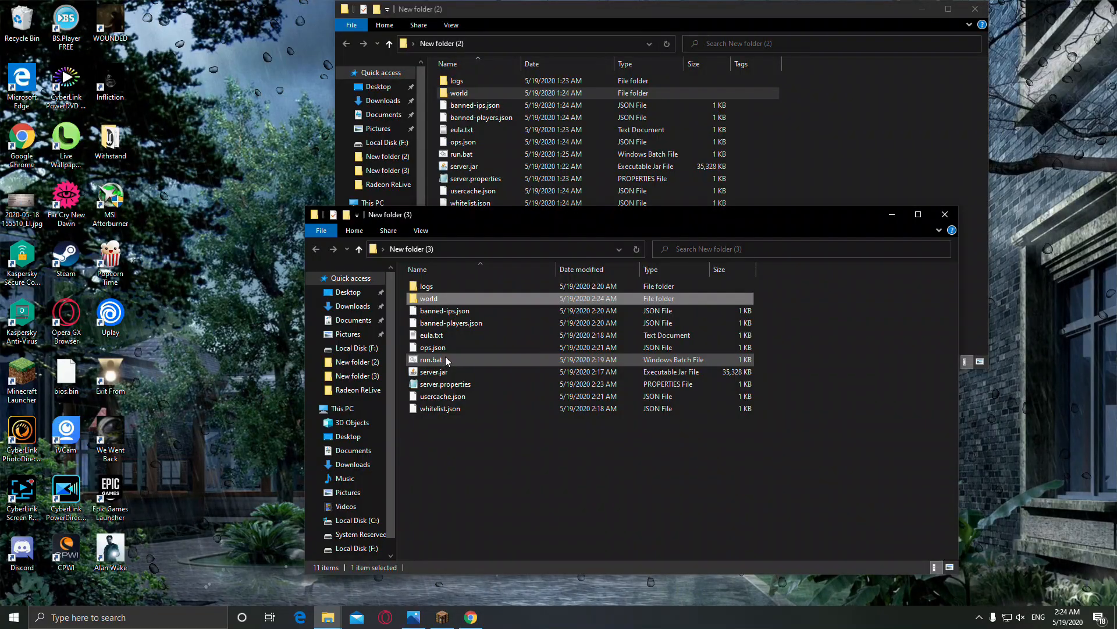
Launch the server via run.bat, running server.jar with 4096M memory in nogui mode
double_click(430, 360)
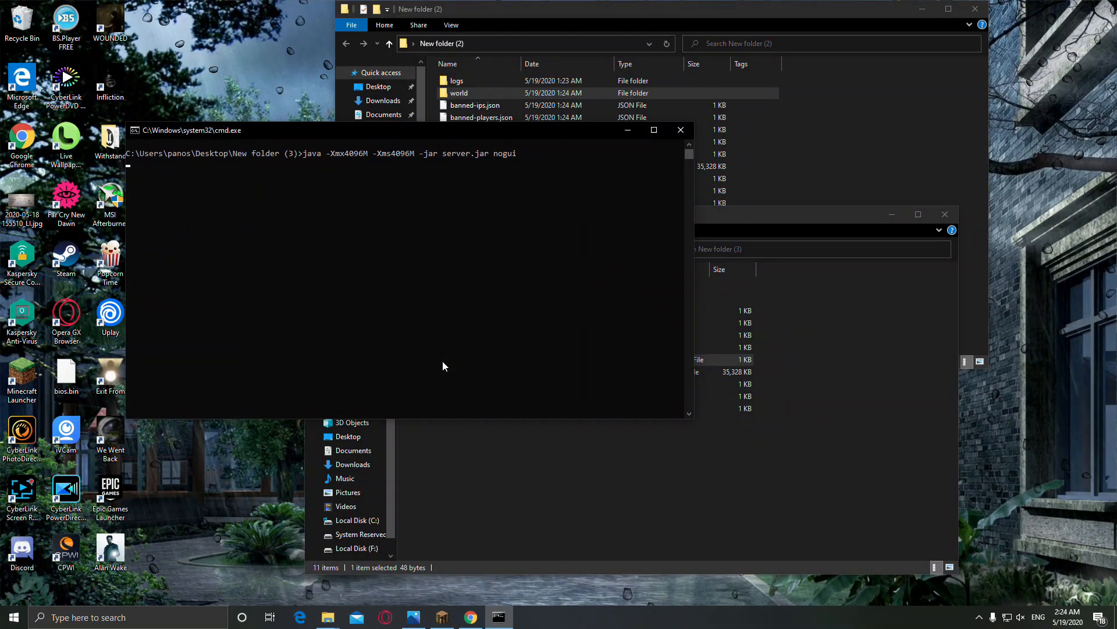
mouse_move(515, 482)
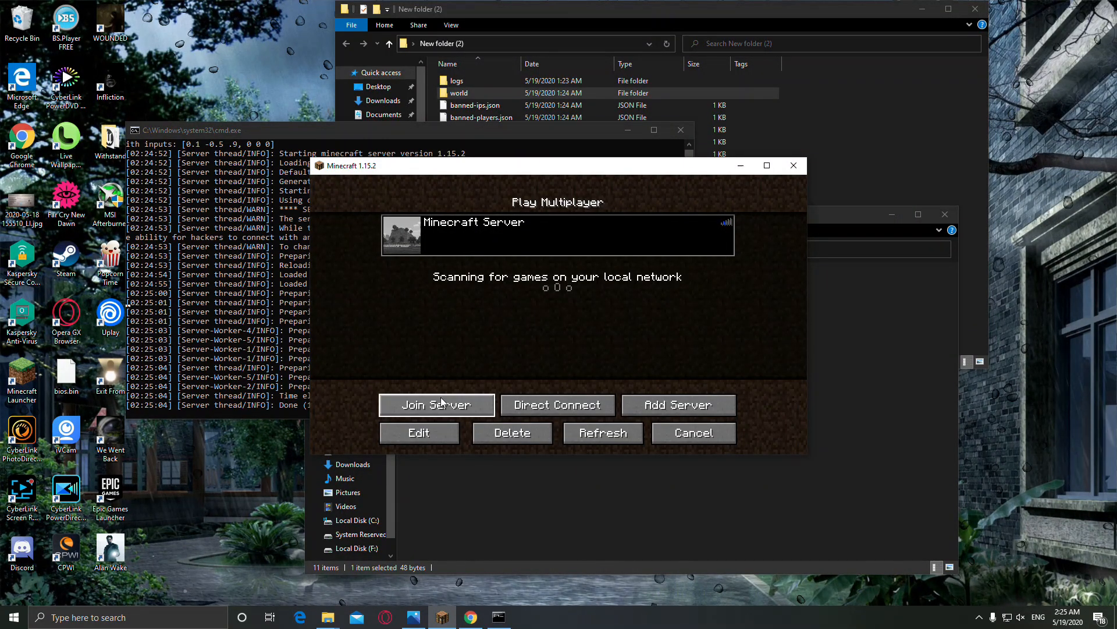
Join the Minecraft Server entry and load into the replacement jungle world
click(436, 404)
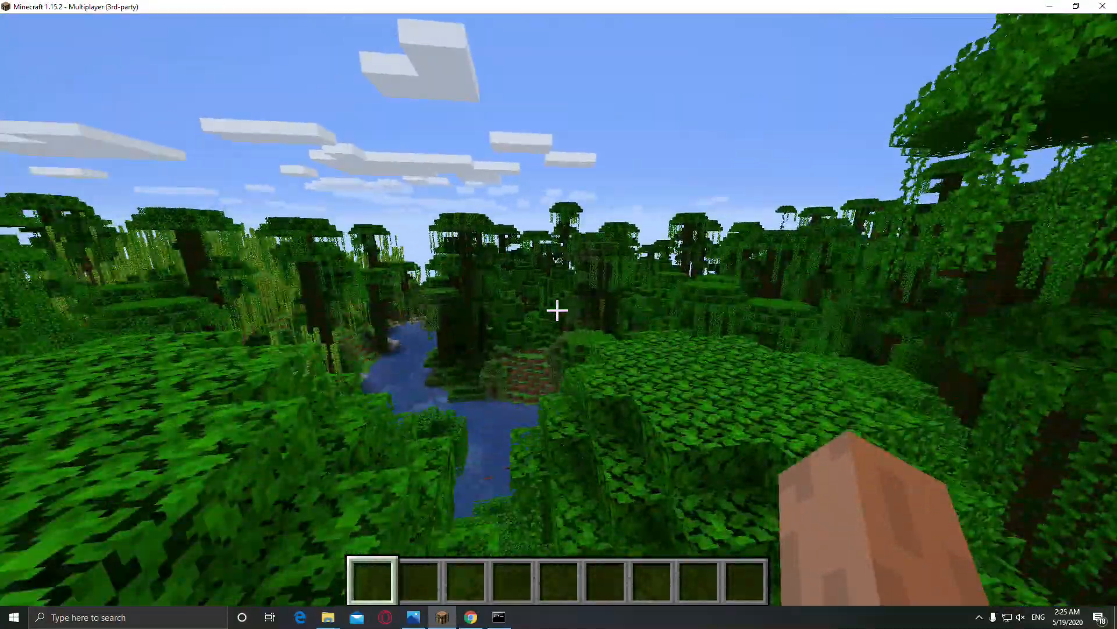
mouse_move(558, 310)
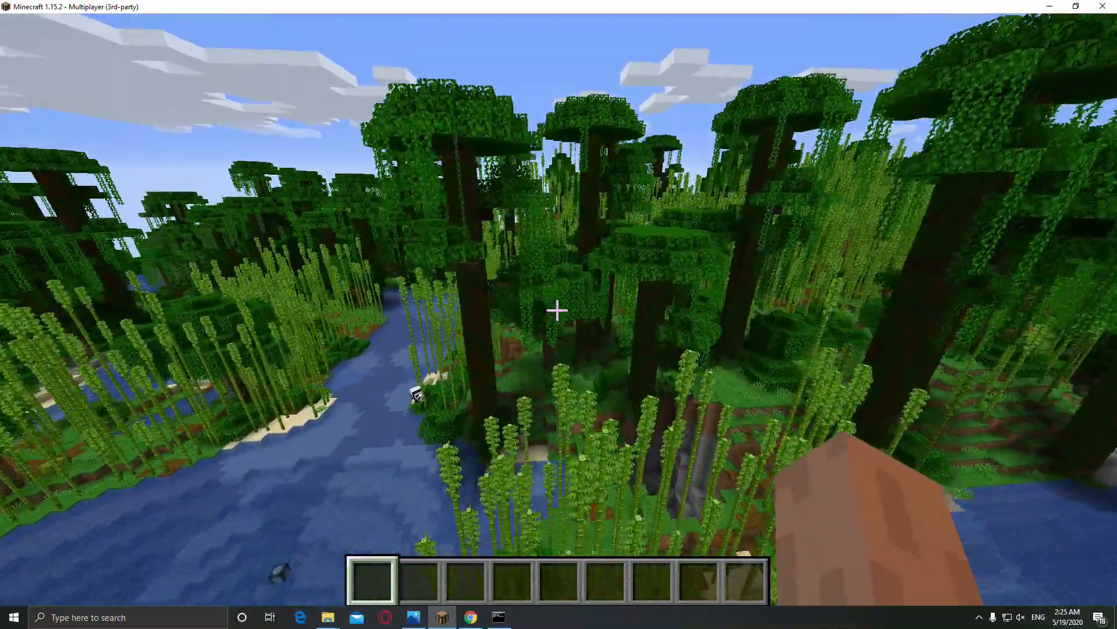